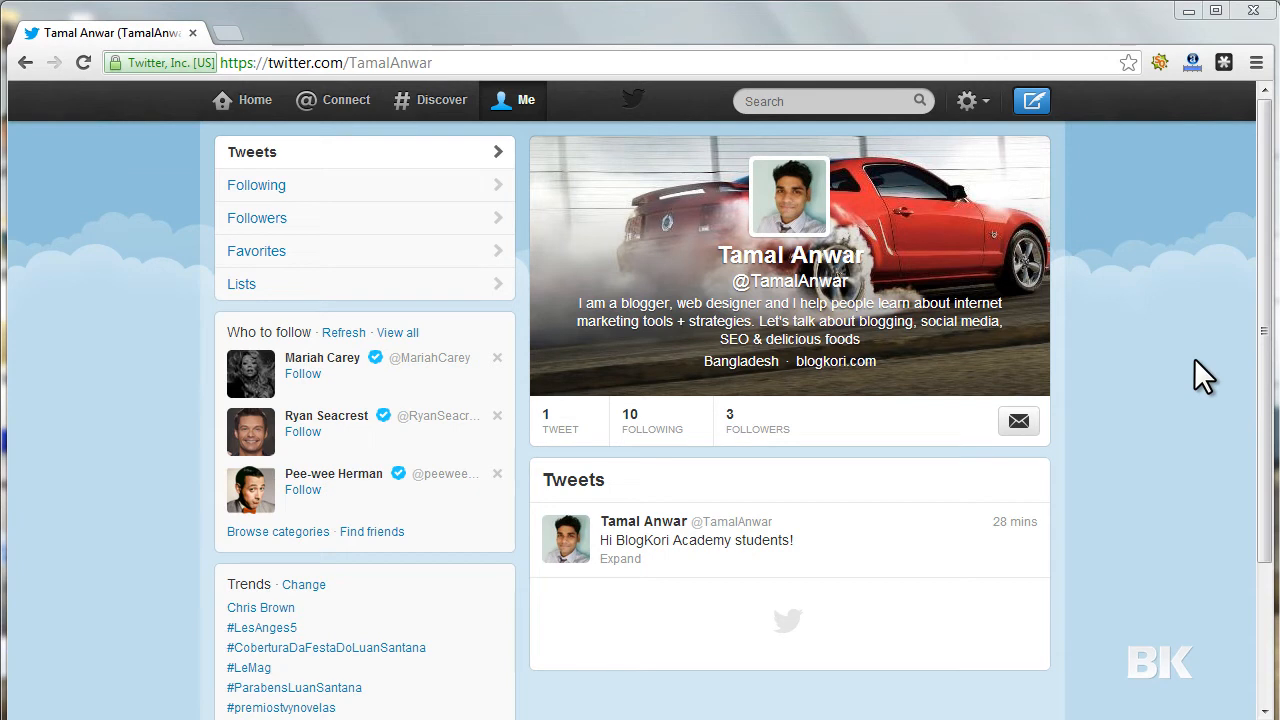
{"action": "mouse_move", "coordinate": [318, 465]}
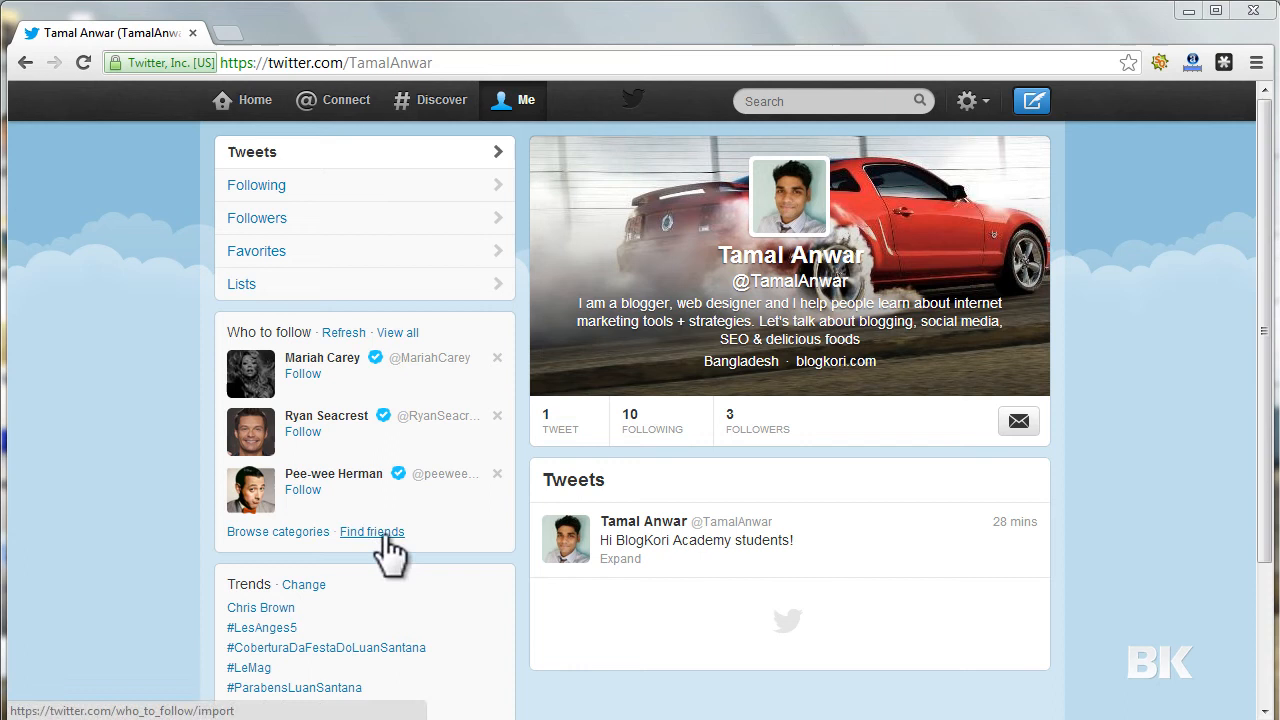
Step: Open the Find friends page from the Who to follow box on the profile
{"action": "left_click", "coordinate": [372, 531]}
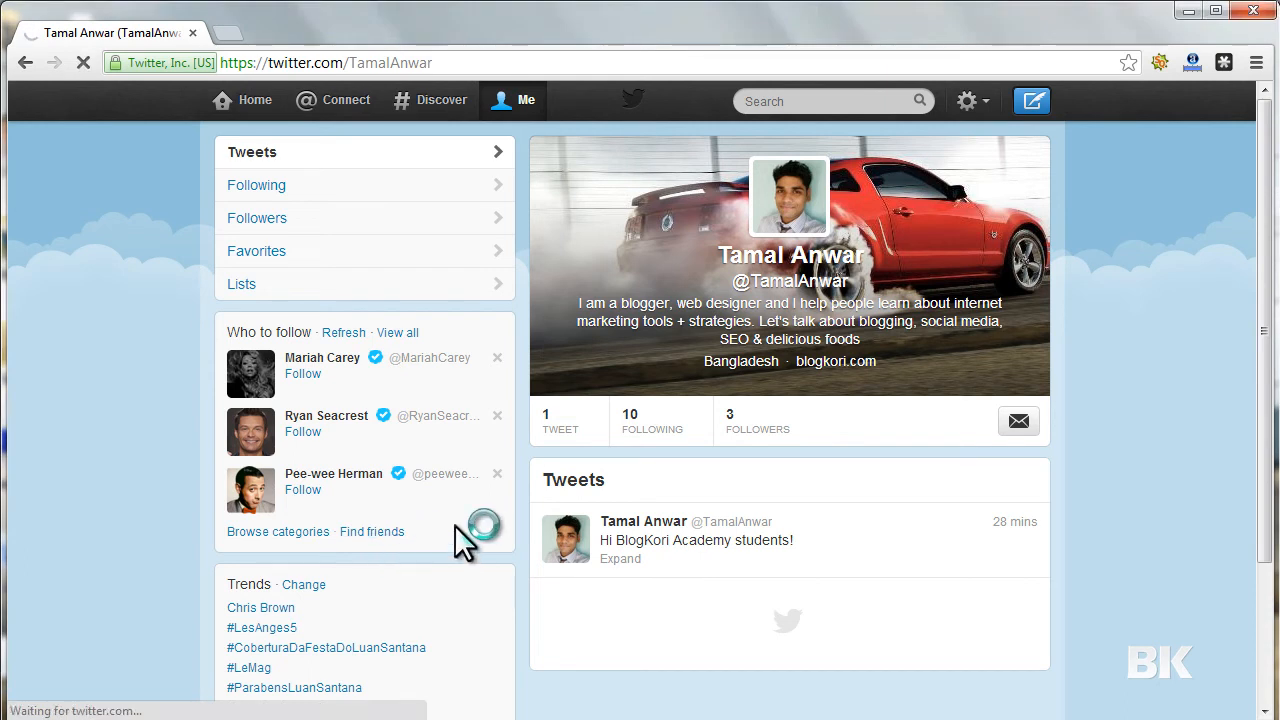
{"action": "left_click", "coordinate": [371, 531]}
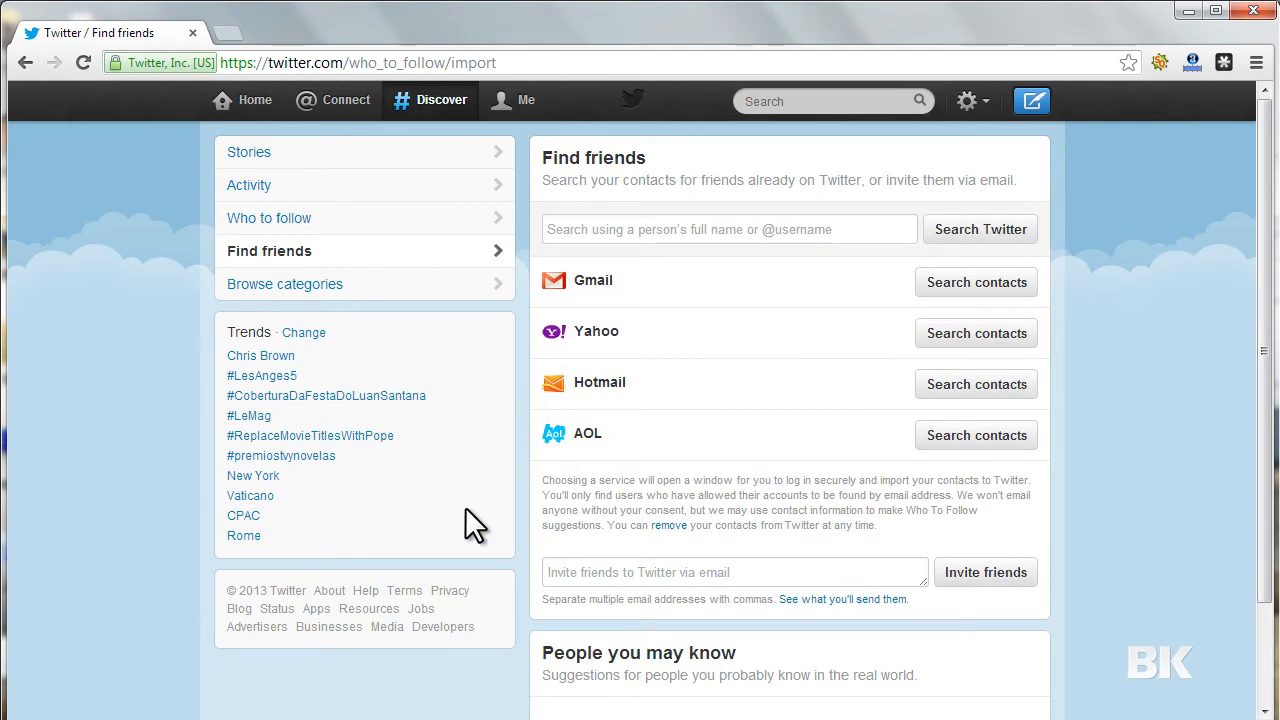
{"action": "mouse_move", "coordinate": [740, 229]}
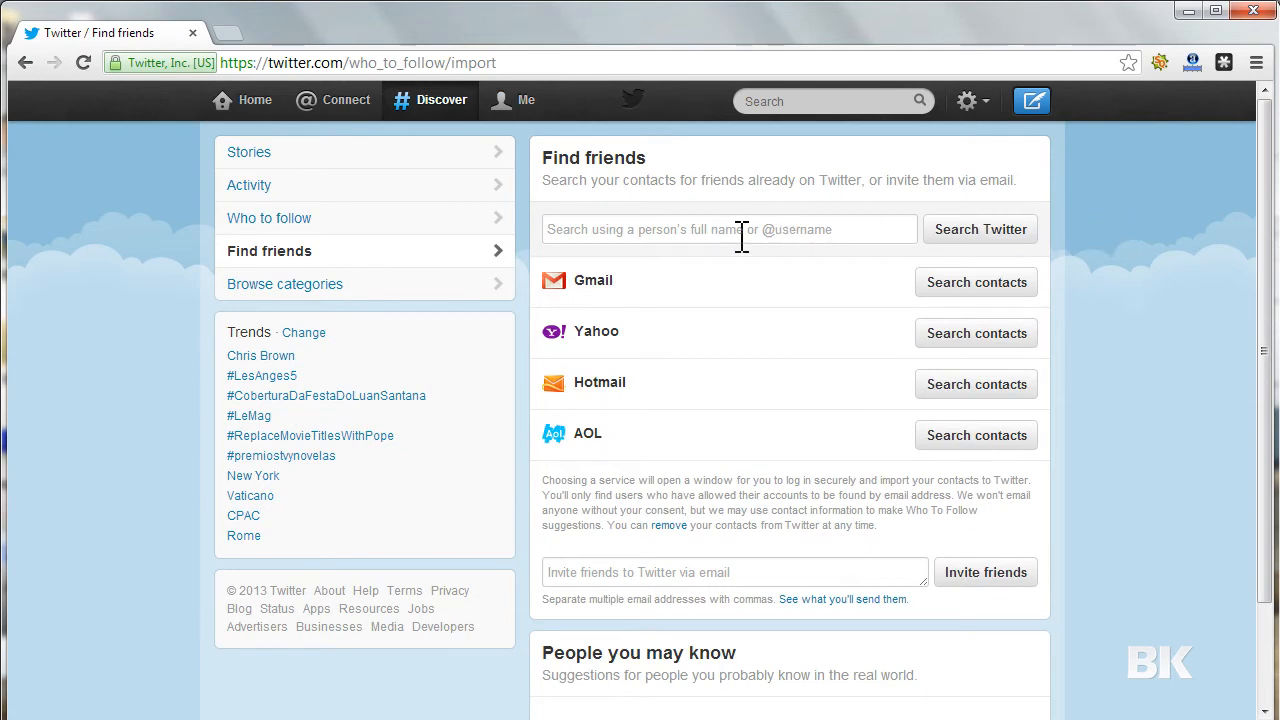
{"action": "left_click", "coordinate": [729, 229]}
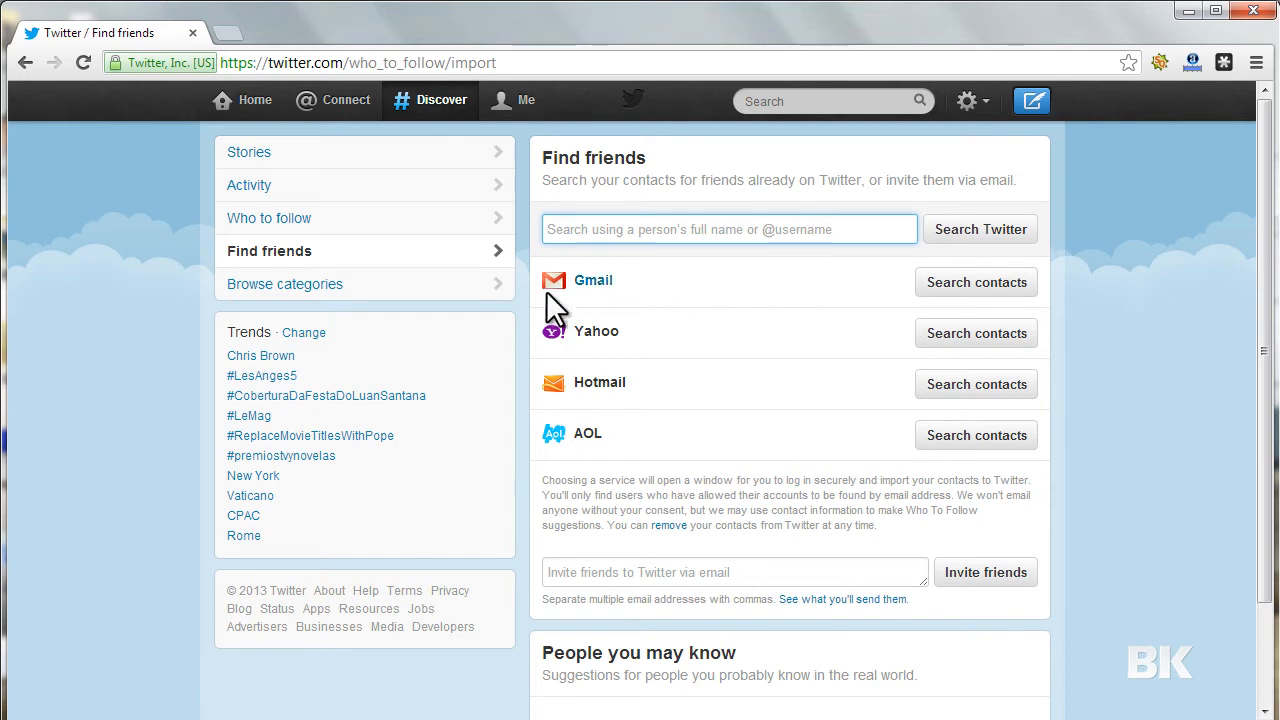
{"action": "mouse_move", "coordinate": [597, 331]}
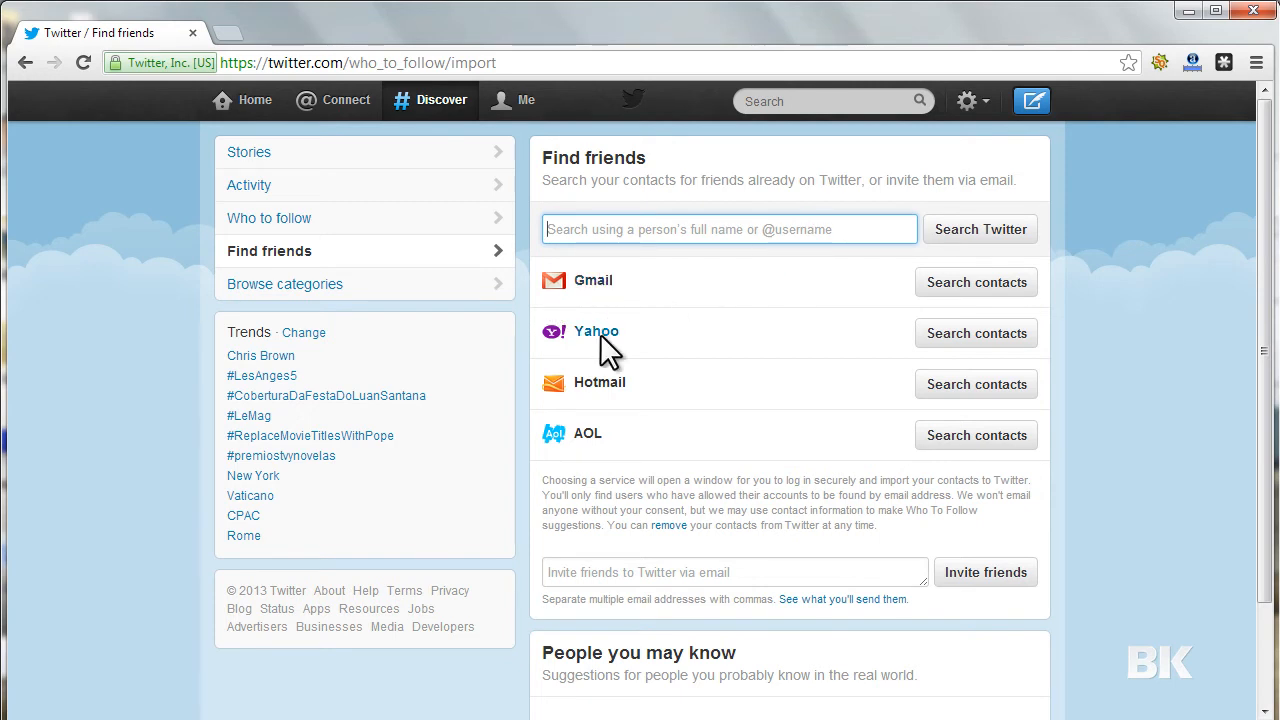
{"action": "mouse_move", "coordinate": [675, 455]}
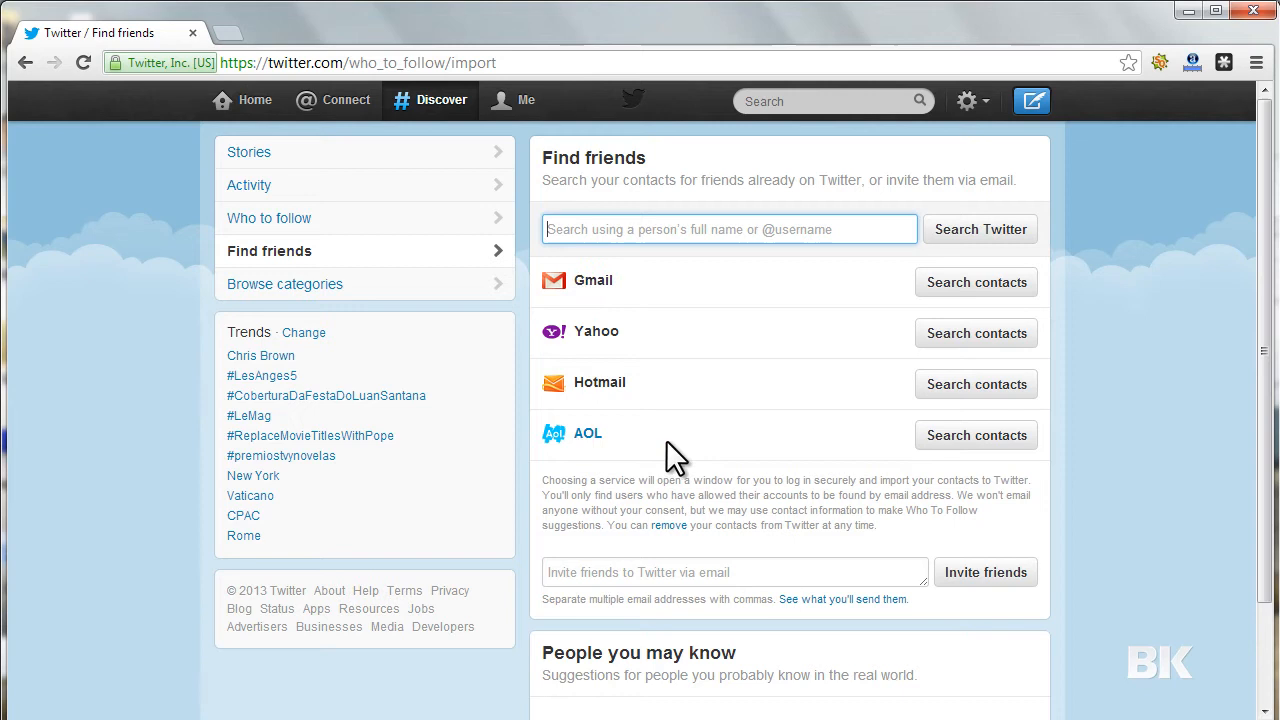
{"action": "mouse_move", "coordinate": [810, 270]}
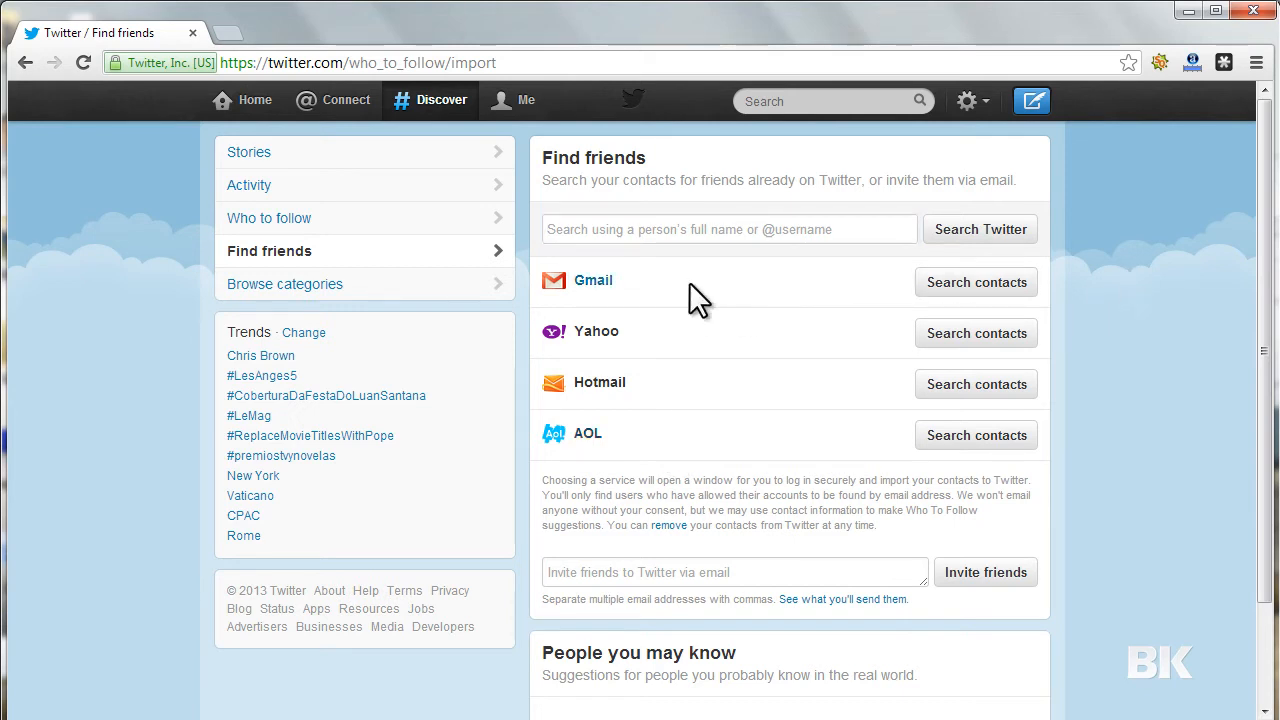
{"action": "mouse_move", "coordinate": [1103, 303]}
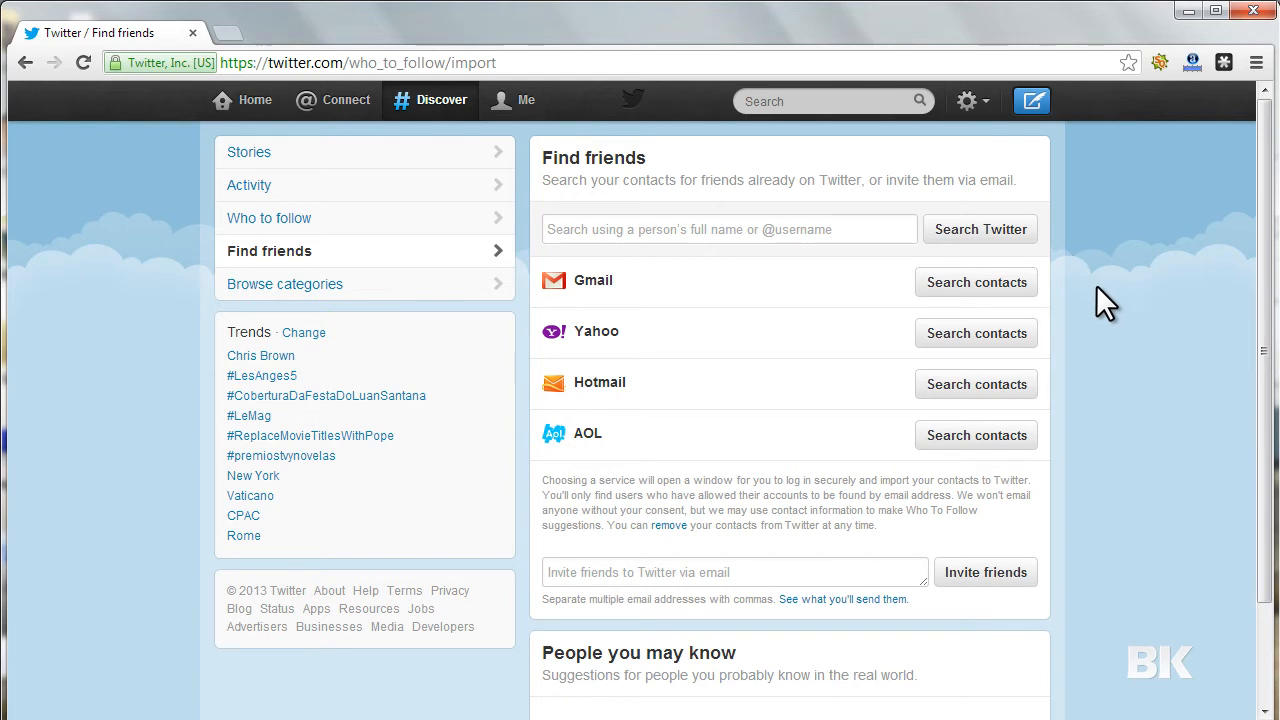
{"action": "scroll", "scroll_direction": "down", "scroll_amount": 3}
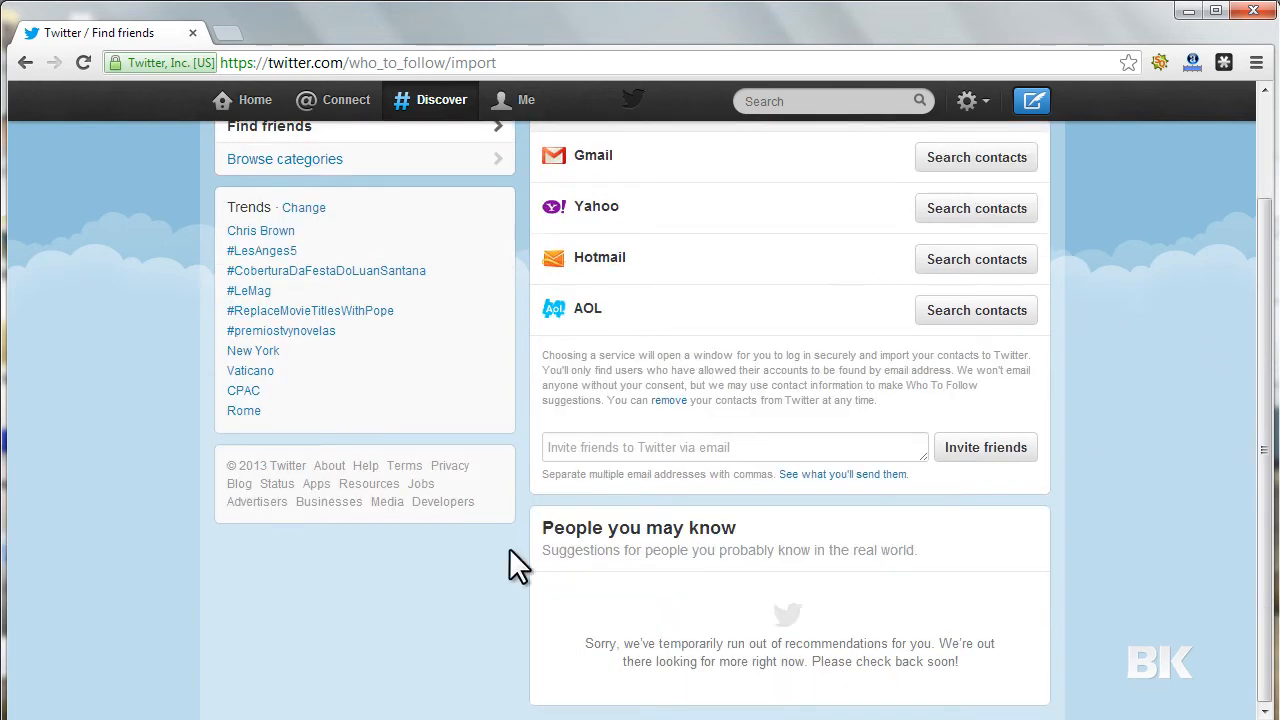
{"action": "mouse_move", "coordinate": [752, 550]}
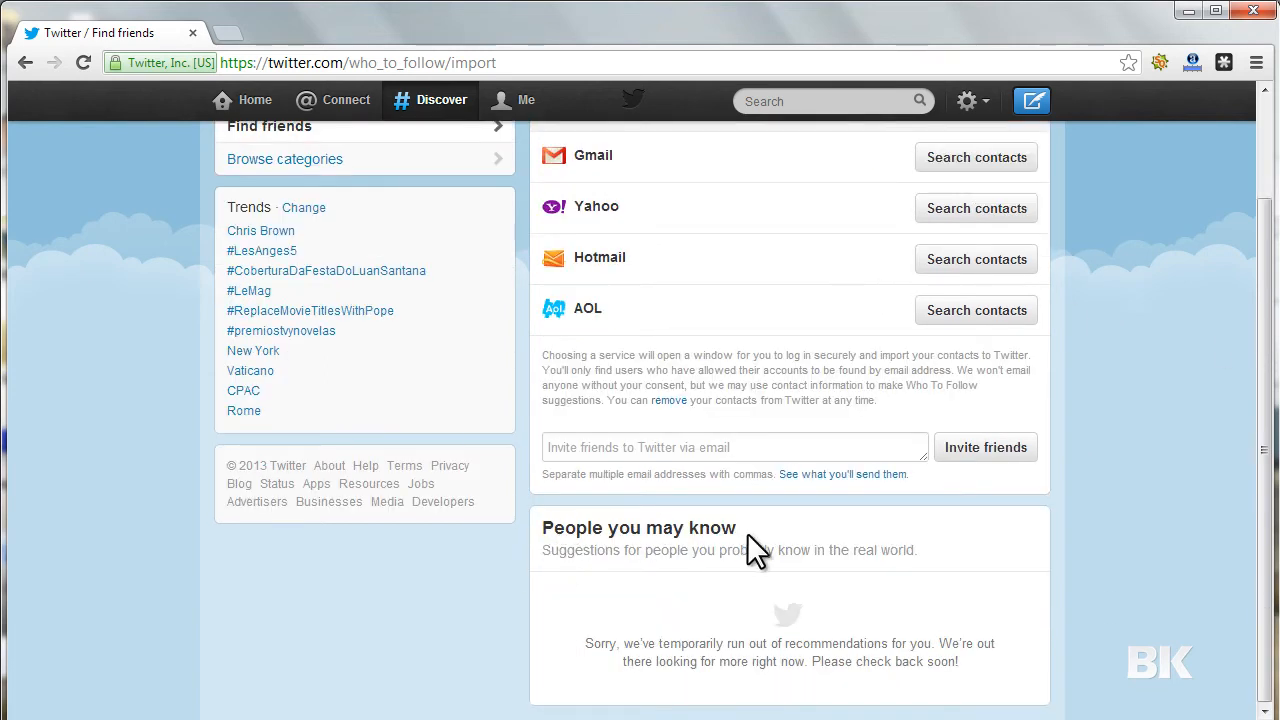
{"action": "mouse_move", "coordinate": [1265, 590]}
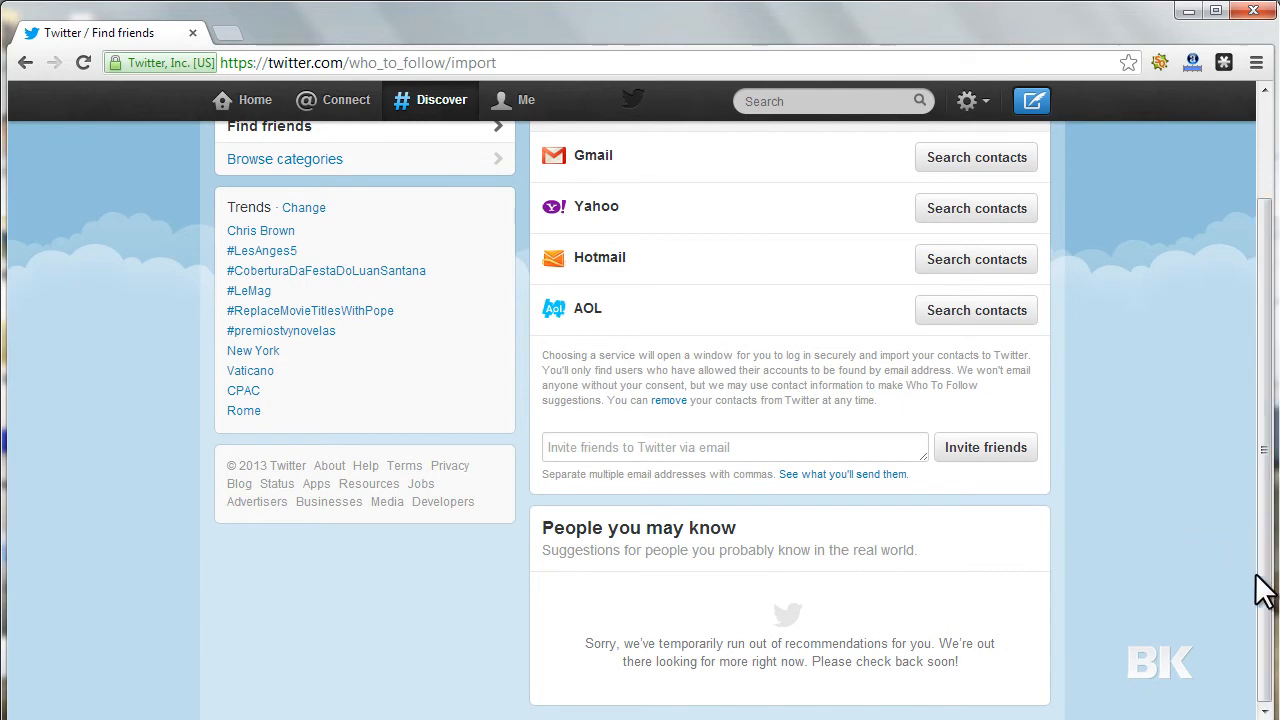
{"action": "mouse_move", "coordinate": [638, 648]}
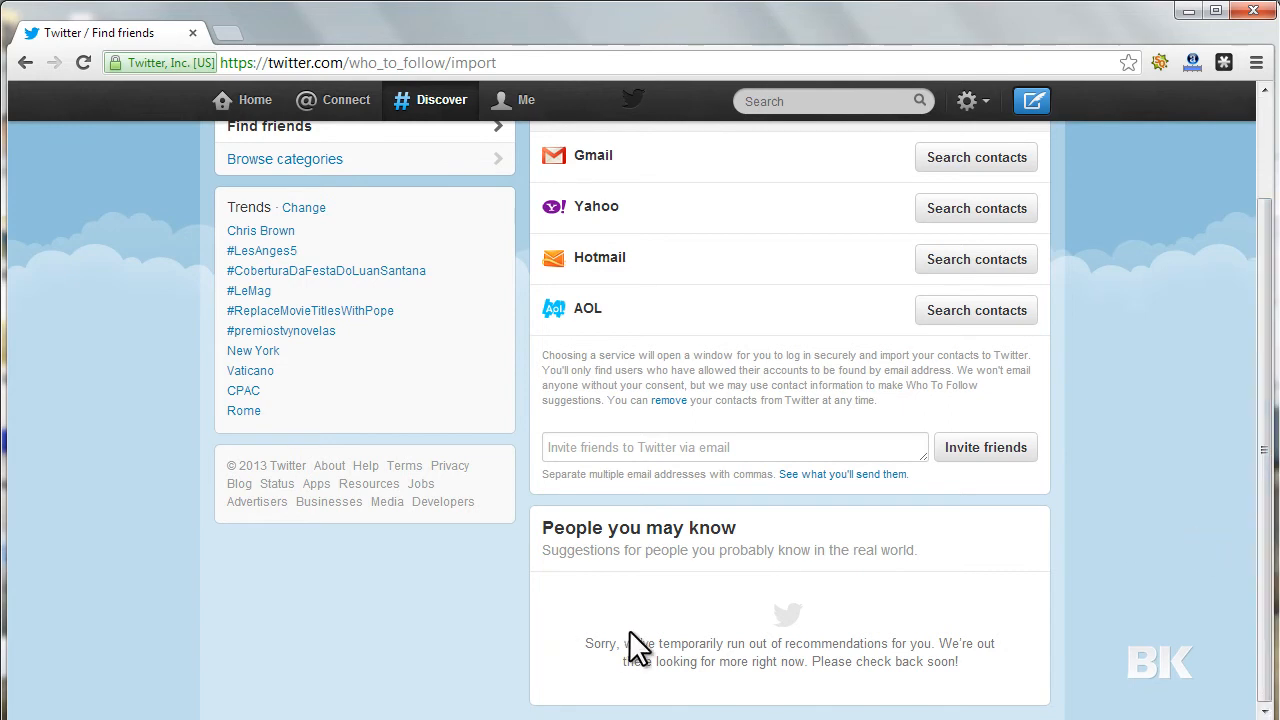
{"action": "mouse_move", "coordinate": [1207, 595]}
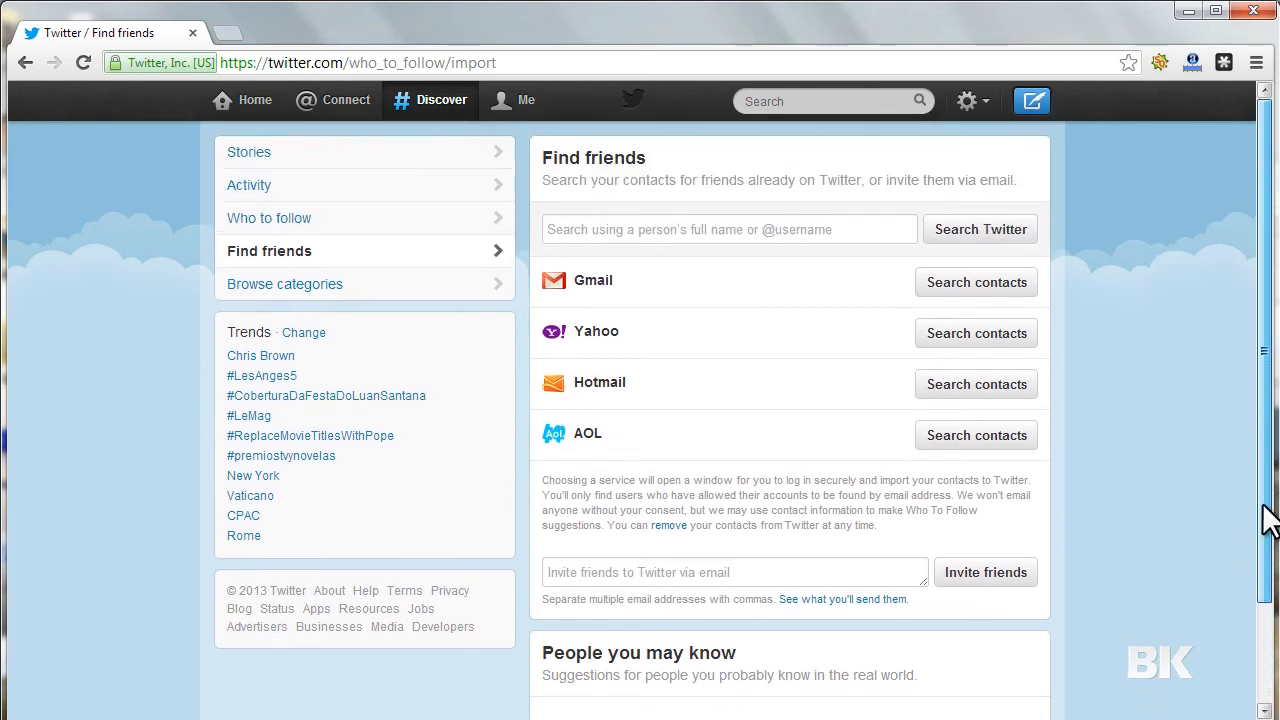
{"action": "left_click", "coordinate": [730, 229]}
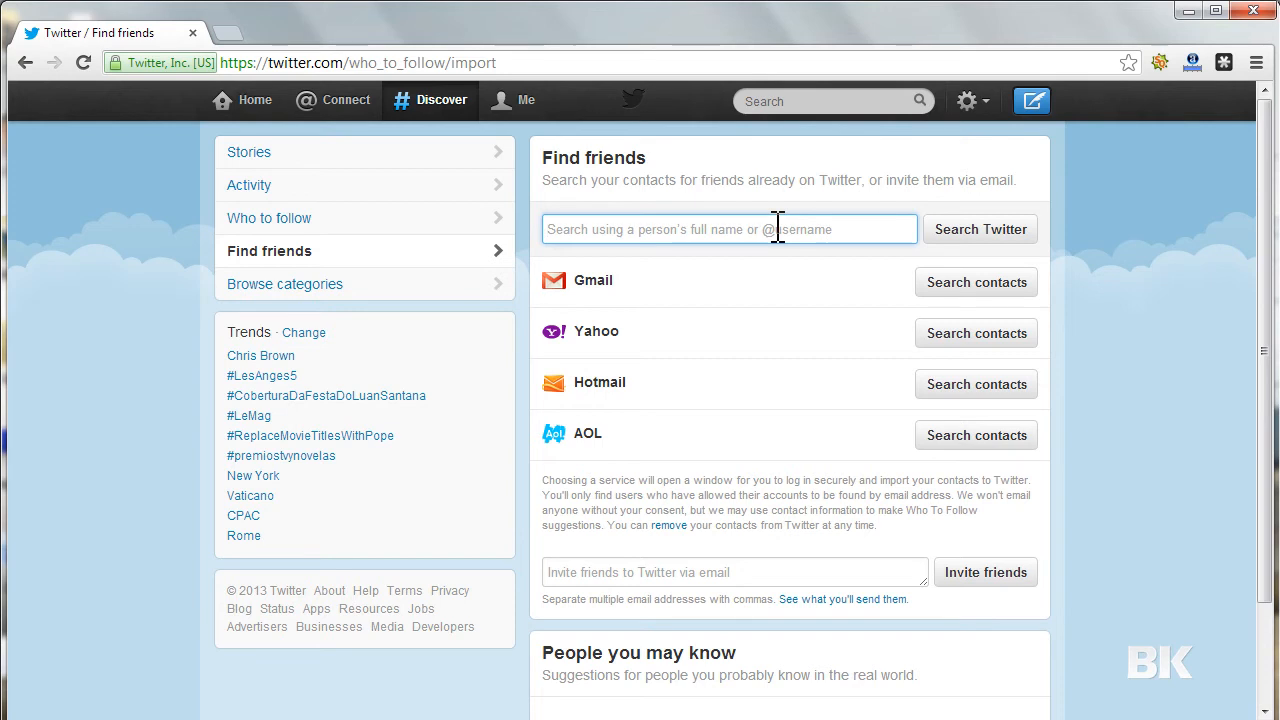
{"action": "type", "text": "catherine"}
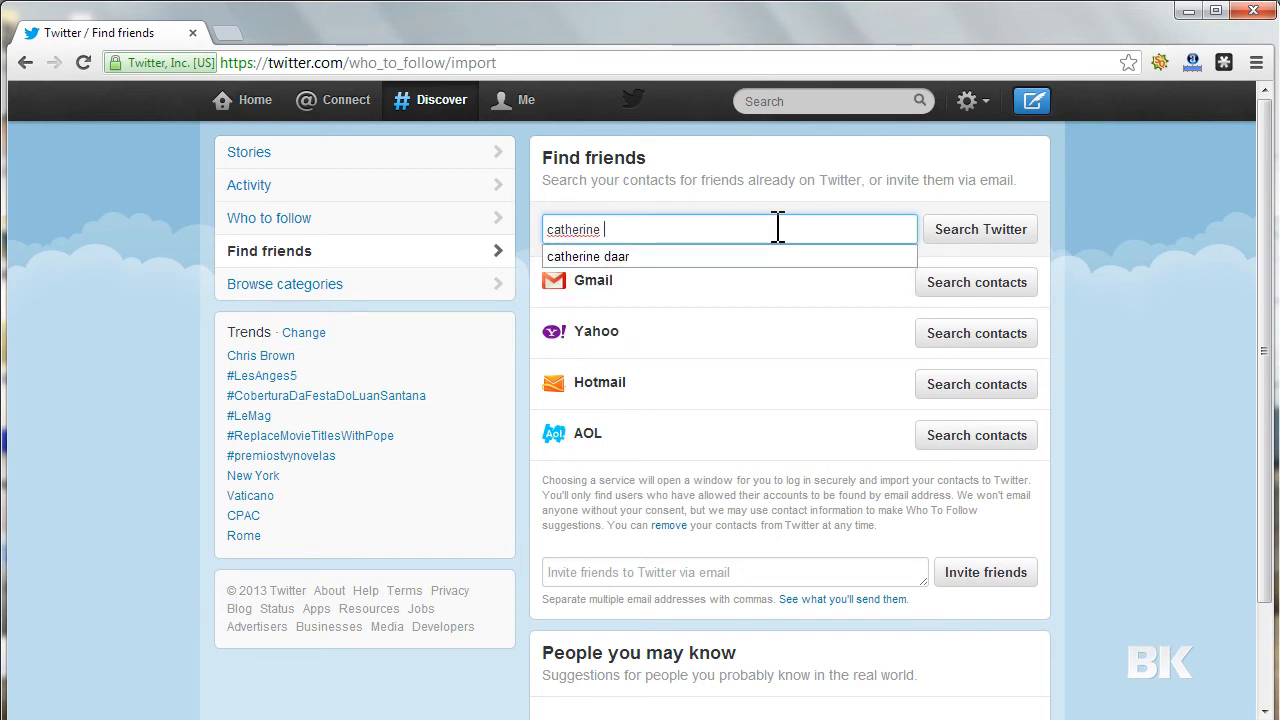
{"action": "left_click", "coordinate": [588, 256]}
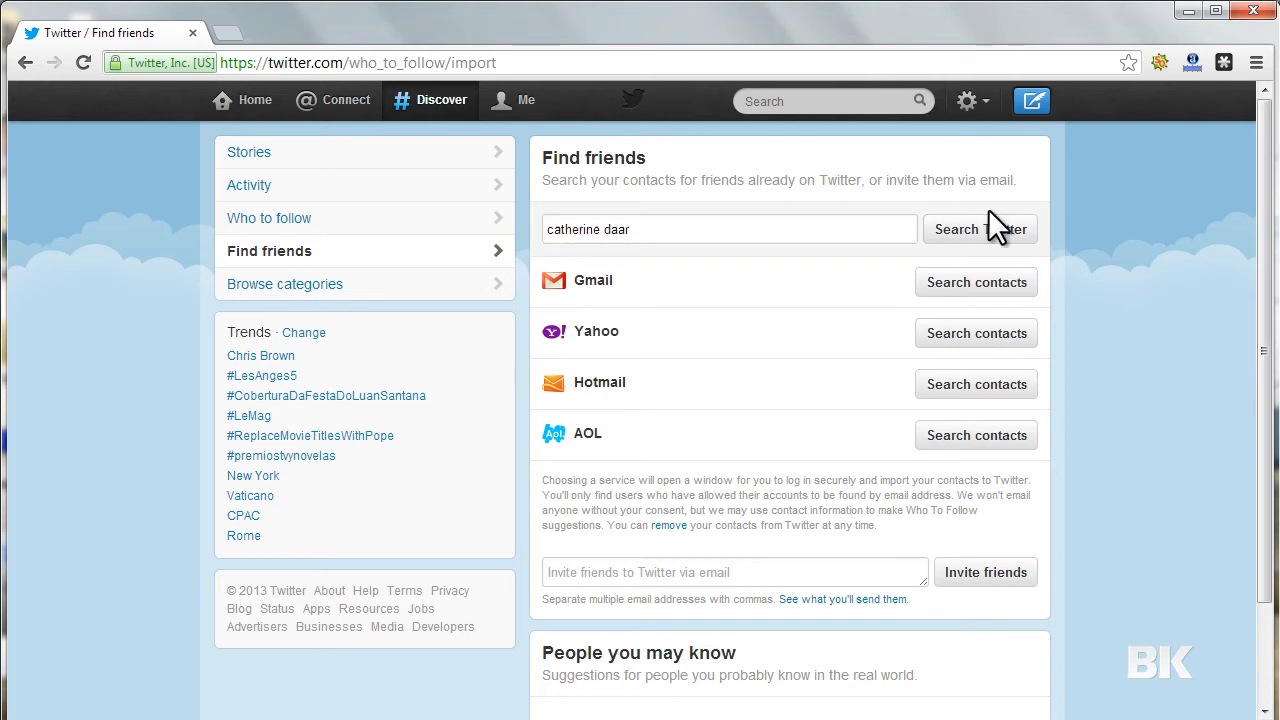
{"action": "left_click", "coordinate": [980, 229]}
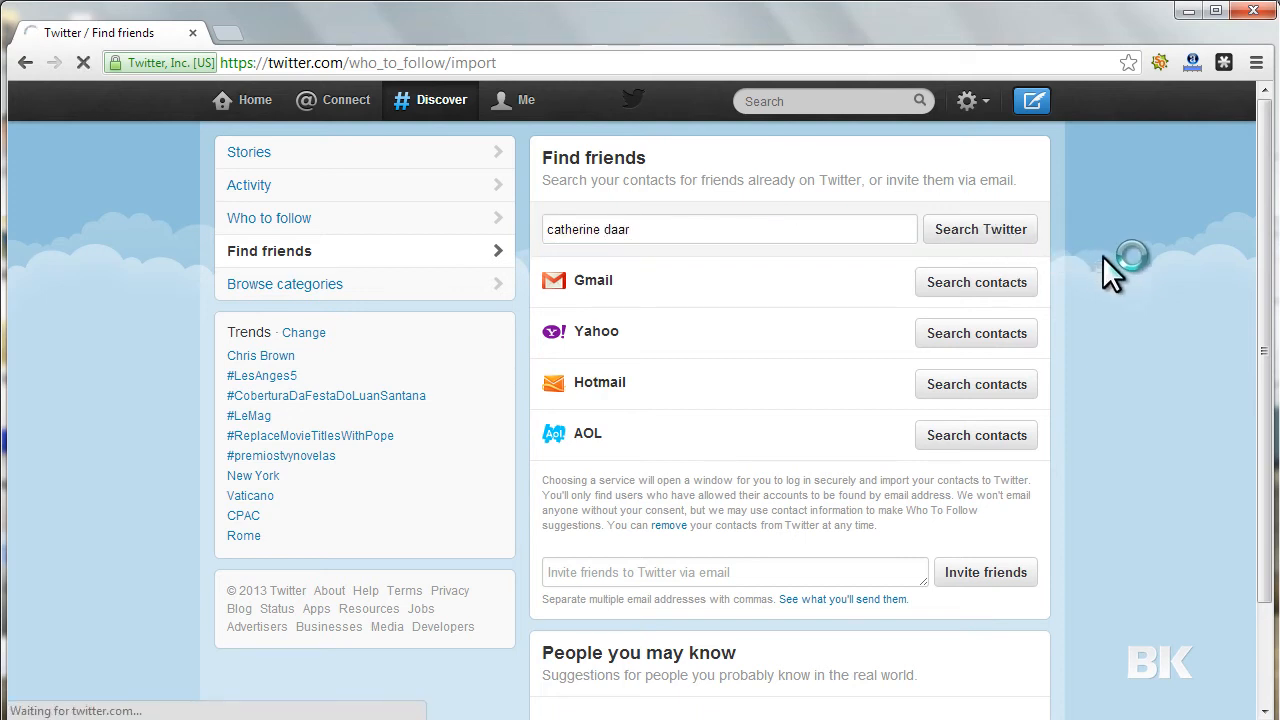
{"action": "left_click", "coordinate": [980, 229]}
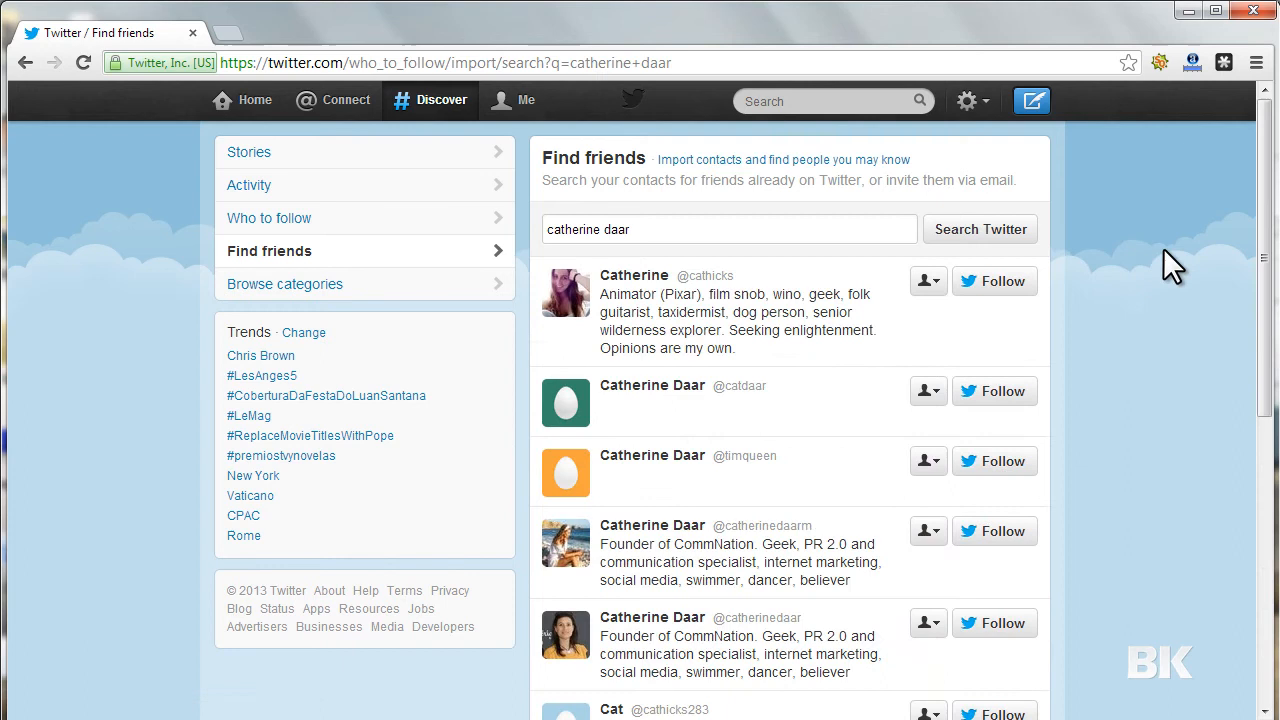
{"action": "scroll", "scroll_direction": "down", "scroll_amount": 3}
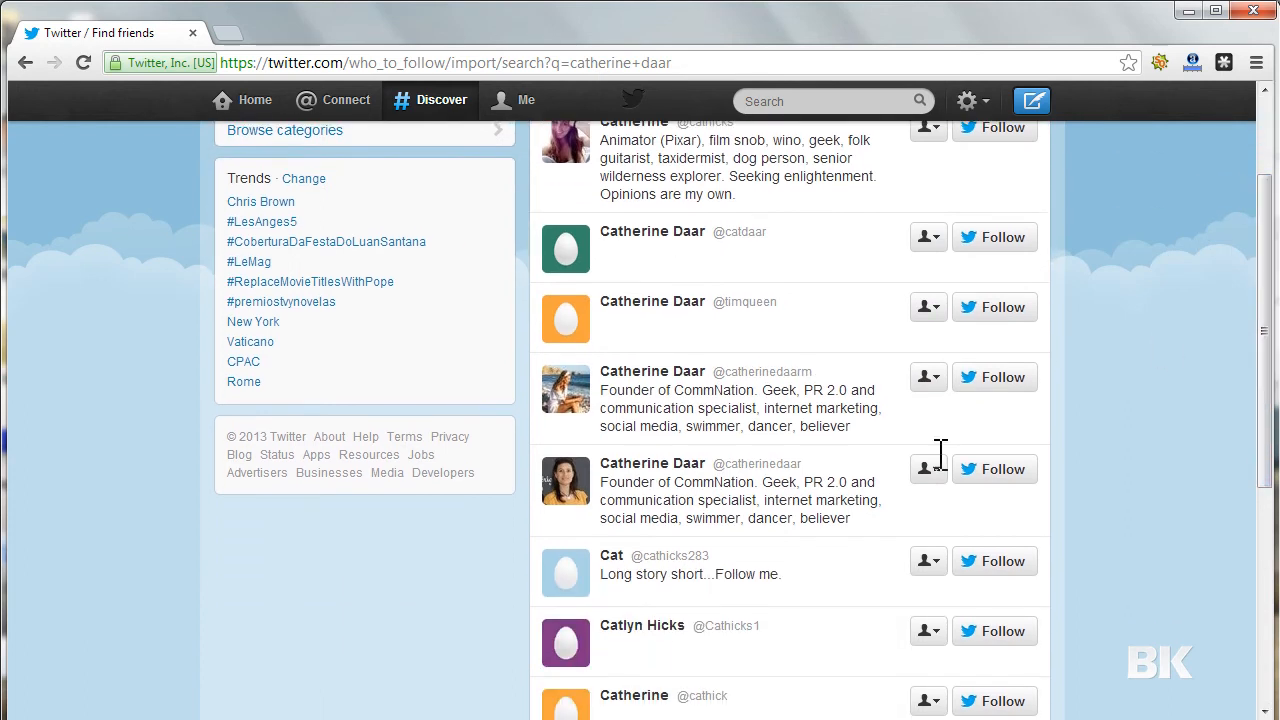
{"action": "mouse_move", "coordinate": [702, 481]}
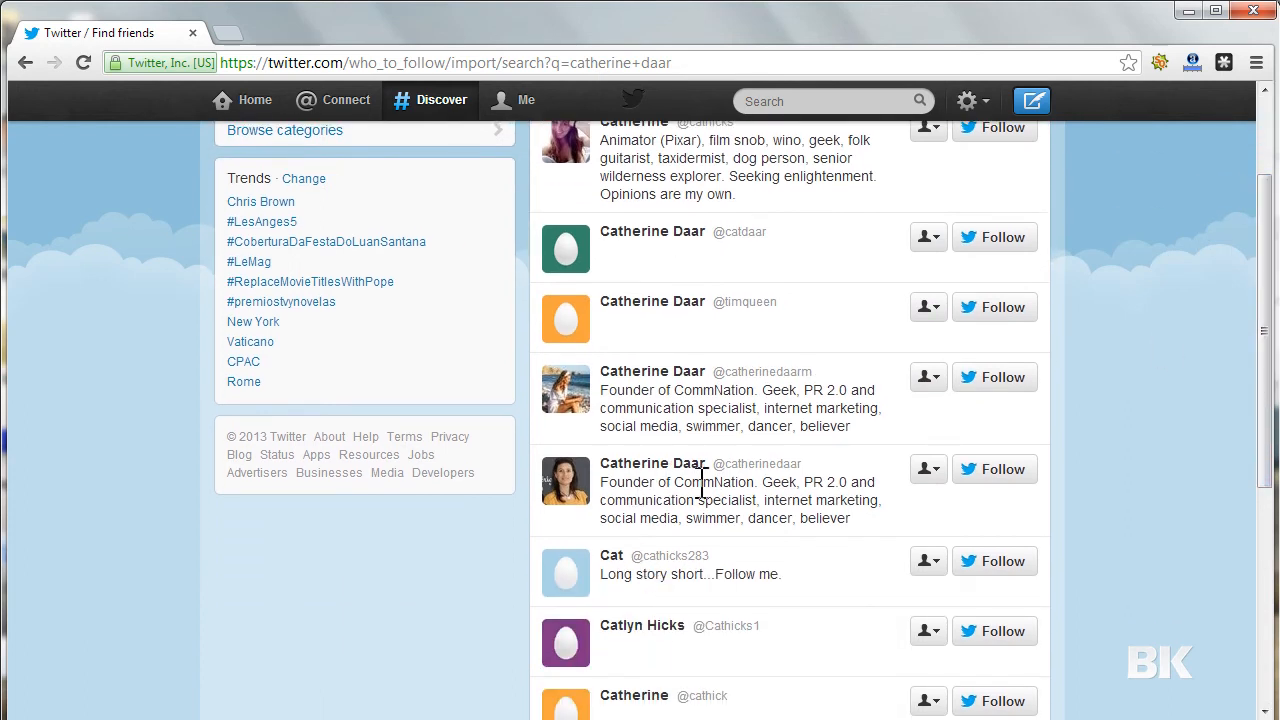
{"action": "left_click", "coordinate": [994, 469]}
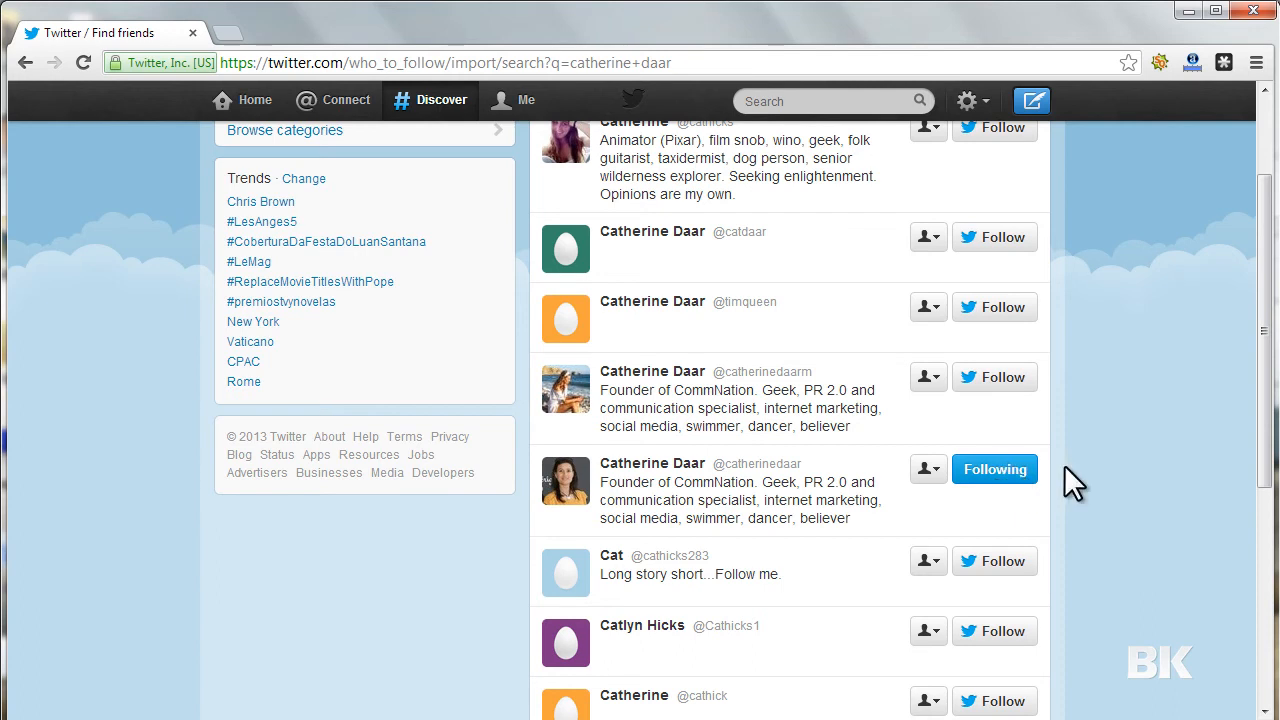
{"action": "mouse_move", "coordinate": [1262, 432]}
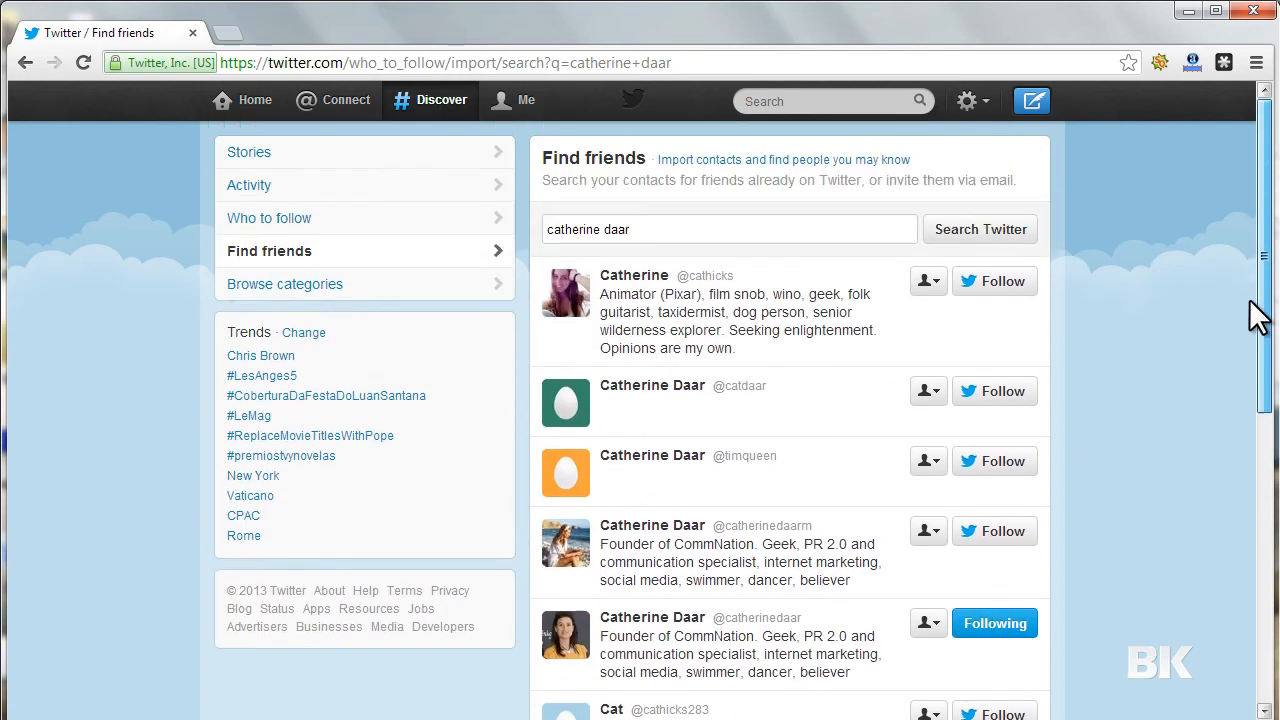
{"action": "mouse_move", "coordinate": [490, 342]}
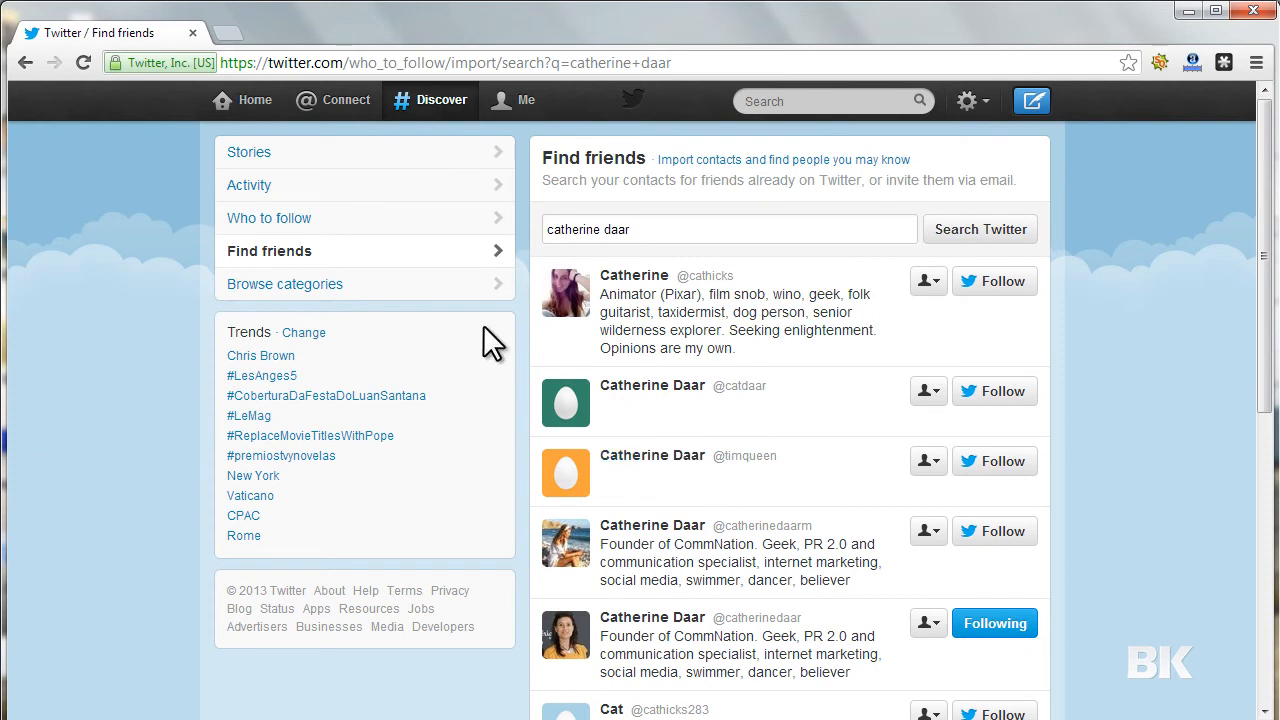
{"action": "mouse_move", "coordinate": [1265, 225]}
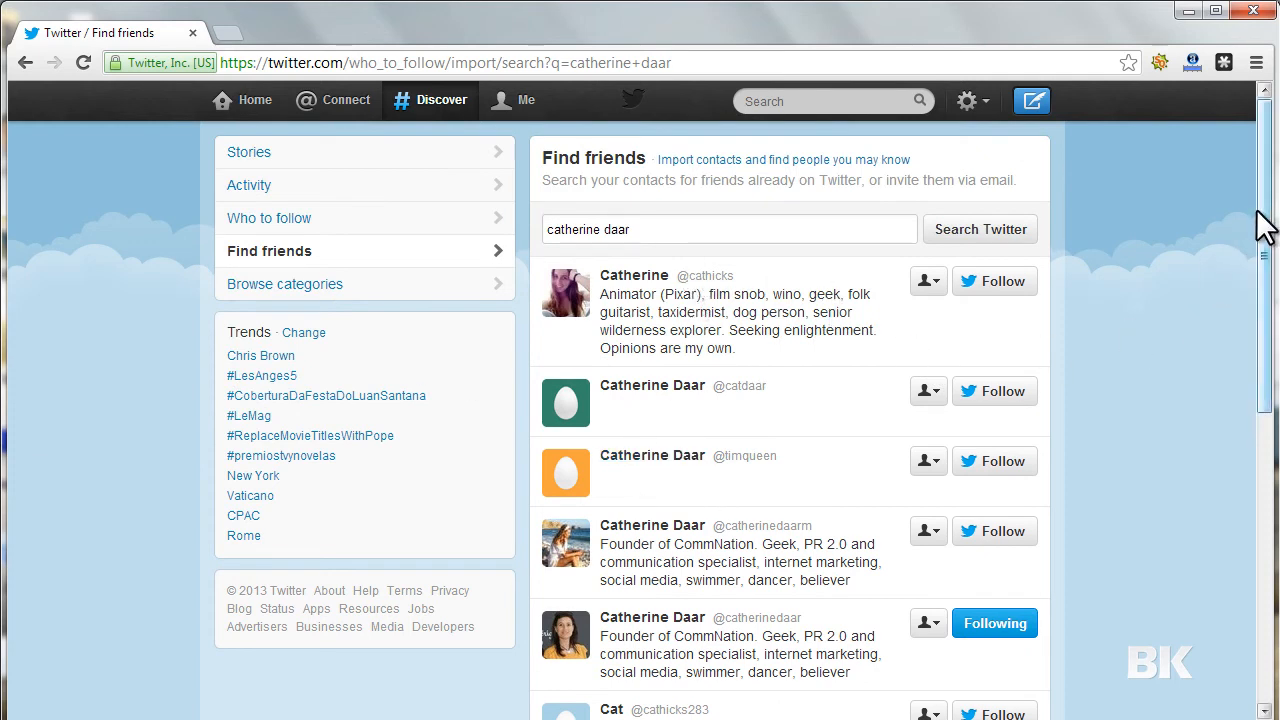
{"action": "mouse_move", "coordinate": [1240, 290]}
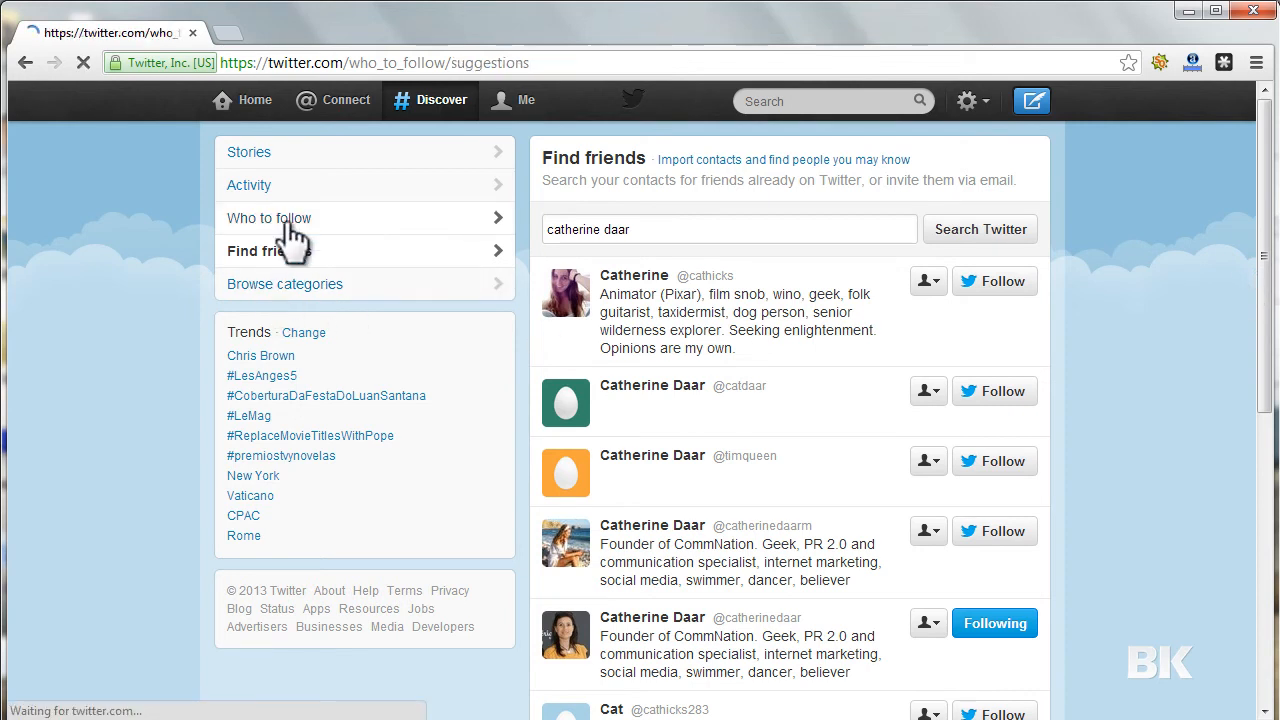
{"action": "left_click", "coordinate": [269, 217]}
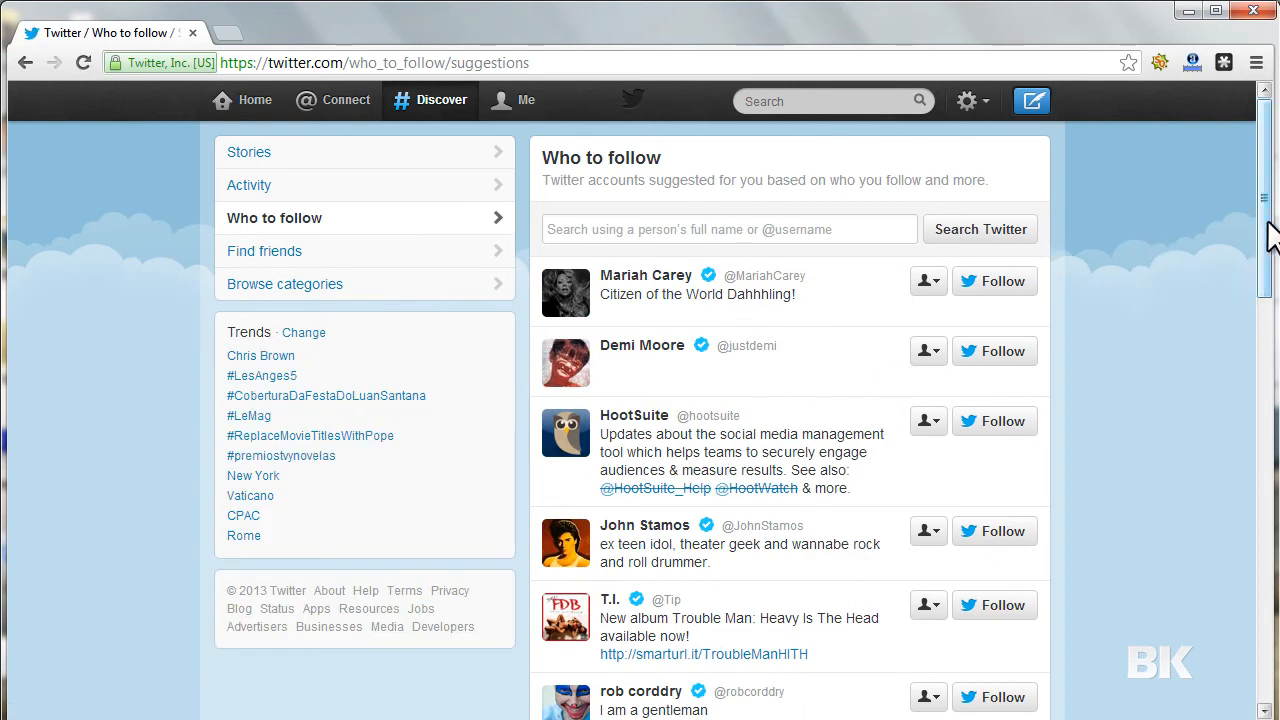
{"action": "scroll", "scroll_direction": "down", "scroll_amount": 3}
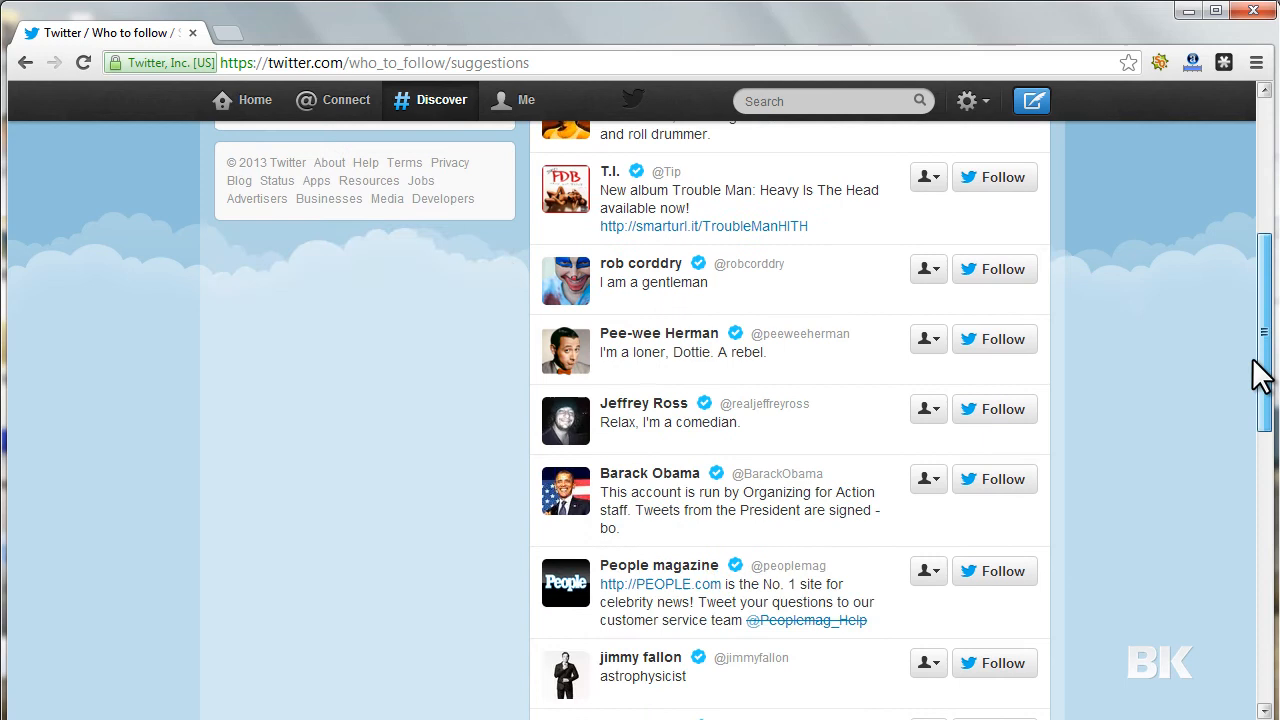
{"action": "scroll", "scroll_direction": "down", "scroll_amount": 3}
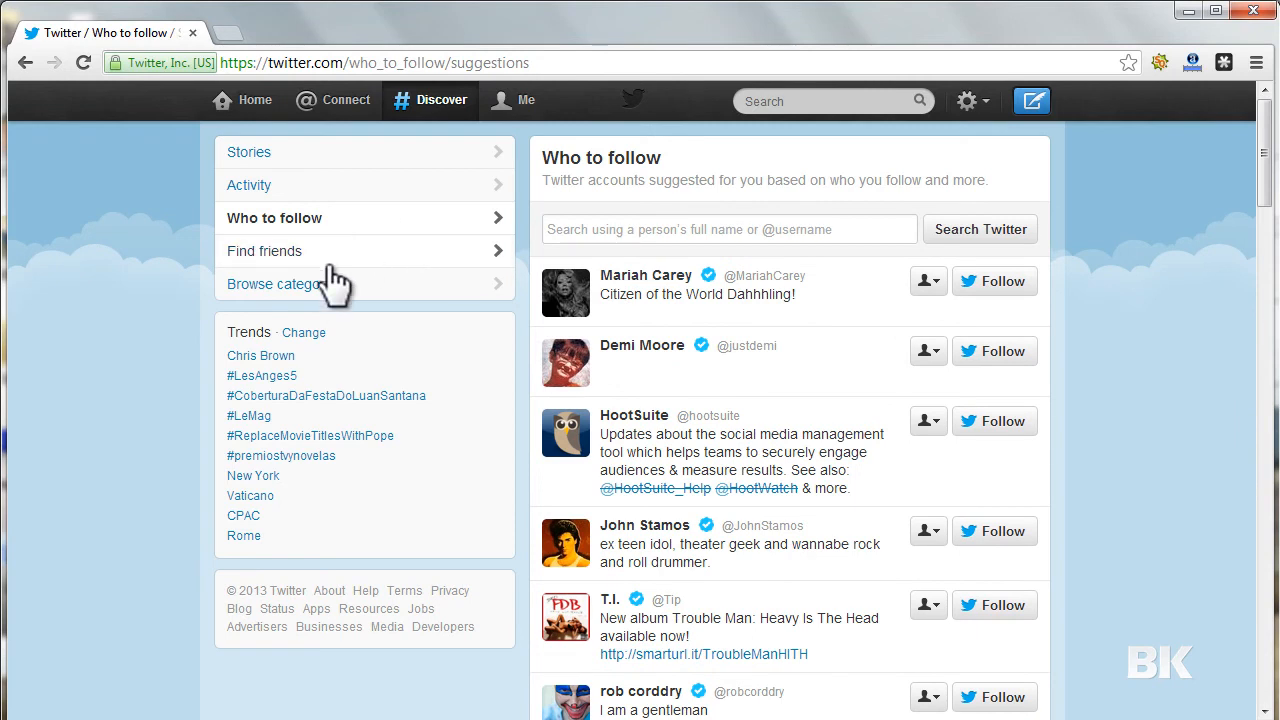
{"action": "mouse_move", "coordinate": [548, 105]}
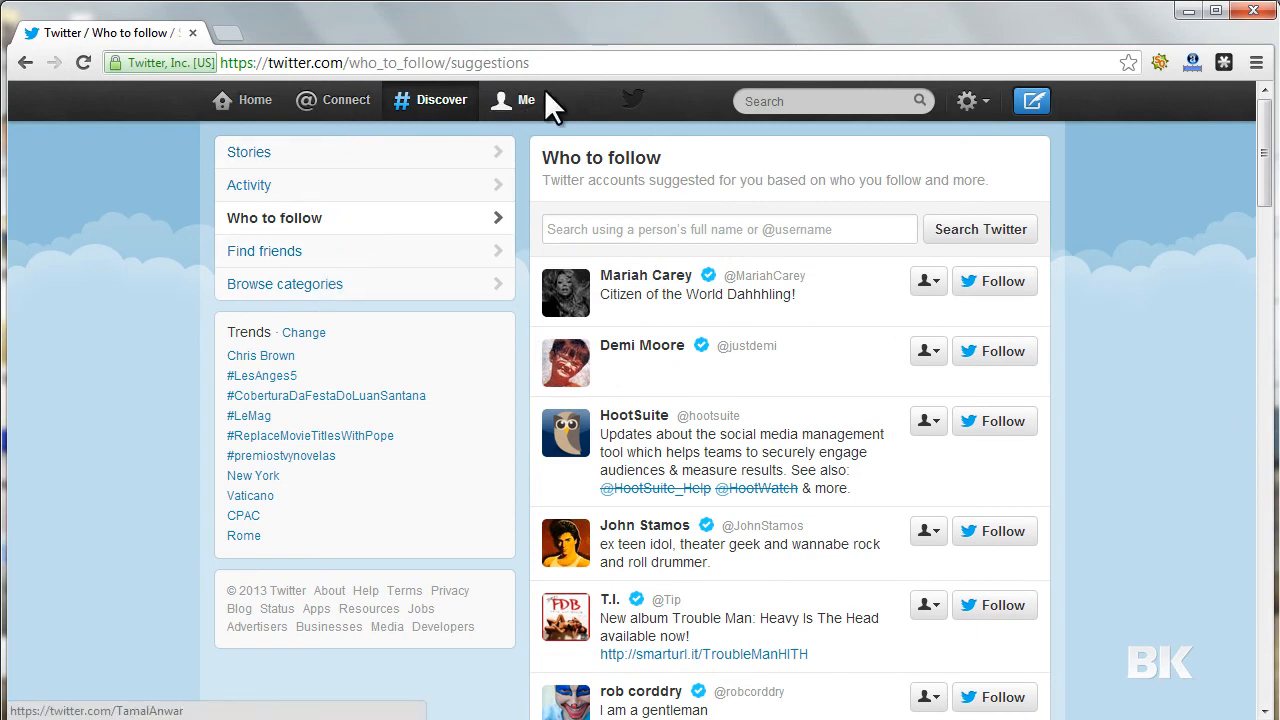
{"action": "left_click", "coordinate": [513, 100]}
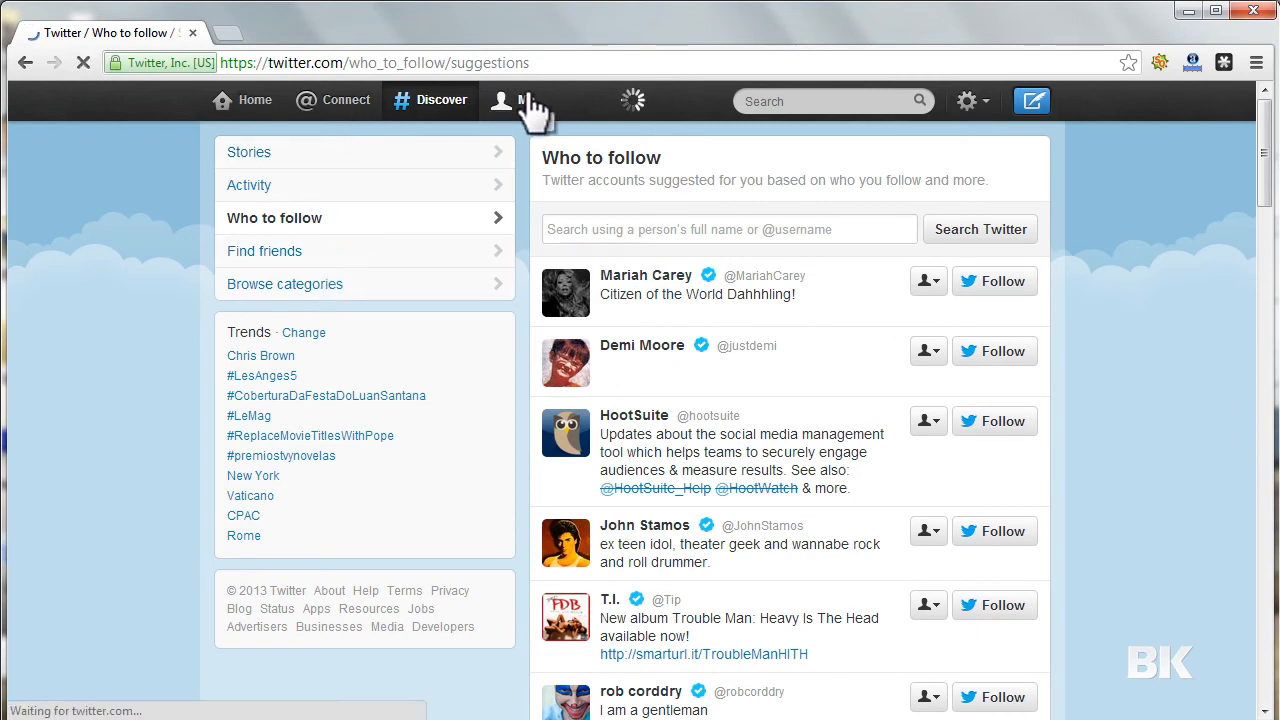
{"action": "left_click", "coordinate": [513, 100]}
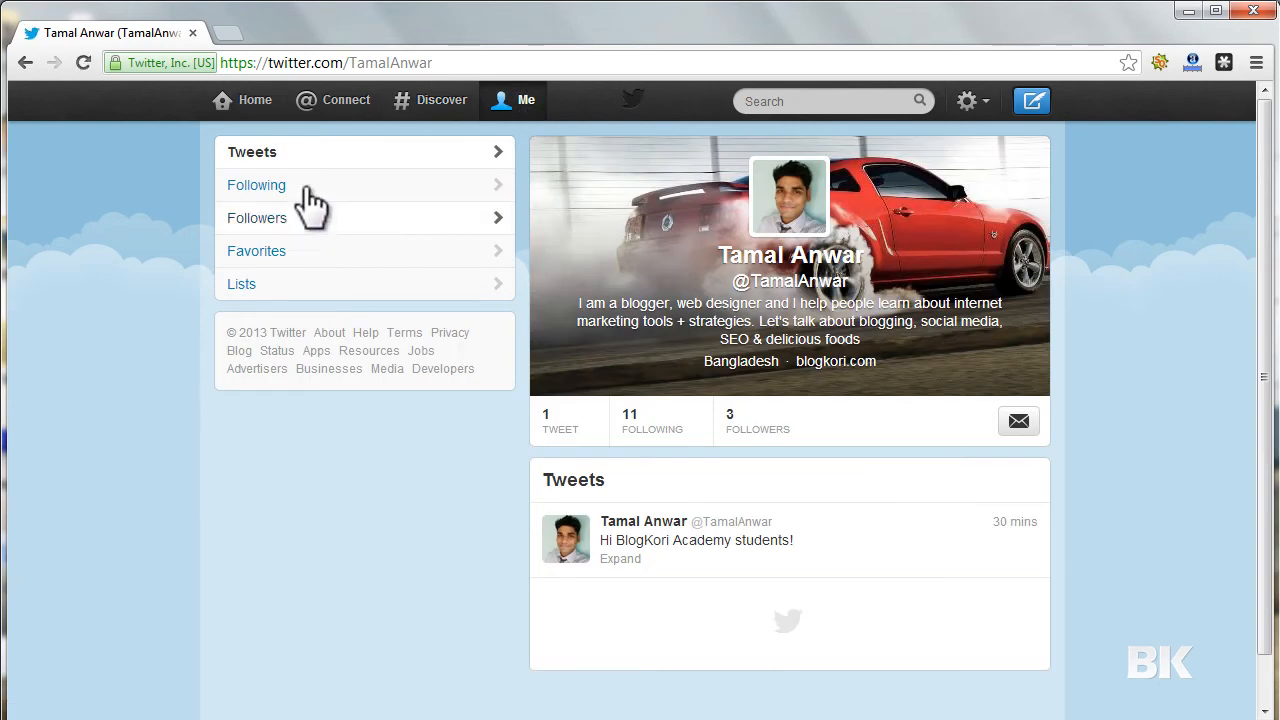
{"action": "left_click", "coordinate": [256, 185]}
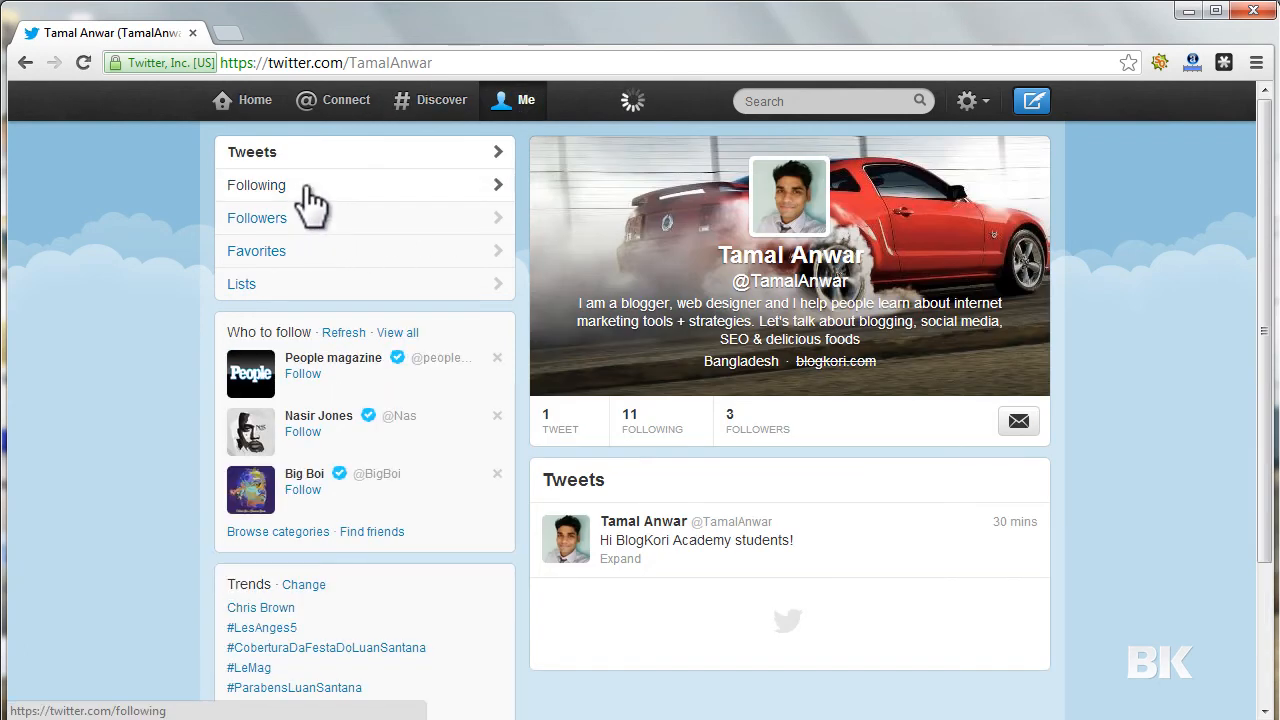
{"action": "left_click", "coordinate": [256, 185]}
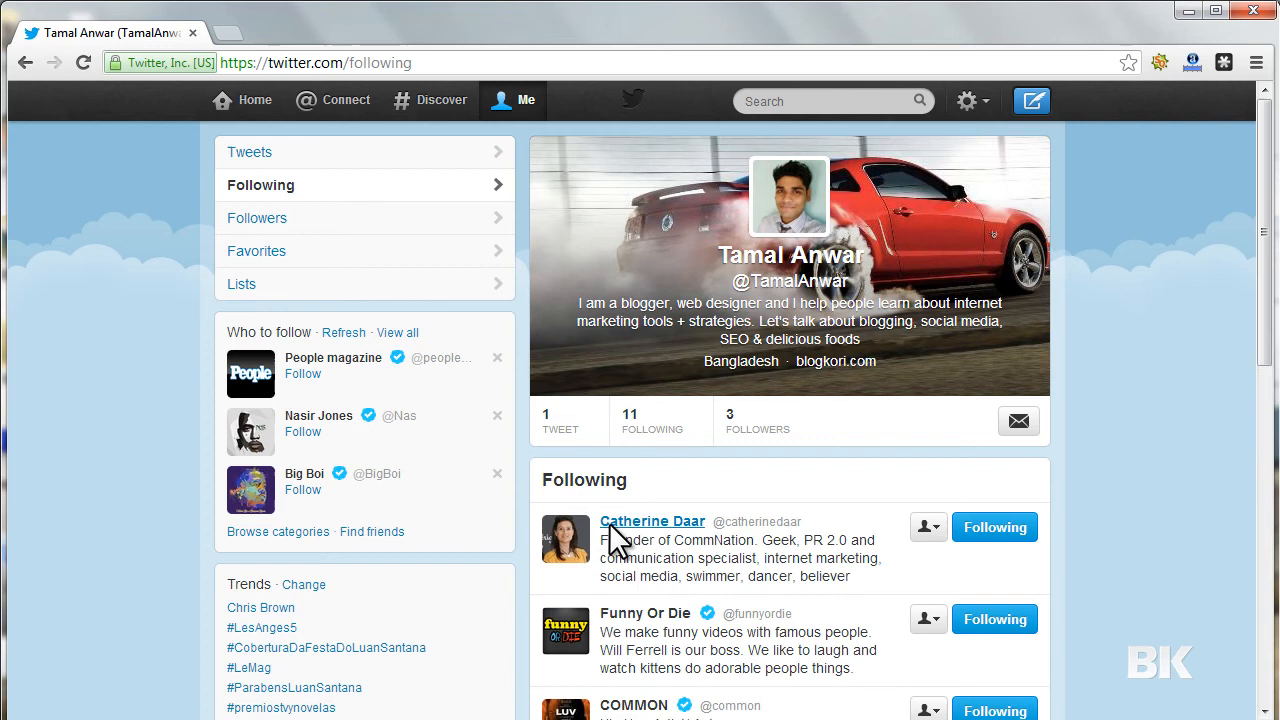
{"action": "mouse_move", "coordinate": [635, 540]}
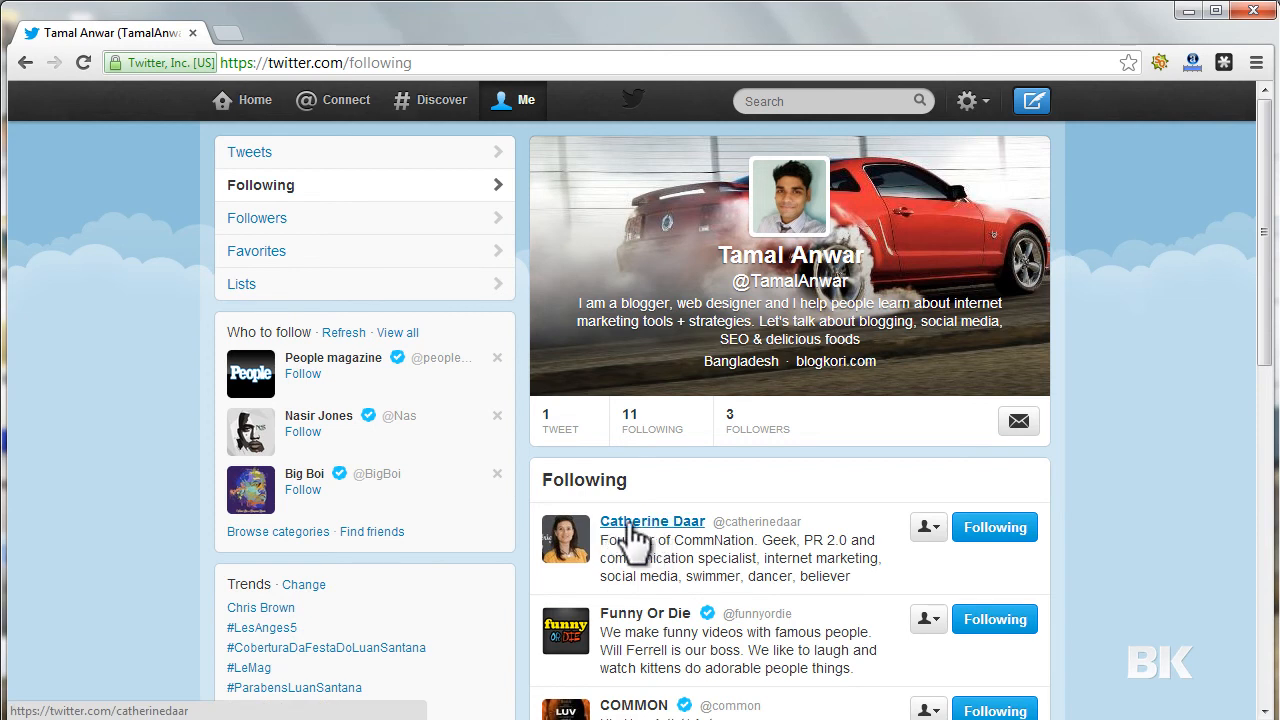
{"action": "left_click", "coordinate": [652, 521]}
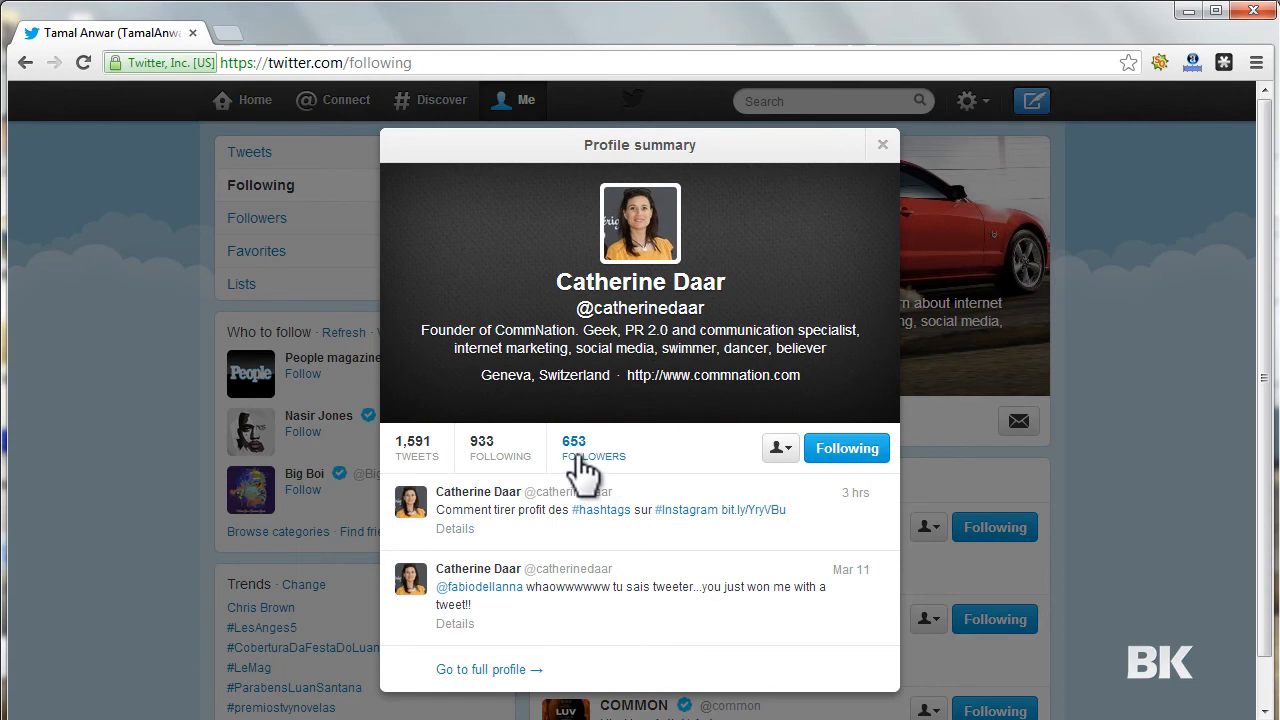
{"action": "left_click", "coordinate": [593, 448]}
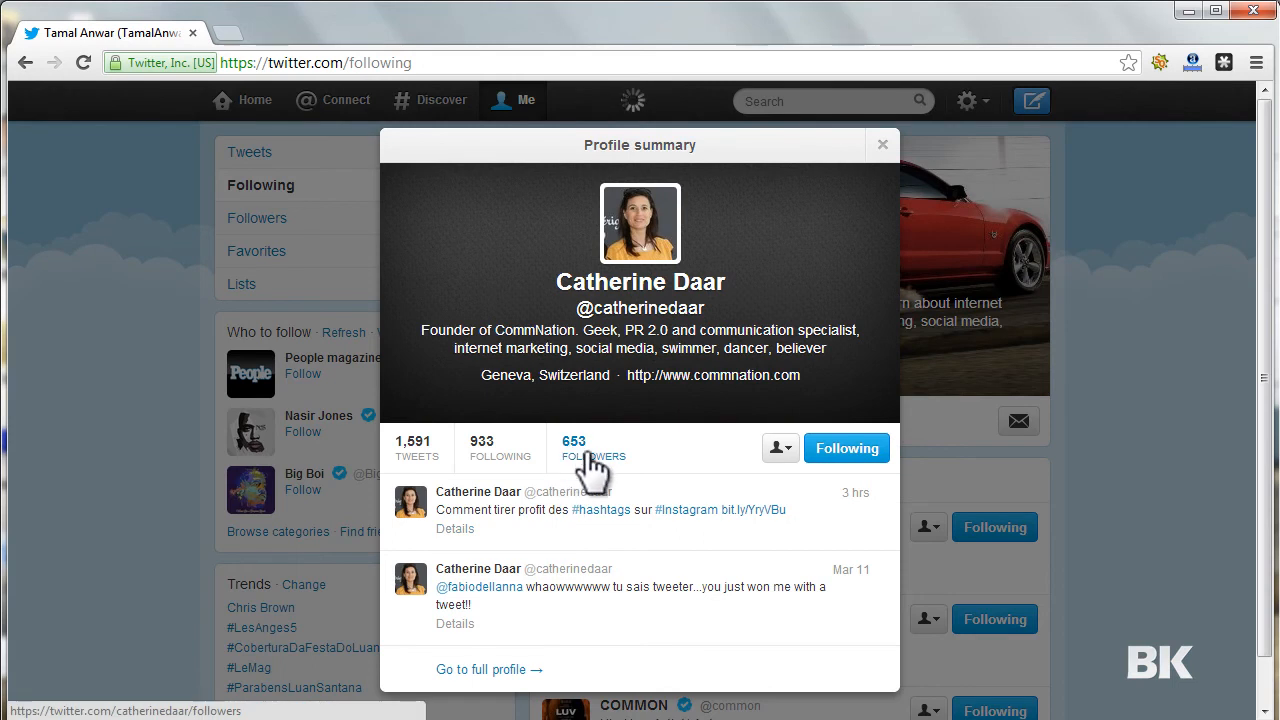
{"action": "left_click", "coordinate": [574, 448]}
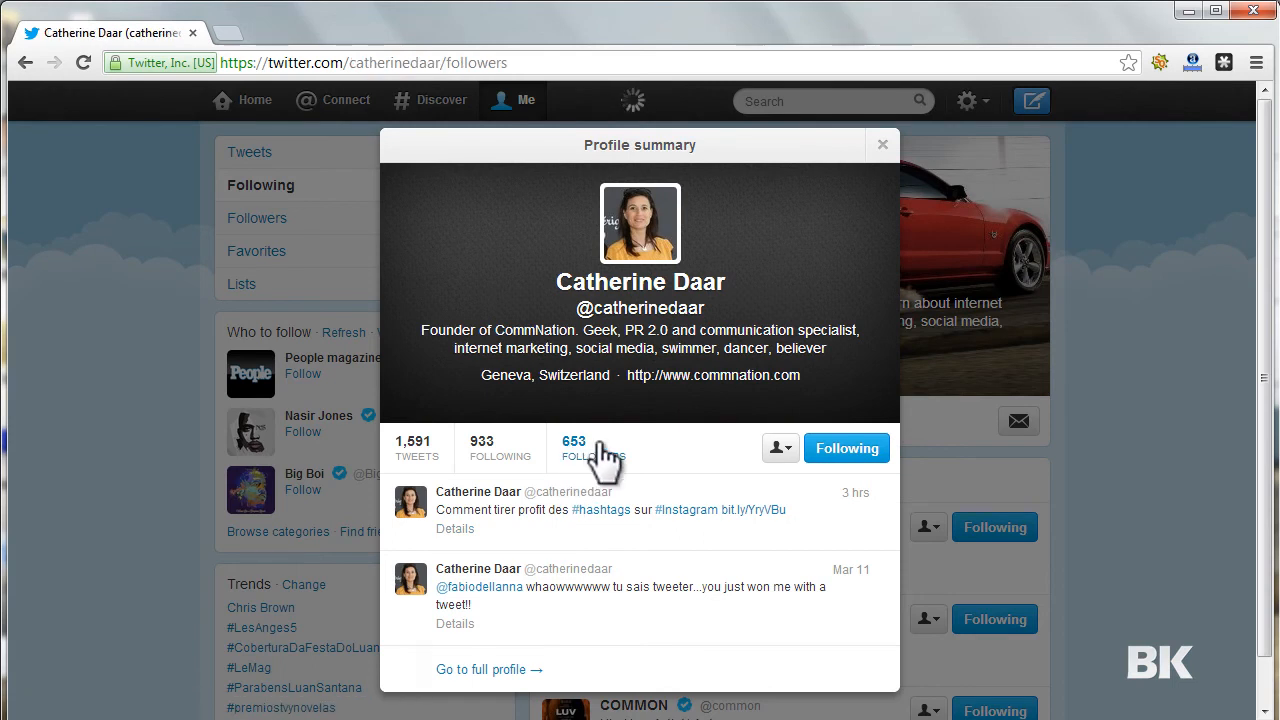
Step: Follow the communication graduate and the future Fortune 500 CEO among Catherine's followers
{"action": "left_click", "coordinate": [882, 144]}
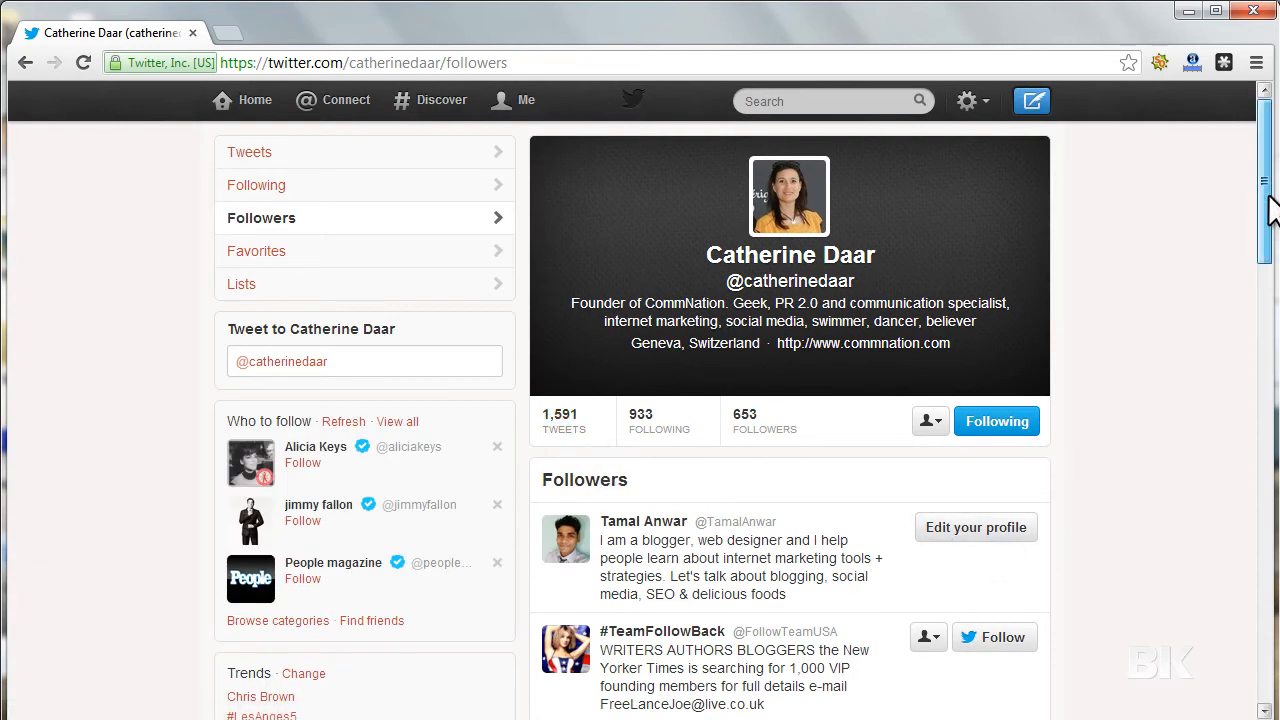
{"action": "scroll", "scroll_direction": "down", "scroll_amount": 3}
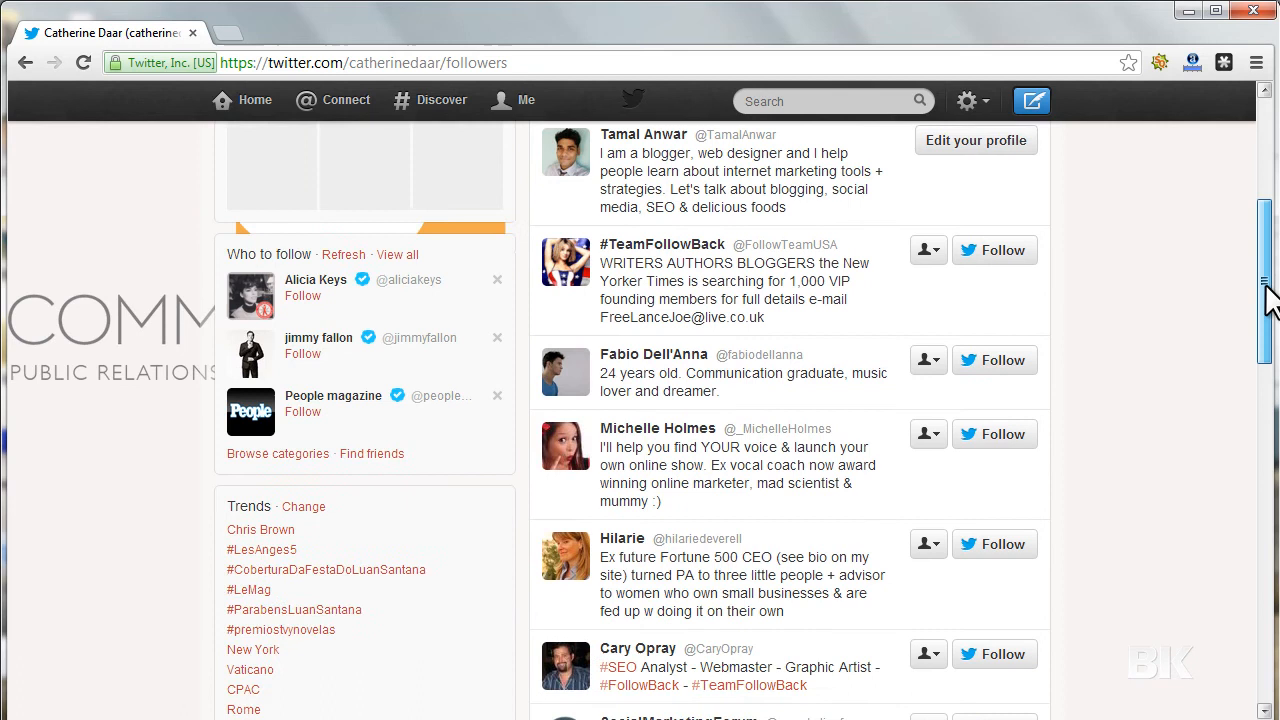
{"action": "mouse_move", "coordinate": [805, 420]}
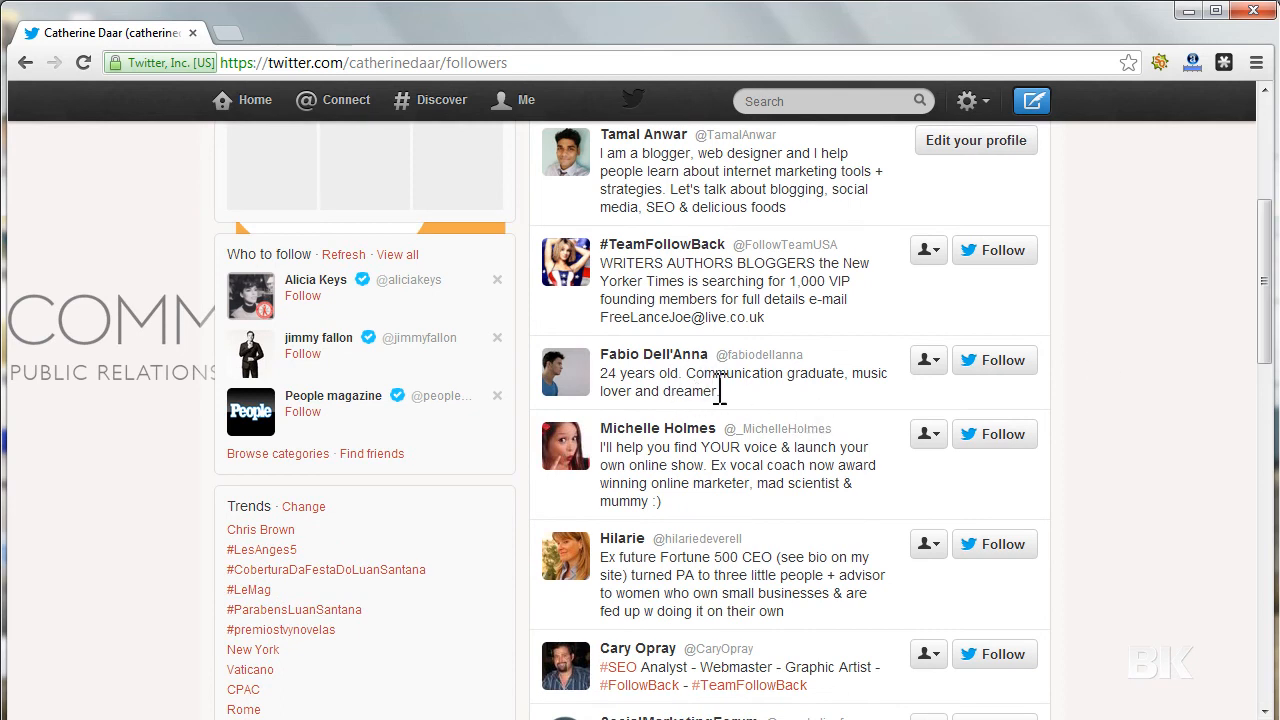
{"action": "scroll", "scroll_direction": "down", "scroll_amount": 3}
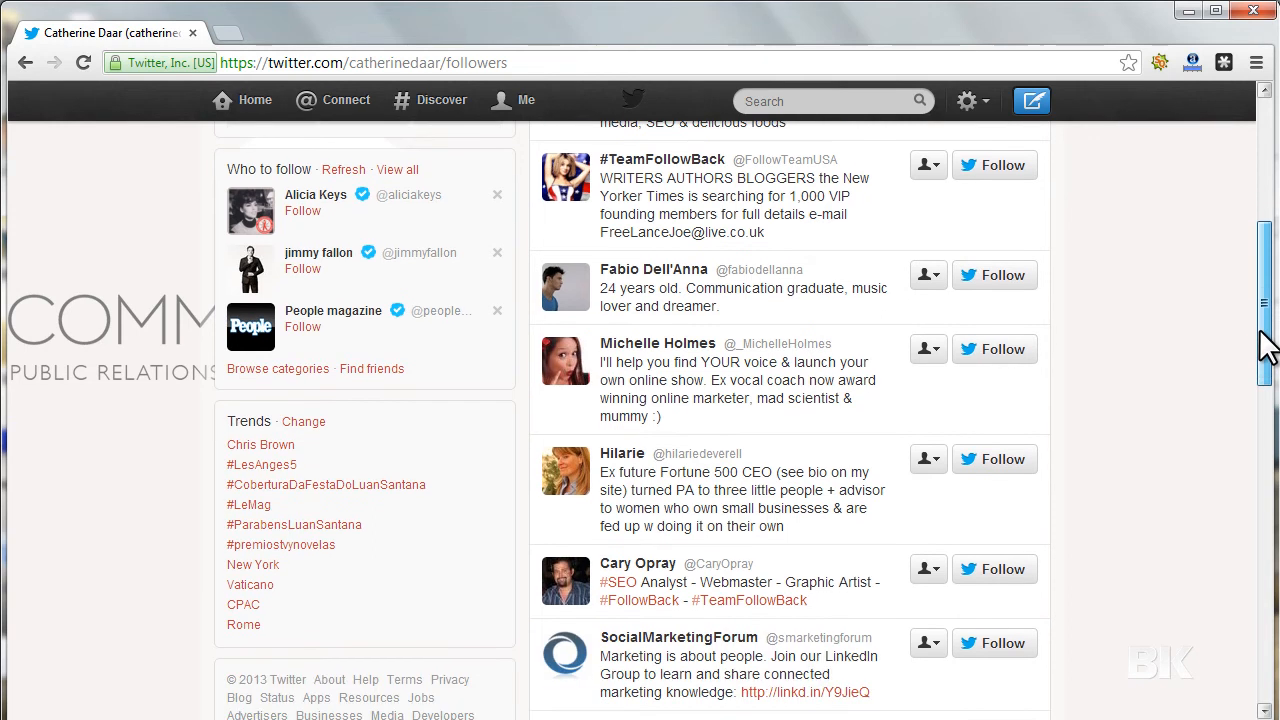
{"action": "mouse_move", "coordinate": [705, 330]}
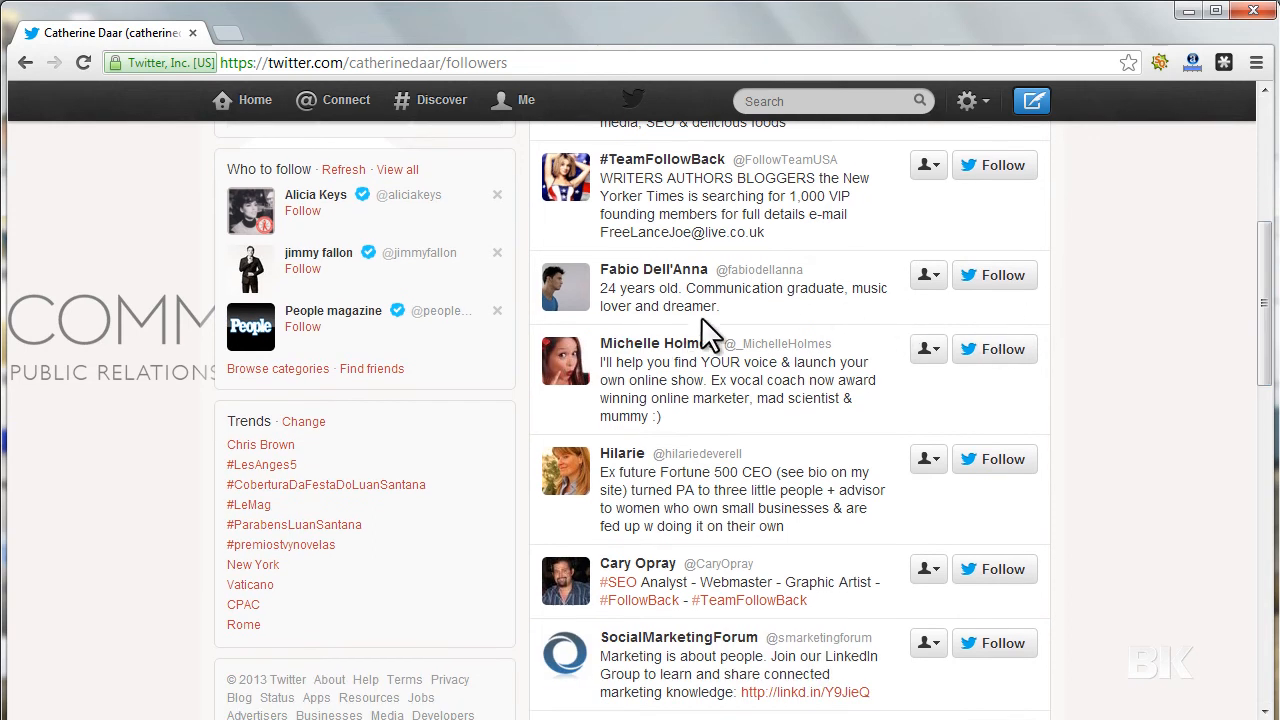
{"action": "mouse_move", "coordinate": [890, 308]}
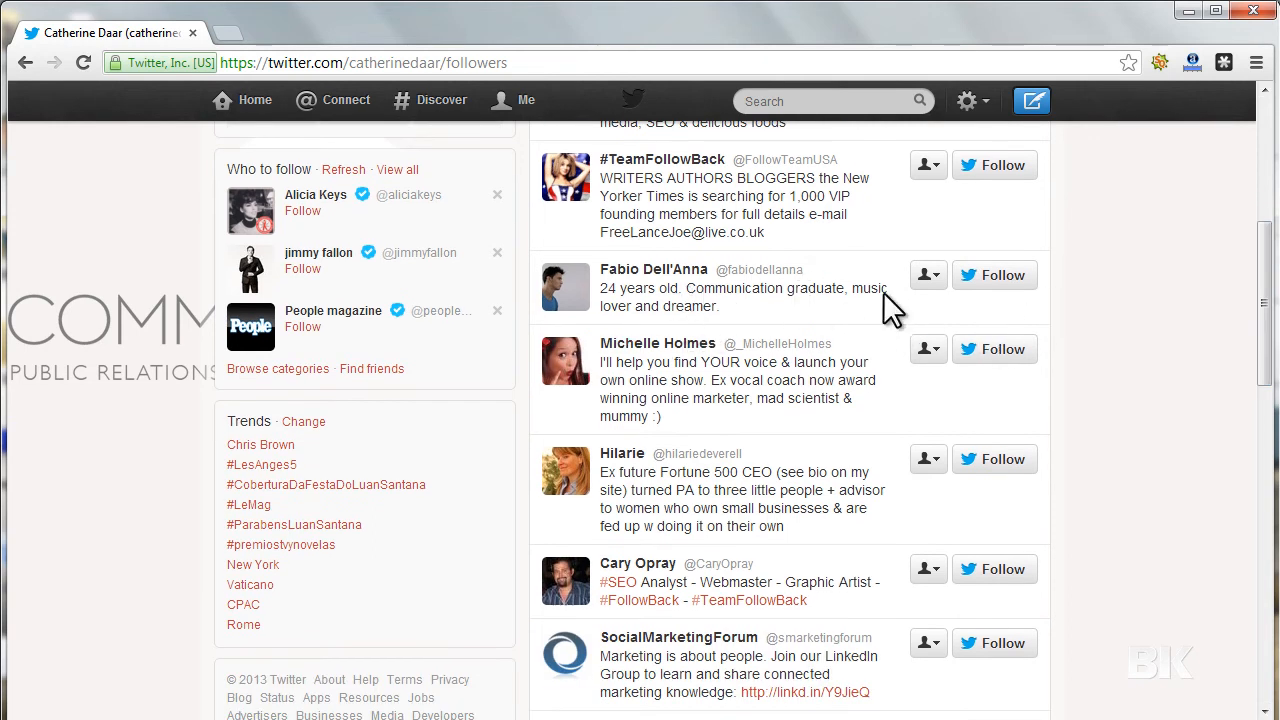
{"action": "left_click", "coordinate": [994, 275]}
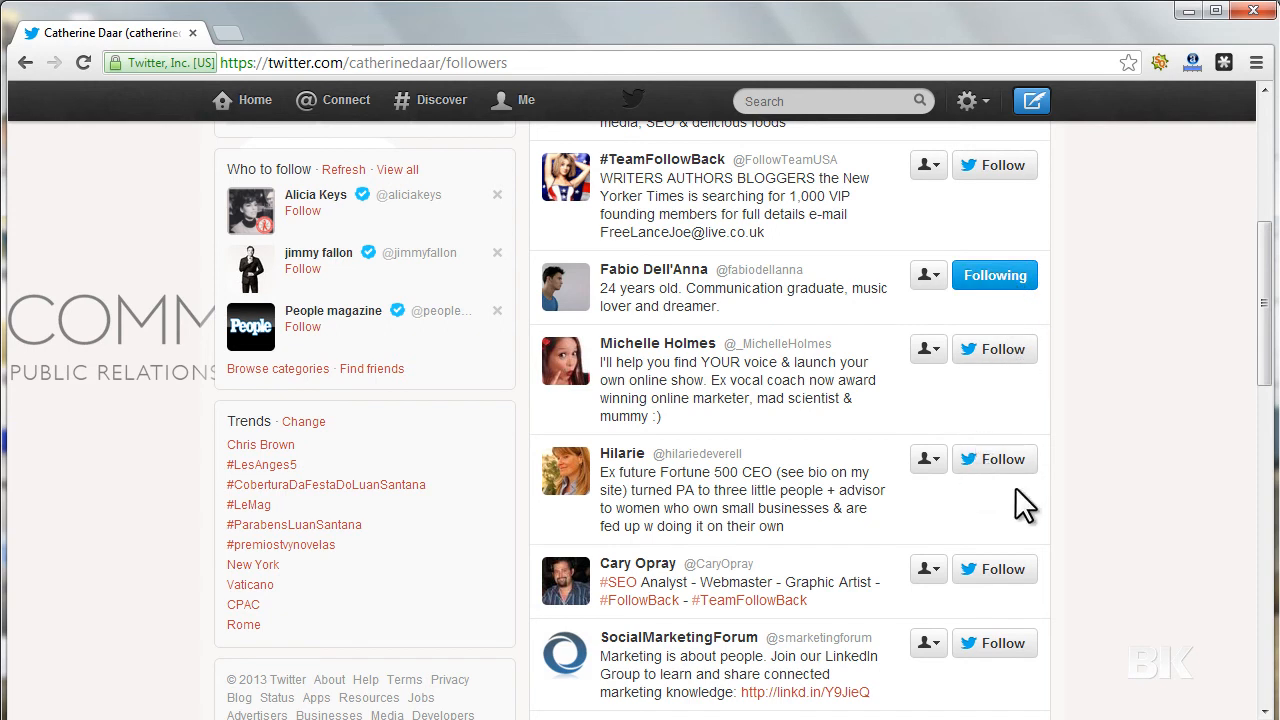
{"action": "left_click", "coordinate": [994, 459]}
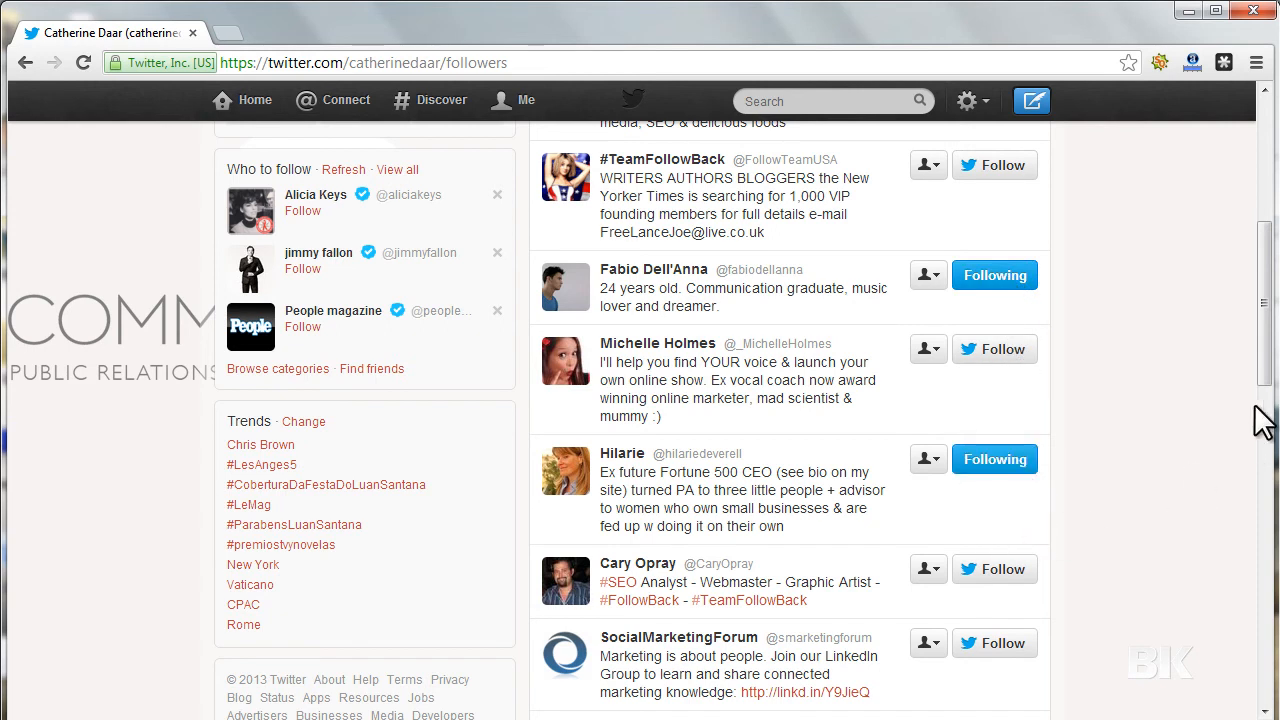
Step: Follow the SEO analyst and the B-School web designer further down the list
{"action": "scroll", "scroll_direction": "down", "scroll_amount": 3}
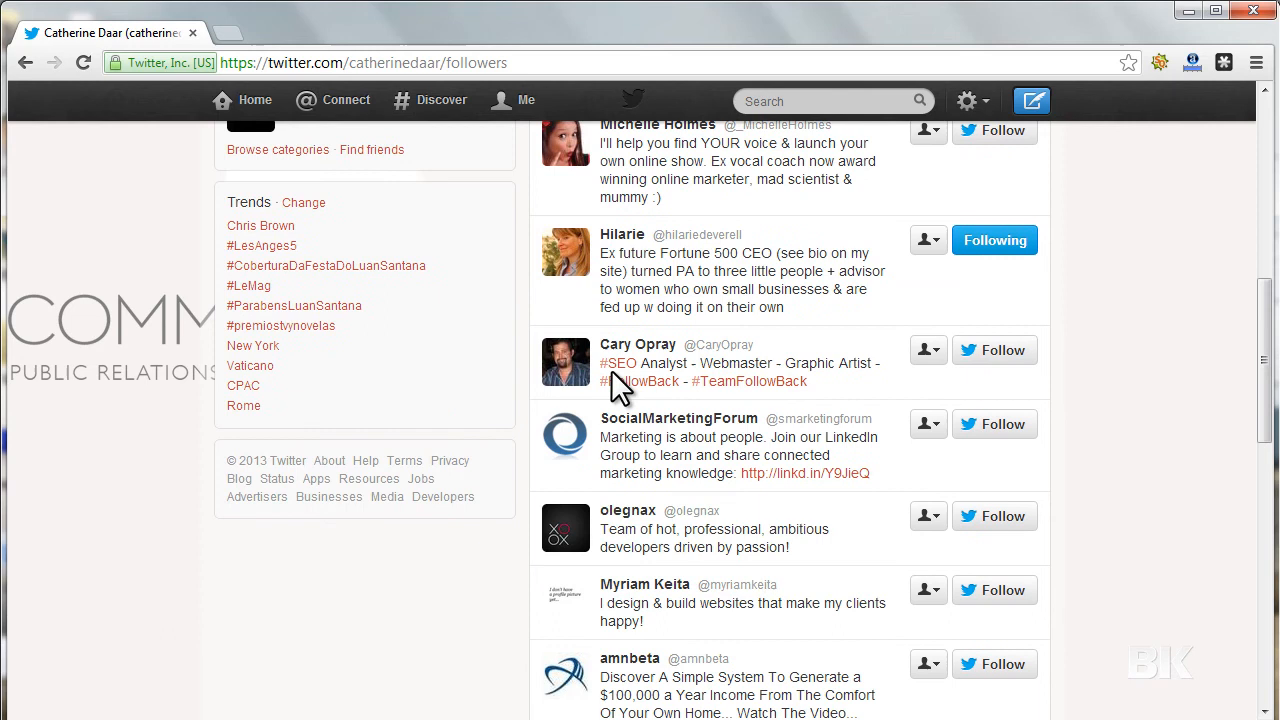
{"action": "mouse_move", "coordinate": [898, 383]}
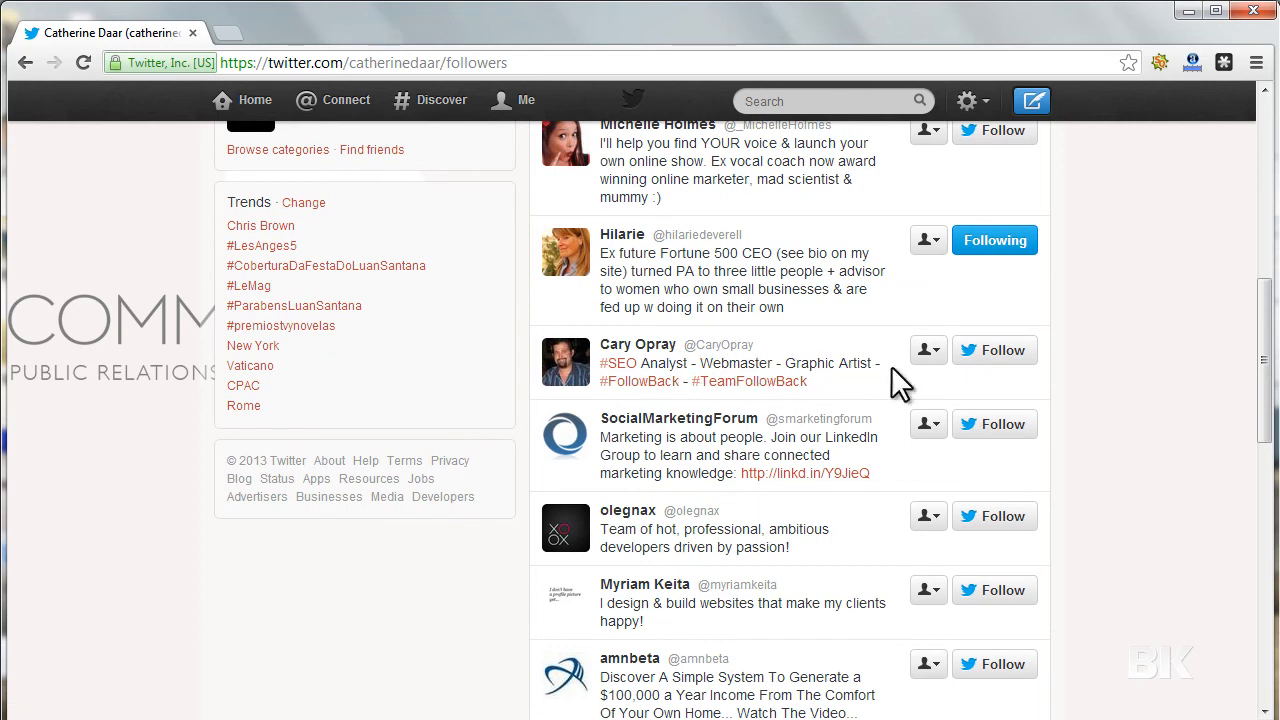
{"action": "left_click", "coordinate": [1003, 350]}
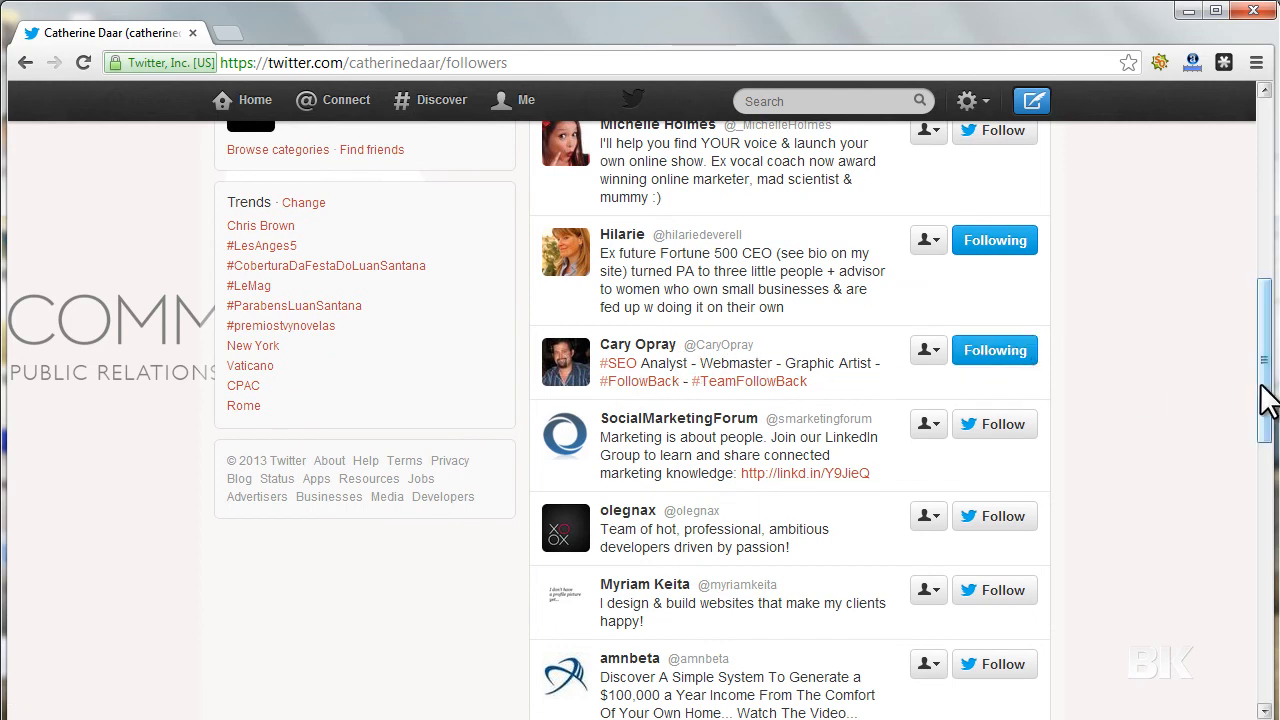
{"action": "scroll", "scroll_direction": "down", "scroll_amount": 3}
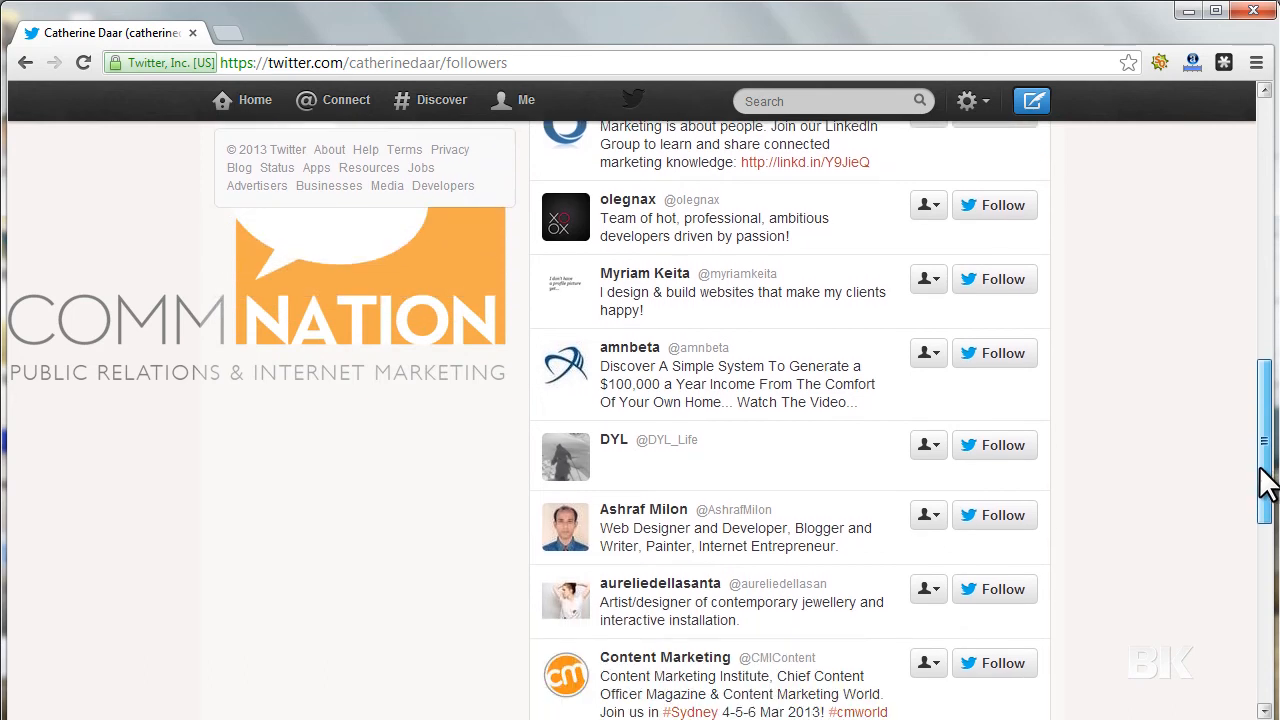
{"action": "scroll", "scroll_direction": "down", "scroll_amount": 3}
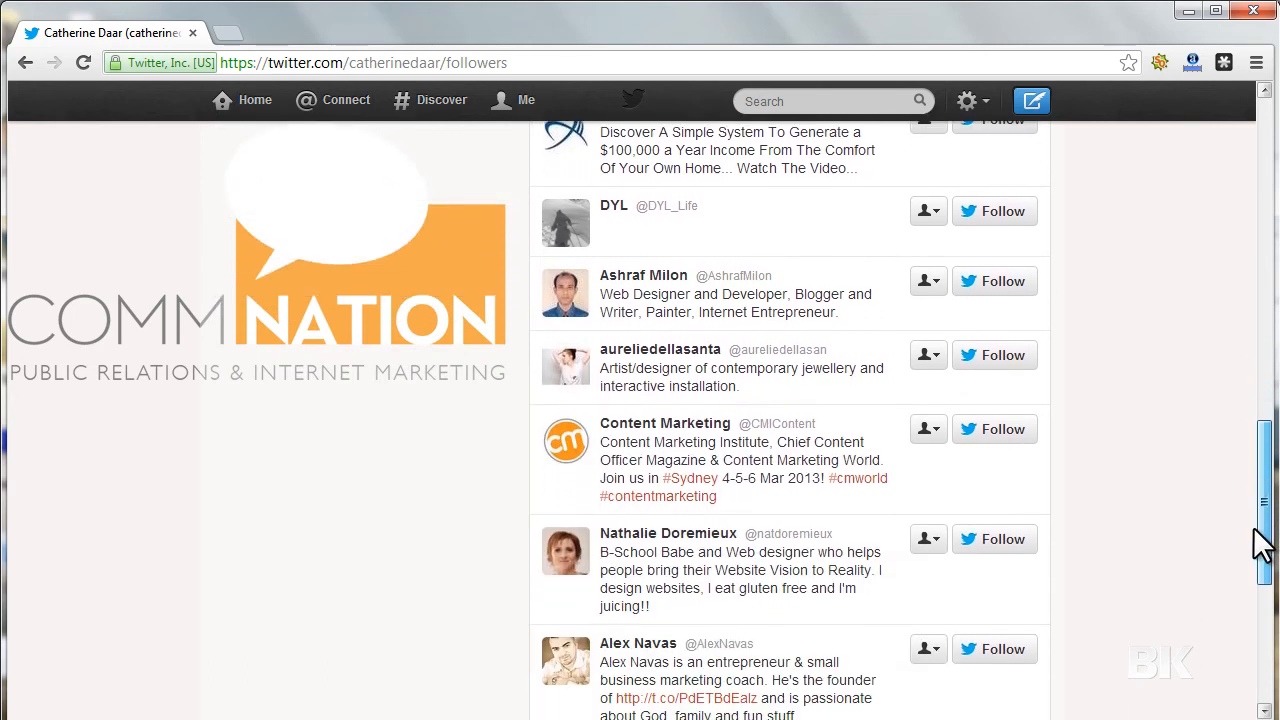
{"action": "scroll", "scroll_direction": "down", "scroll_amount": 3}
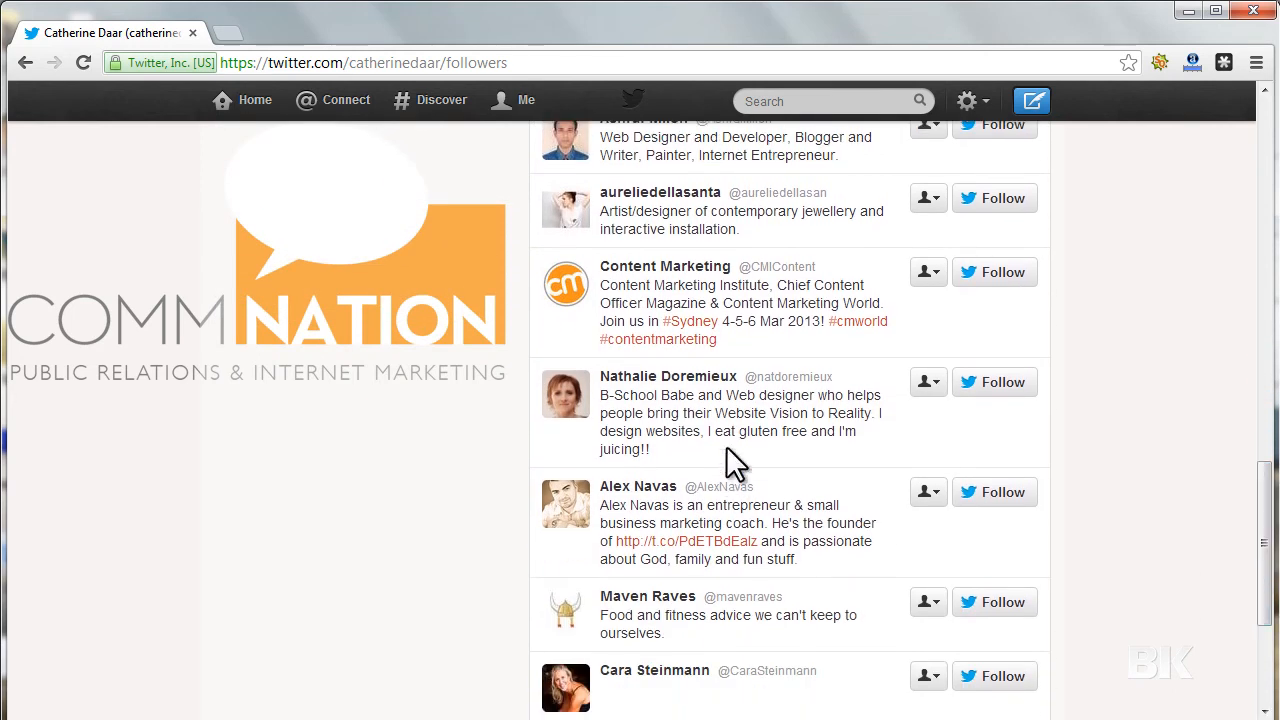
{"action": "left_click", "coordinate": [994, 382]}
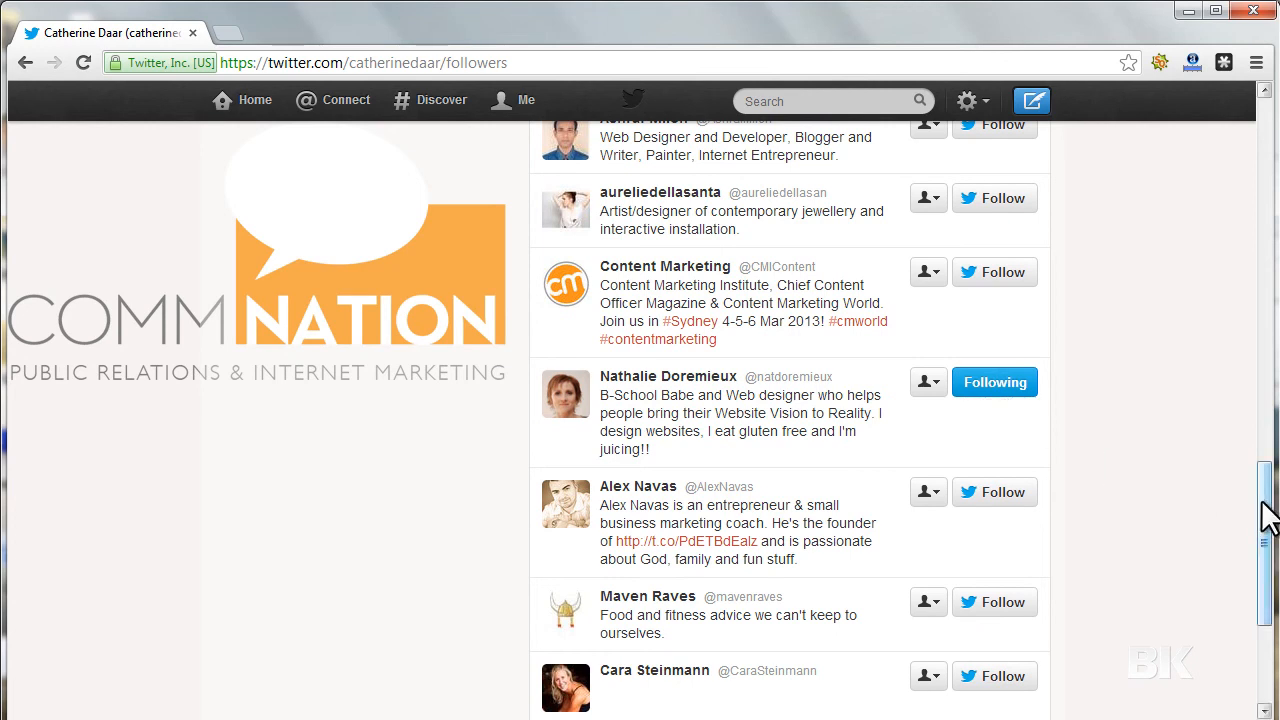
{"action": "scroll", "scroll_direction": "down", "scroll_amount": 3}
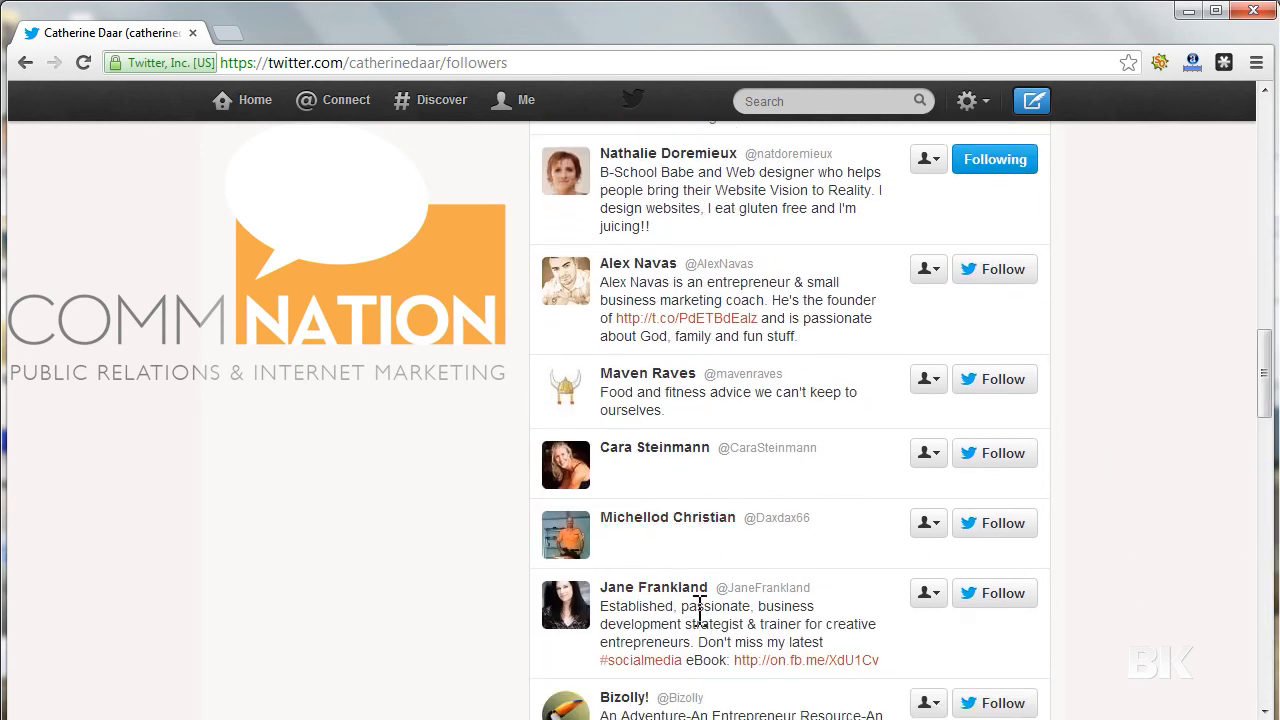
{"action": "scroll", "scroll_direction": "down", "scroll_amount": 3}
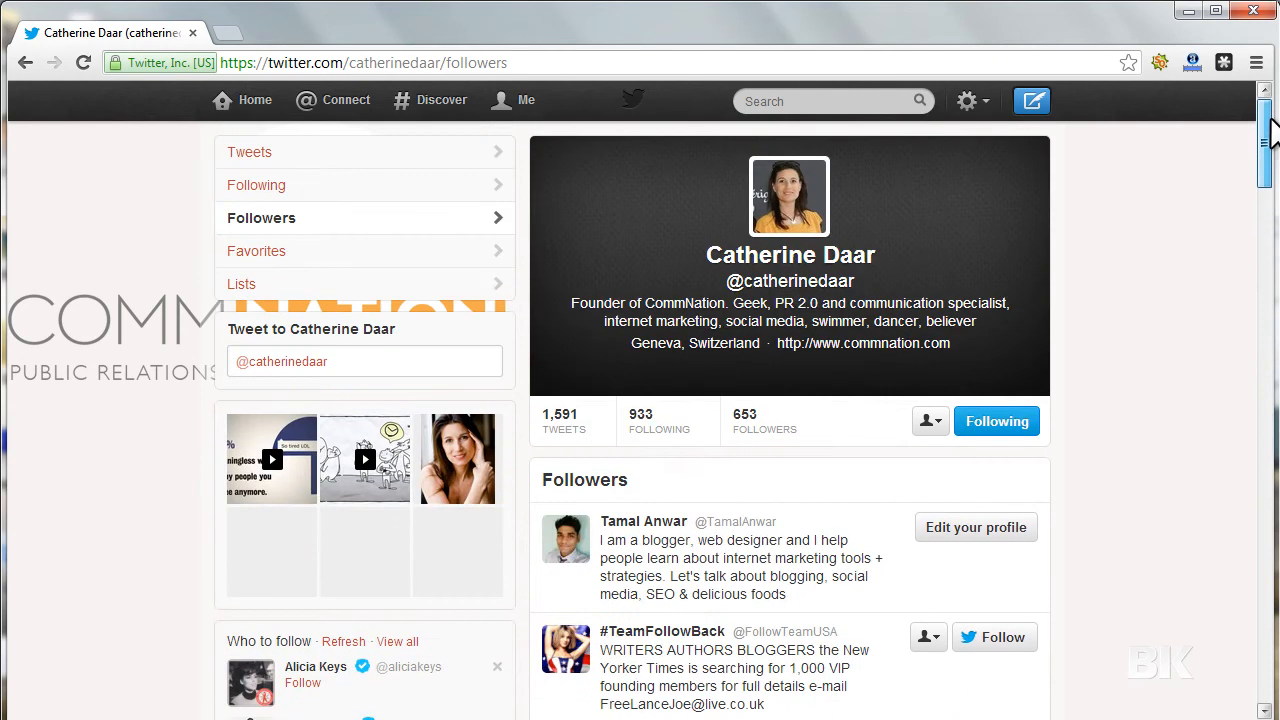
{"action": "mouse_move", "coordinate": [520, 105]}
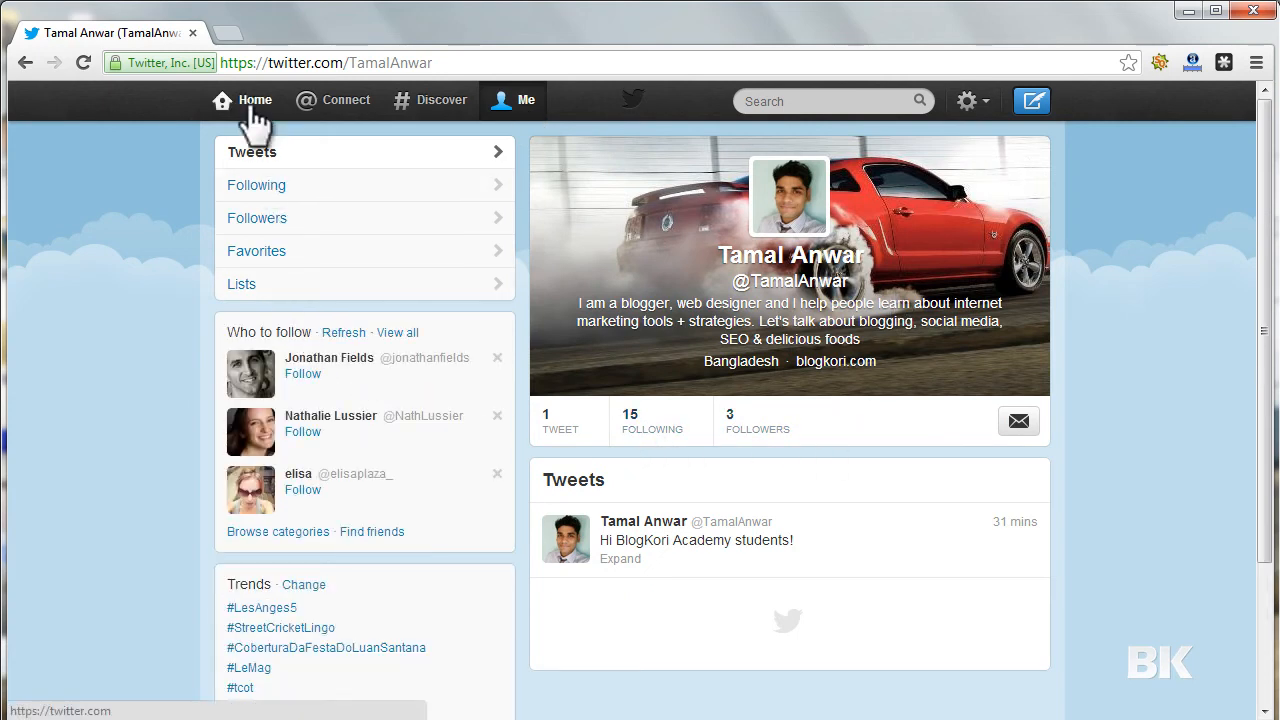
Step: Go to the Home timeline from your profile
{"action": "left_click", "coordinate": [255, 99]}
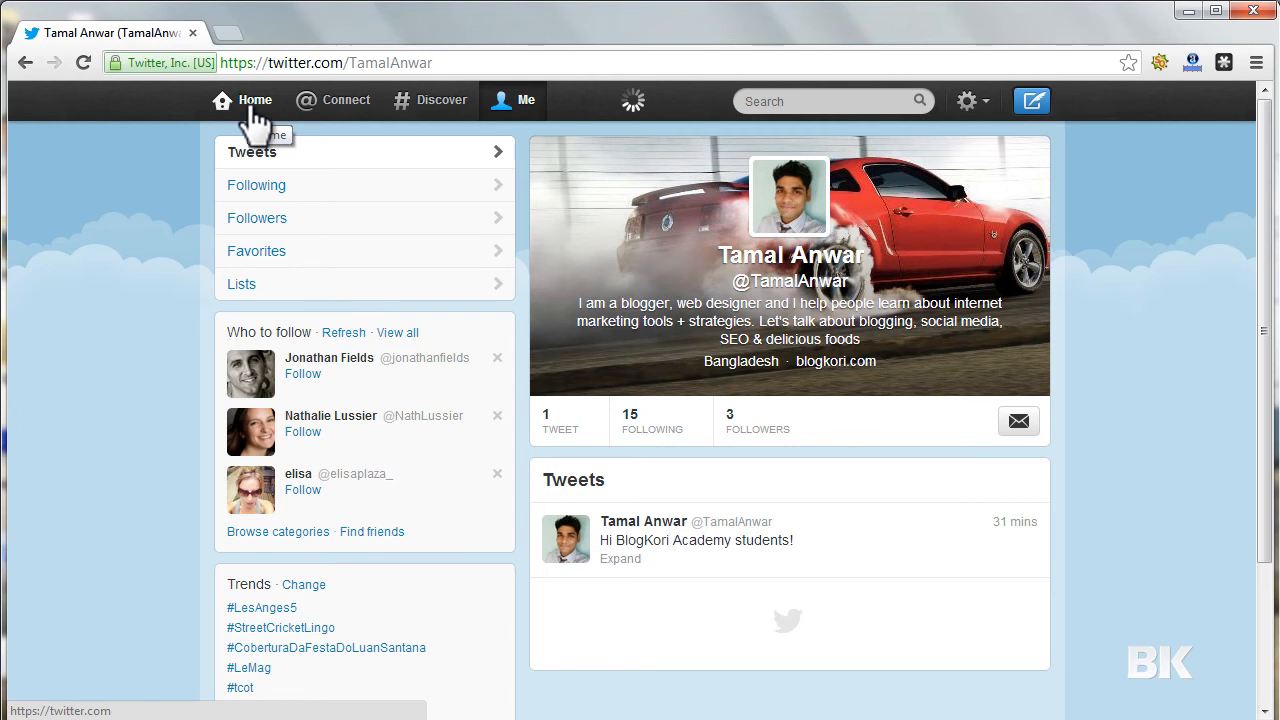
Step: Scroll through the home timeline's latest tweets from followed accounts
{"action": "left_click", "coordinate": [255, 100]}
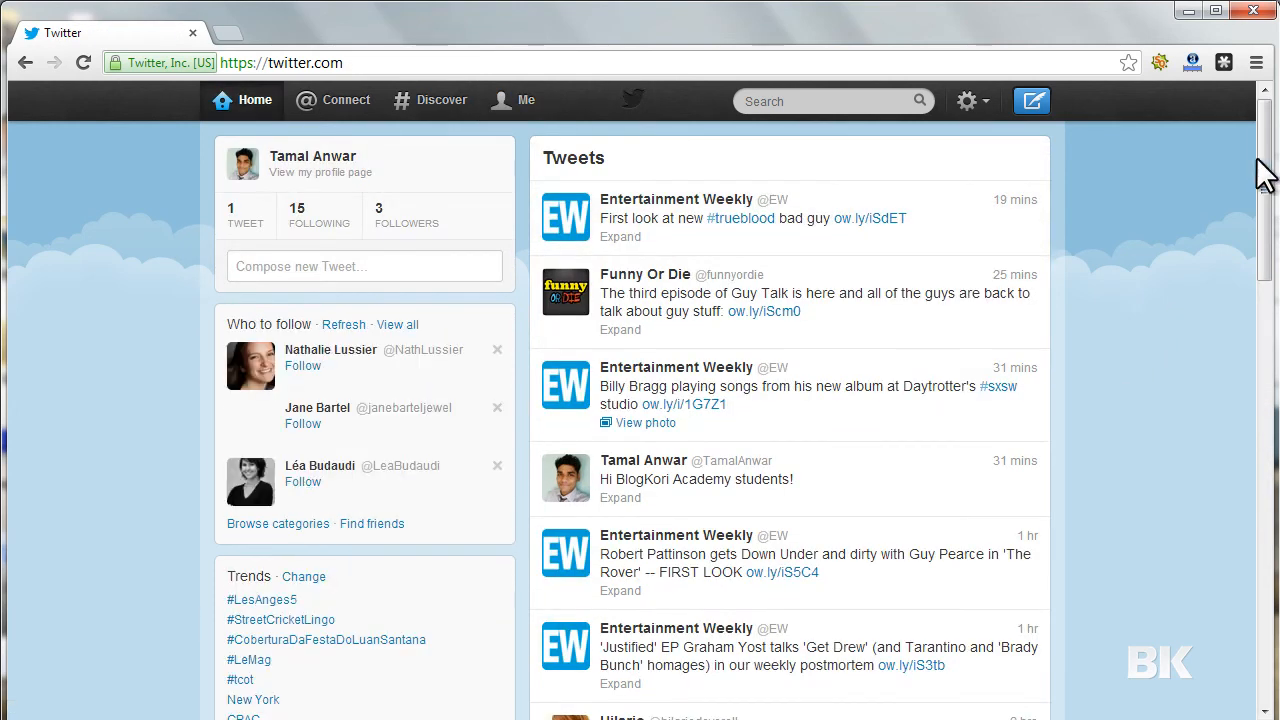
{"action": "scroll", "scroll_direction": "down", "scroll_amount": 3}
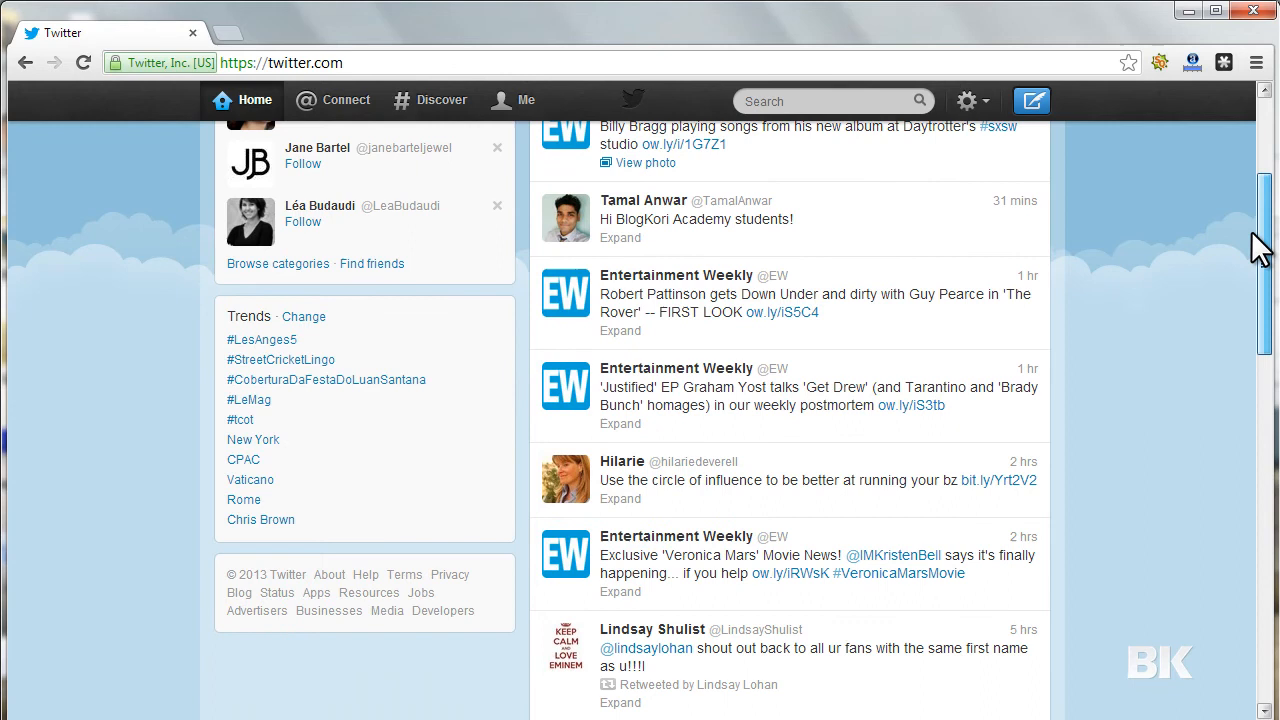
{"action": "mouse_move", "coordinate": [620, 490]}
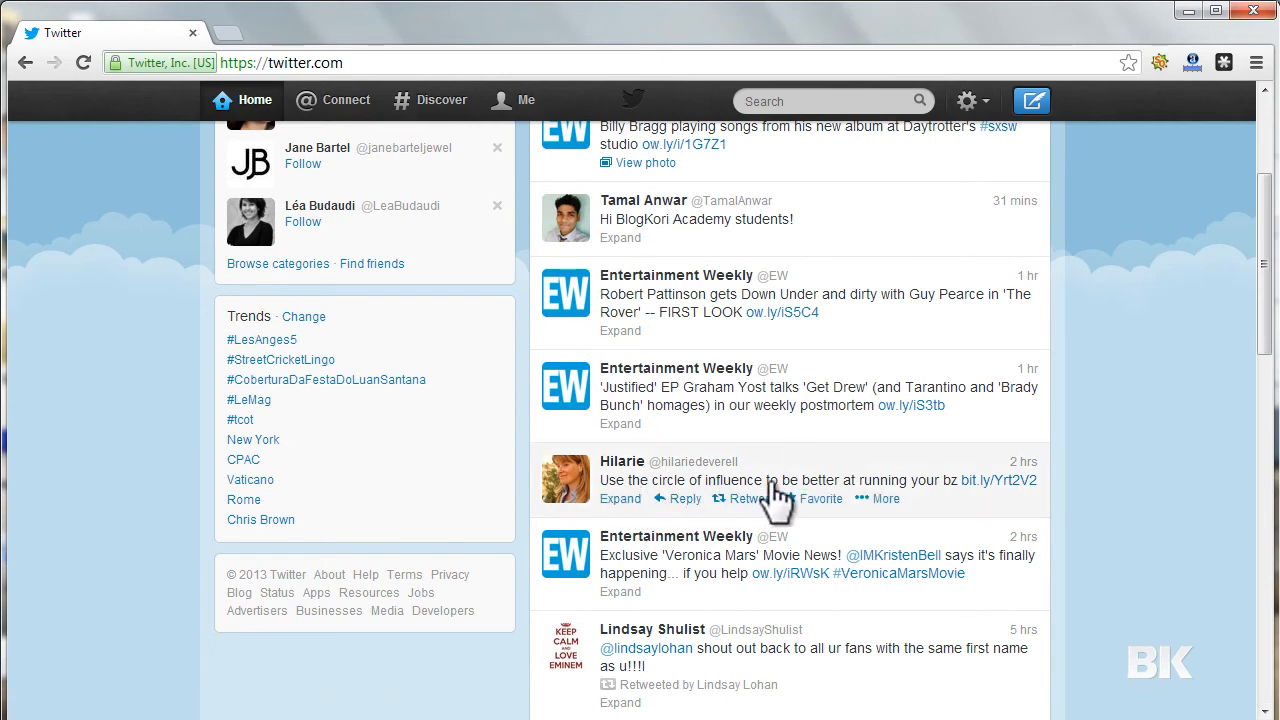
{"action": "mouse_move", "coordinate": [990, 512]}
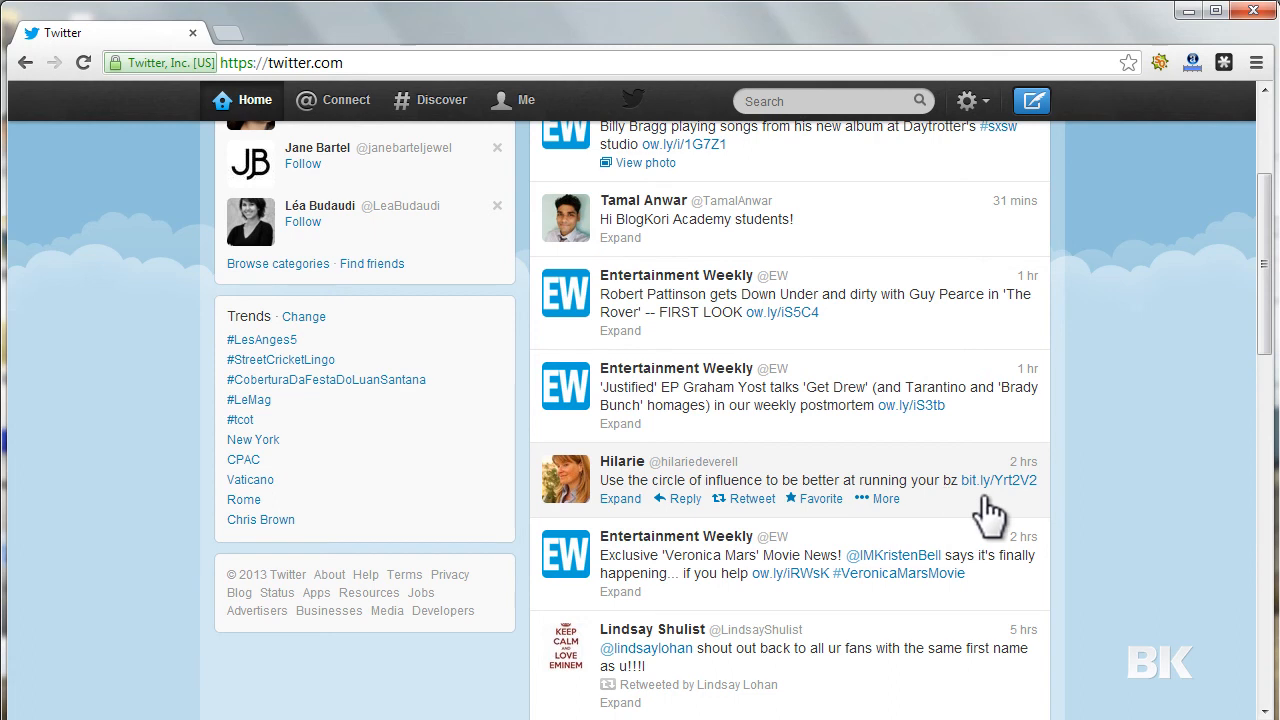
{"action": "scroll", "scroll_direction": "down", "scroll_amount": 3}
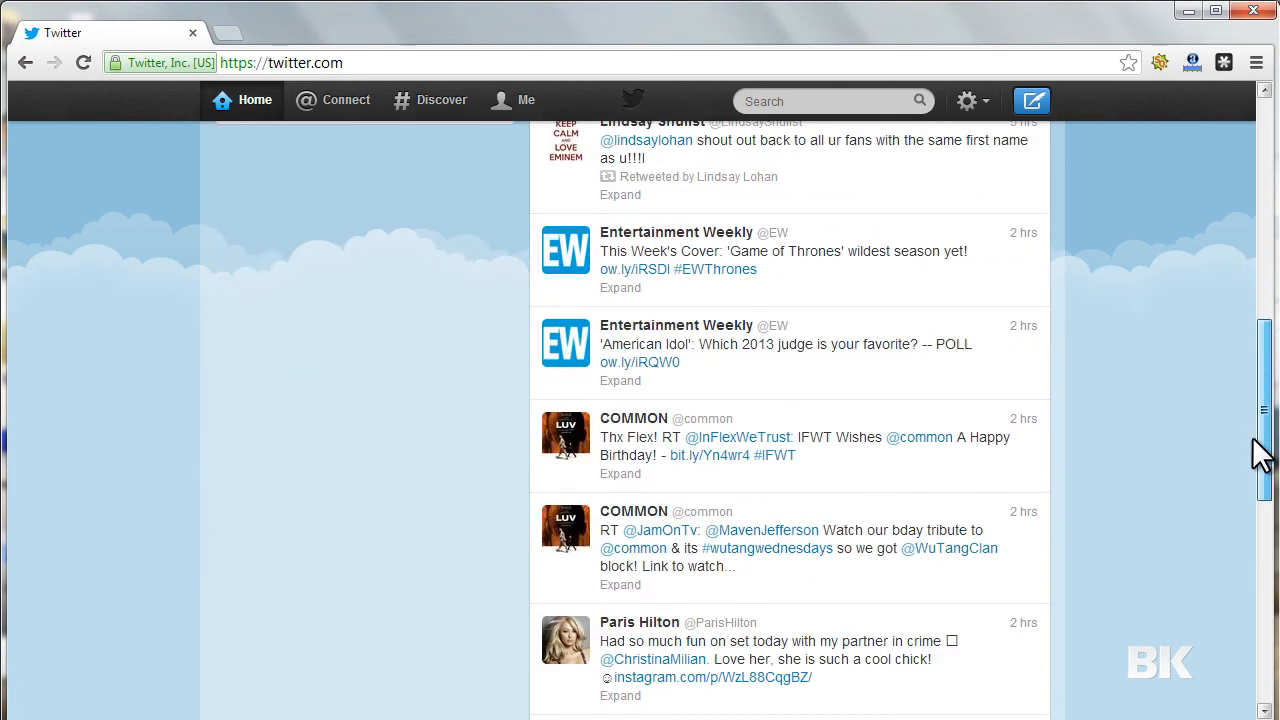
{"action": "scroll", "scroll_direction": "down", "scroll_amount": 3}
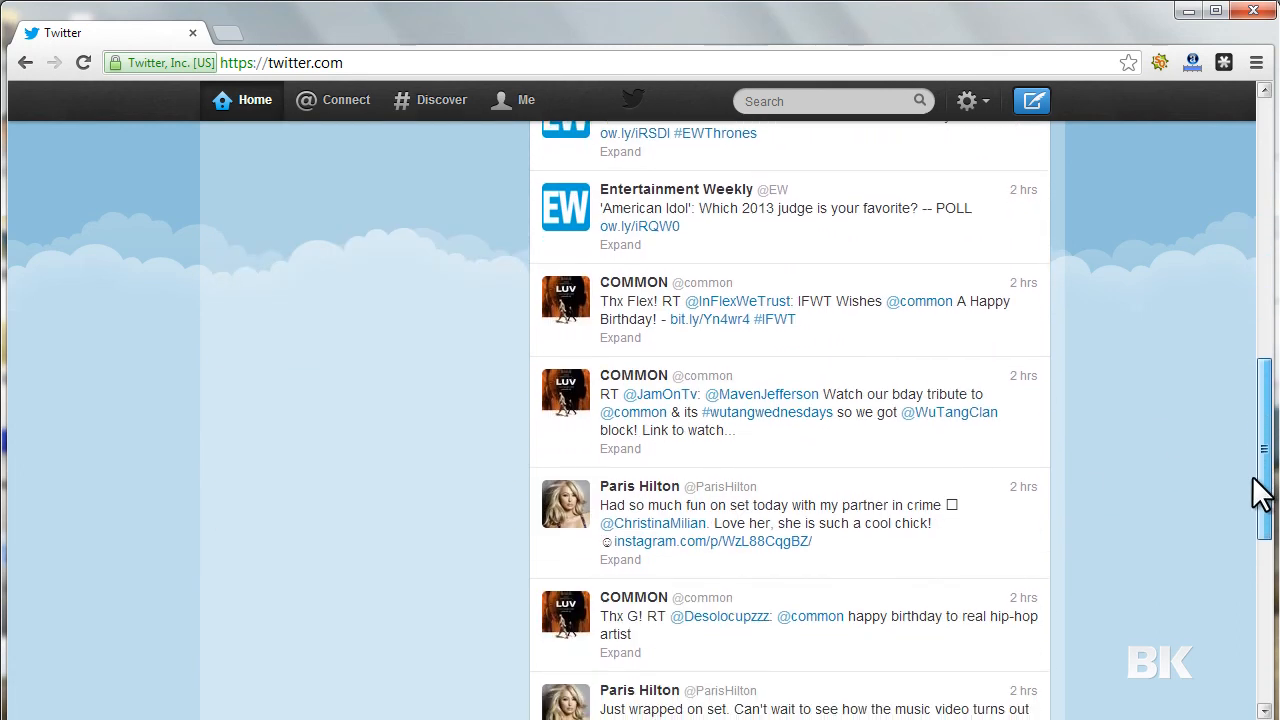
{"action": "mouse_move", "coordinate": [718, 515]}
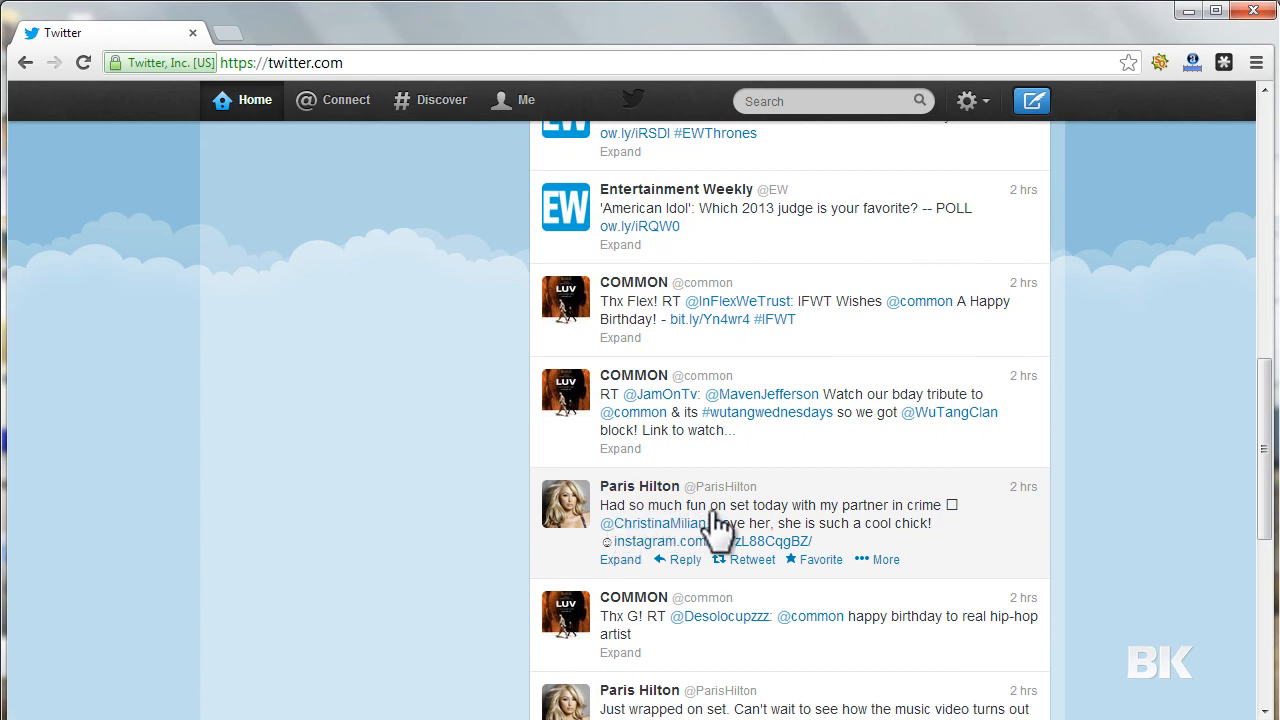
{"action": "mouse_move", "coordinate": [940, 520]}
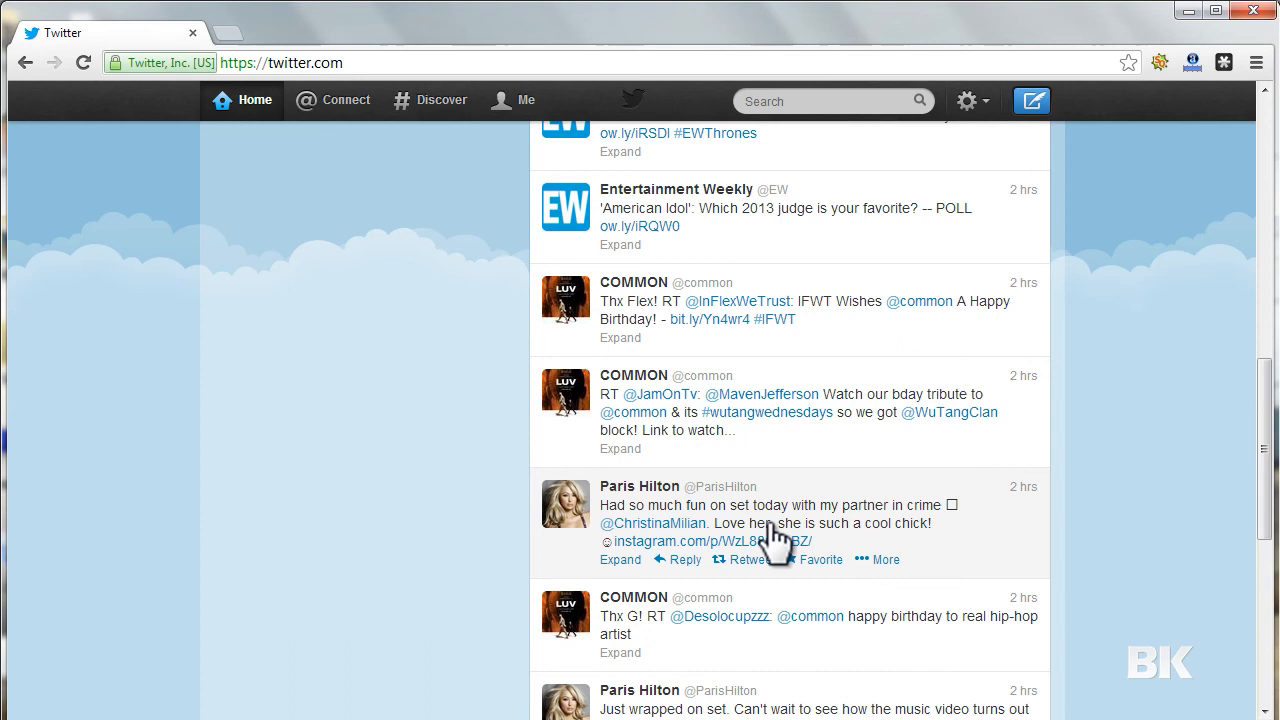
{"action": "mouse_move", "coordinate": [711, 541]}
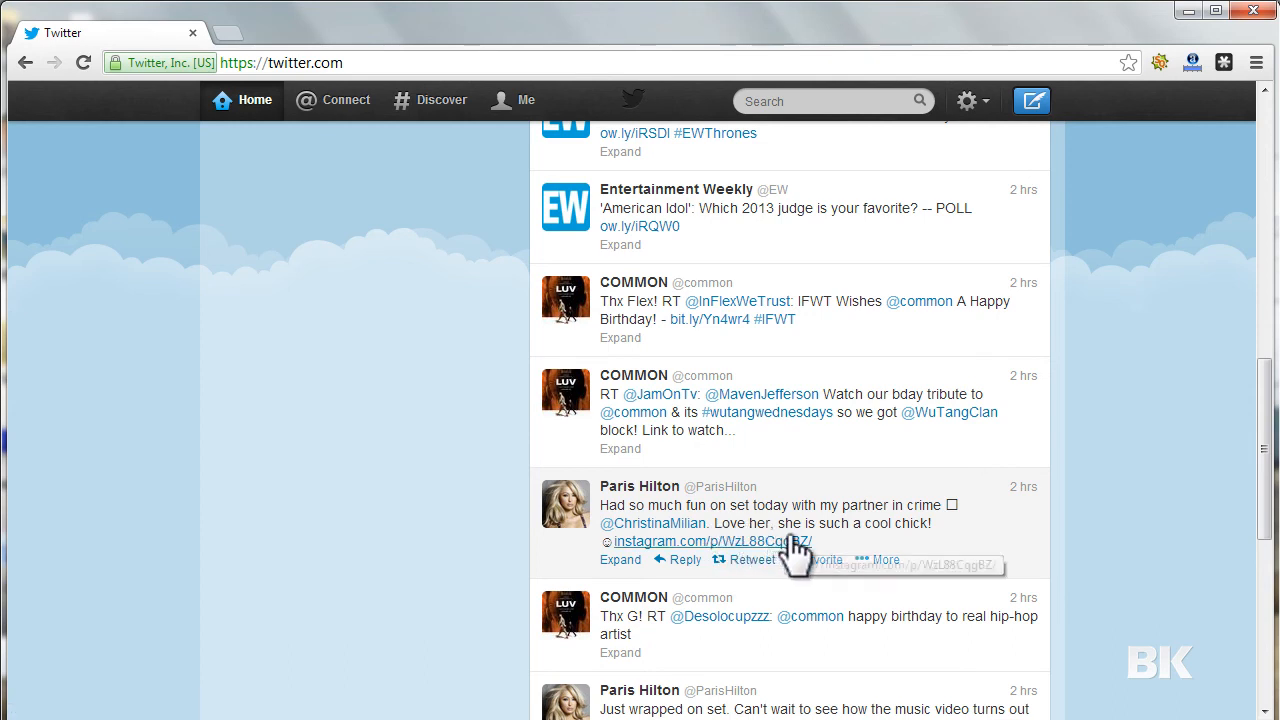
{"action": "mouse_move", "coordinate": [1075, 545]}
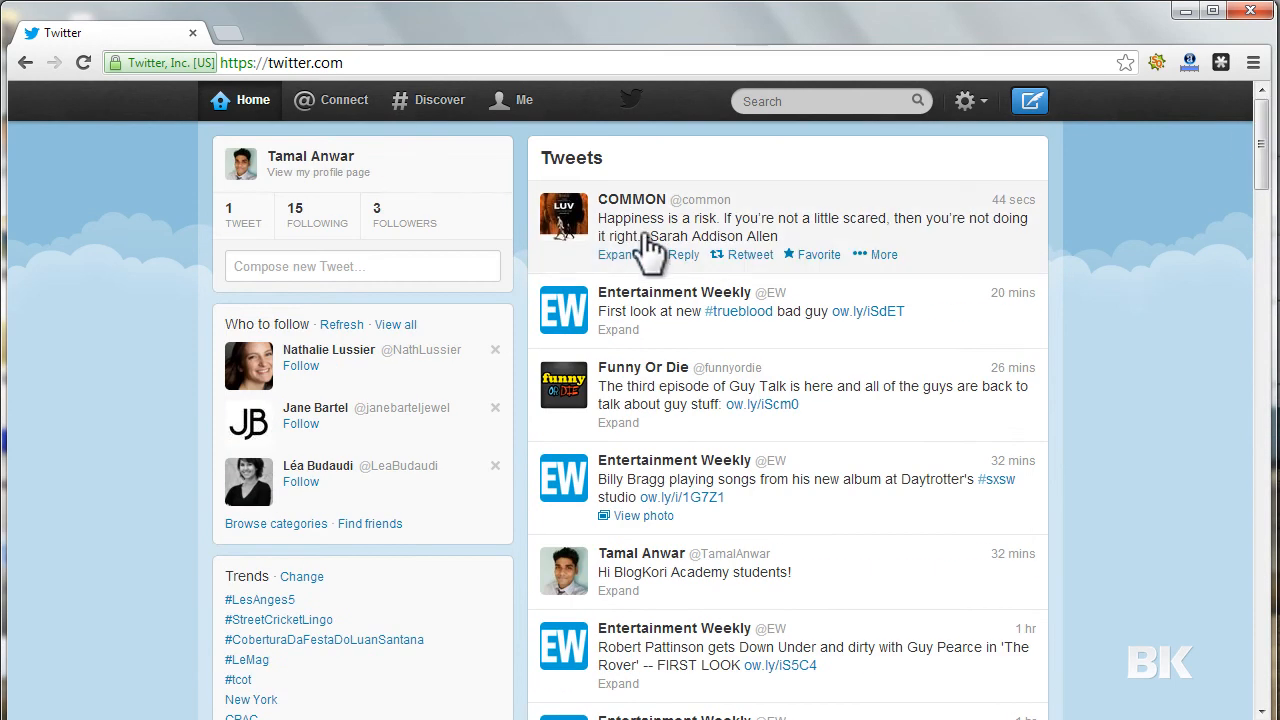
{"action": "mouse_move", "coordinate": [705, 248]}
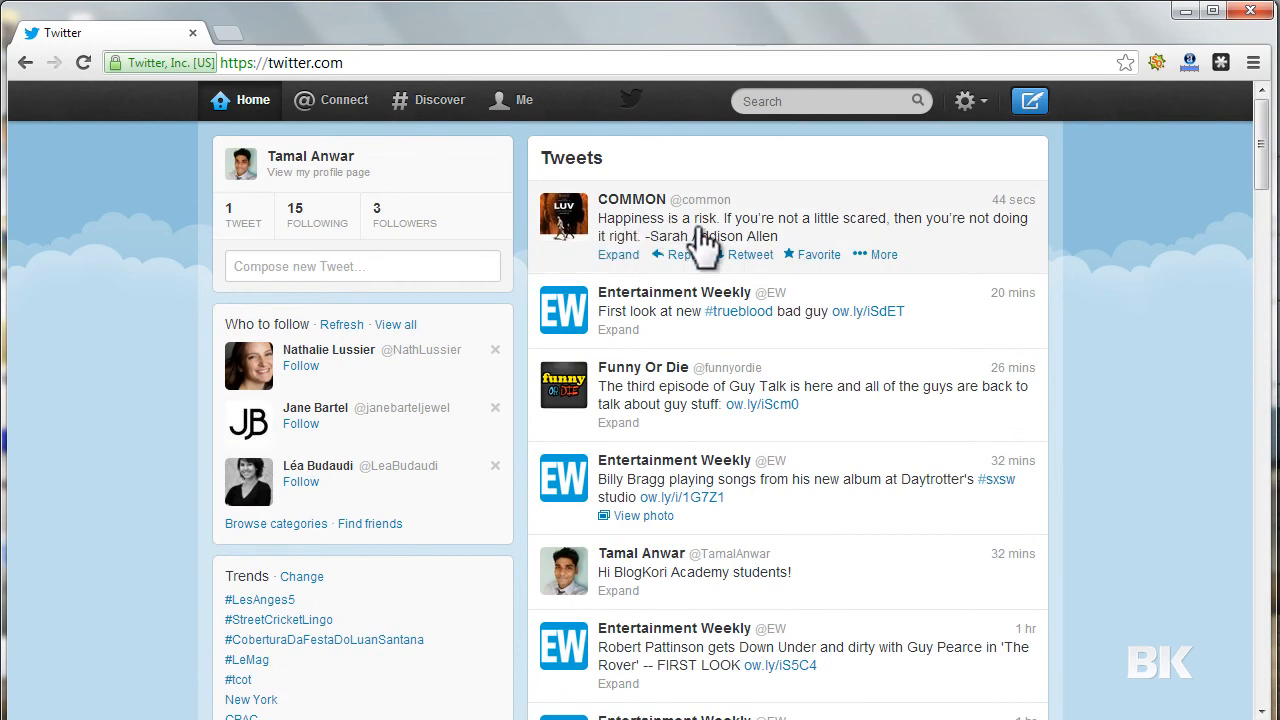
{"action": "mouse_move", "coordinate": [845, 245]}
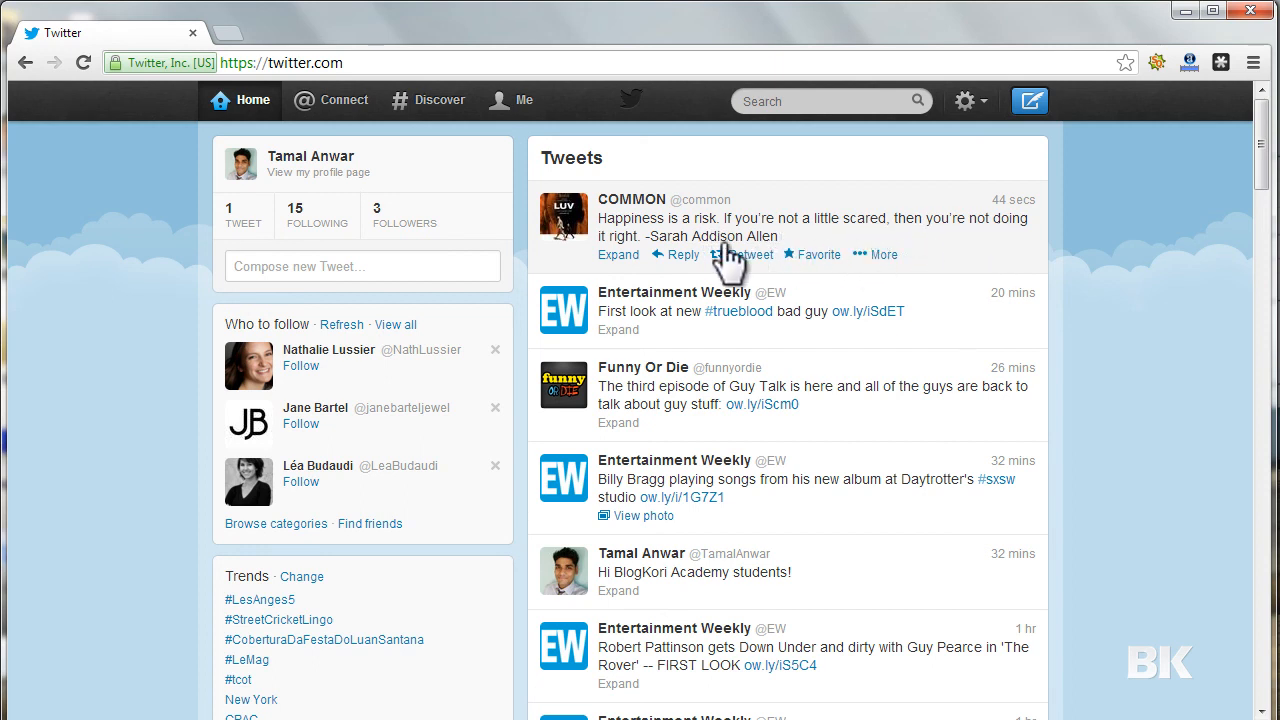
{"action": "mouse_move", "coordinate": [775, 258]}
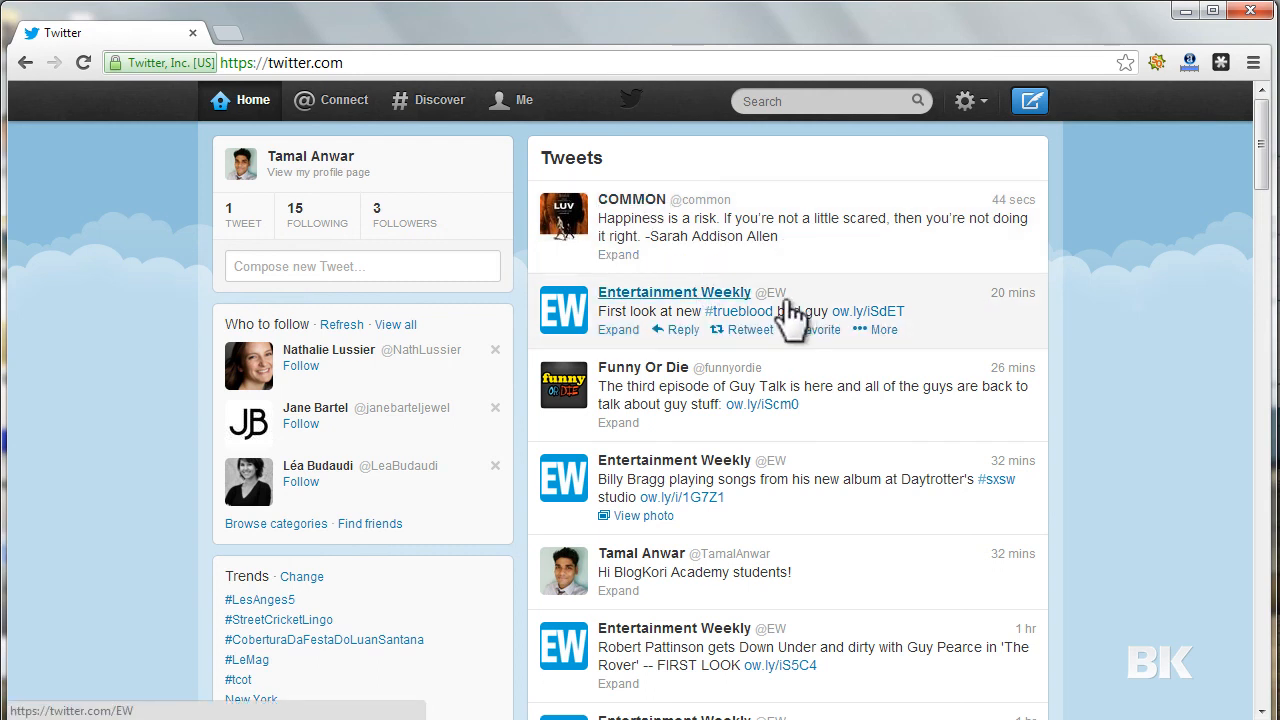
Step: Retweet COMMON's 'Happiness is a risk' quote and dismiss the account warning notice
{"action": "left_click", "coordinate": [748, 329]}
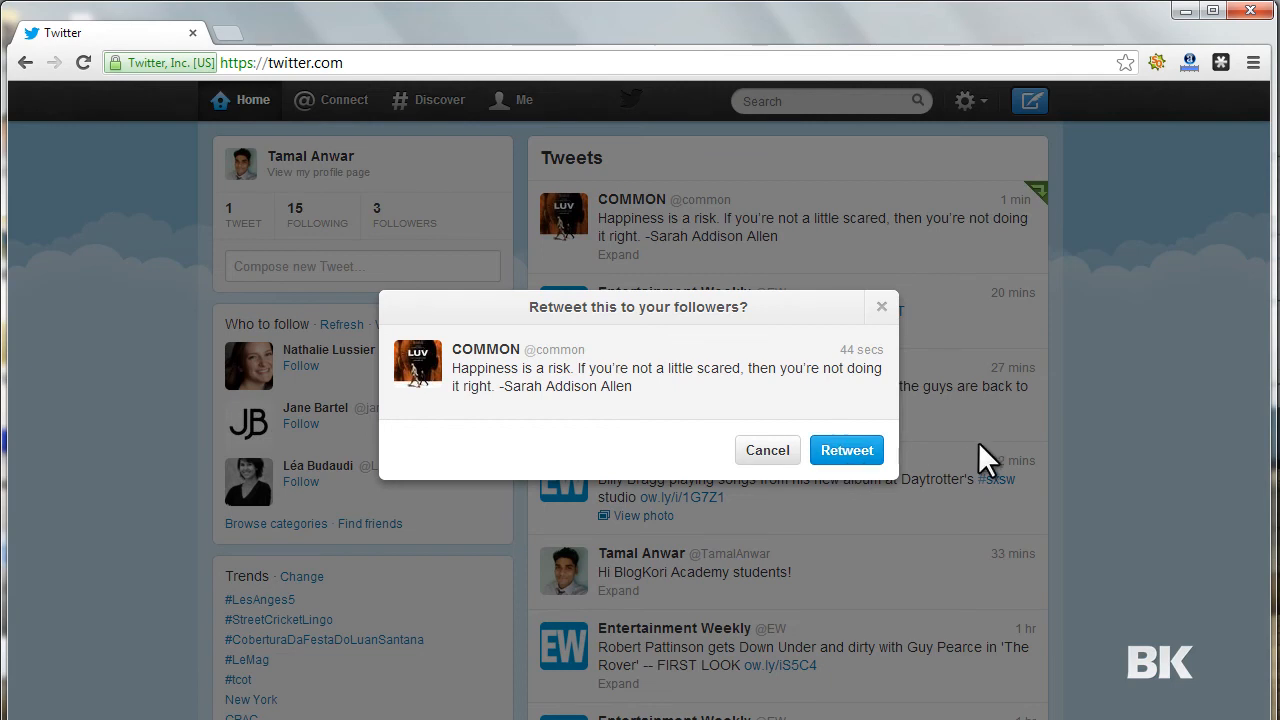
{"action": "mouse_move", "coordinate": [860, 350]}
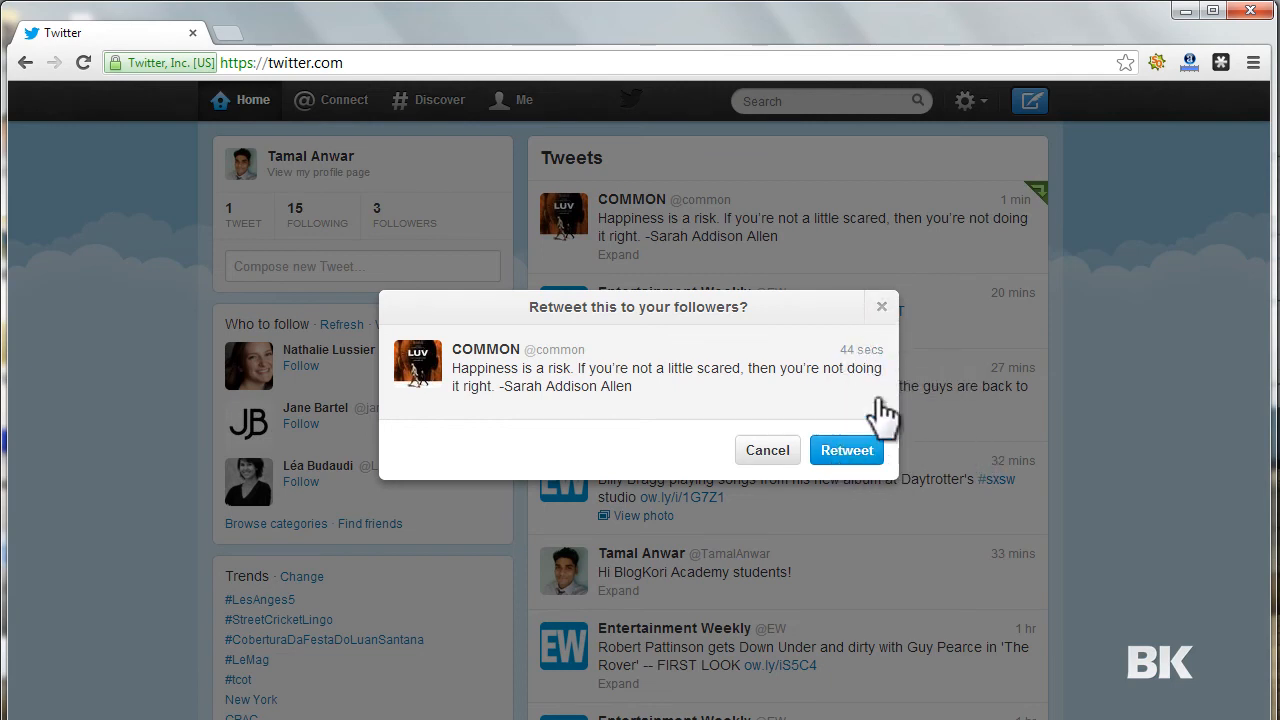
{"action": "left_click", "coordinate": [846, 450]}
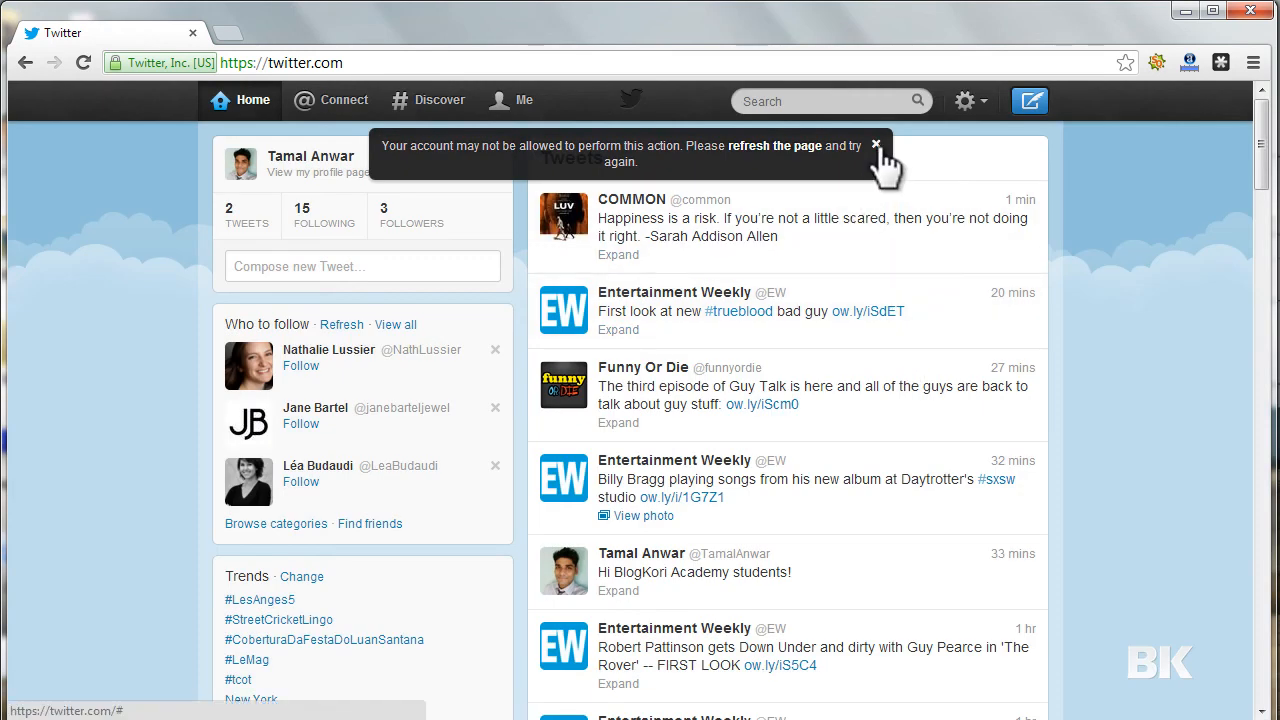
{"action": "left_click", "coordinate": [876, 145]}
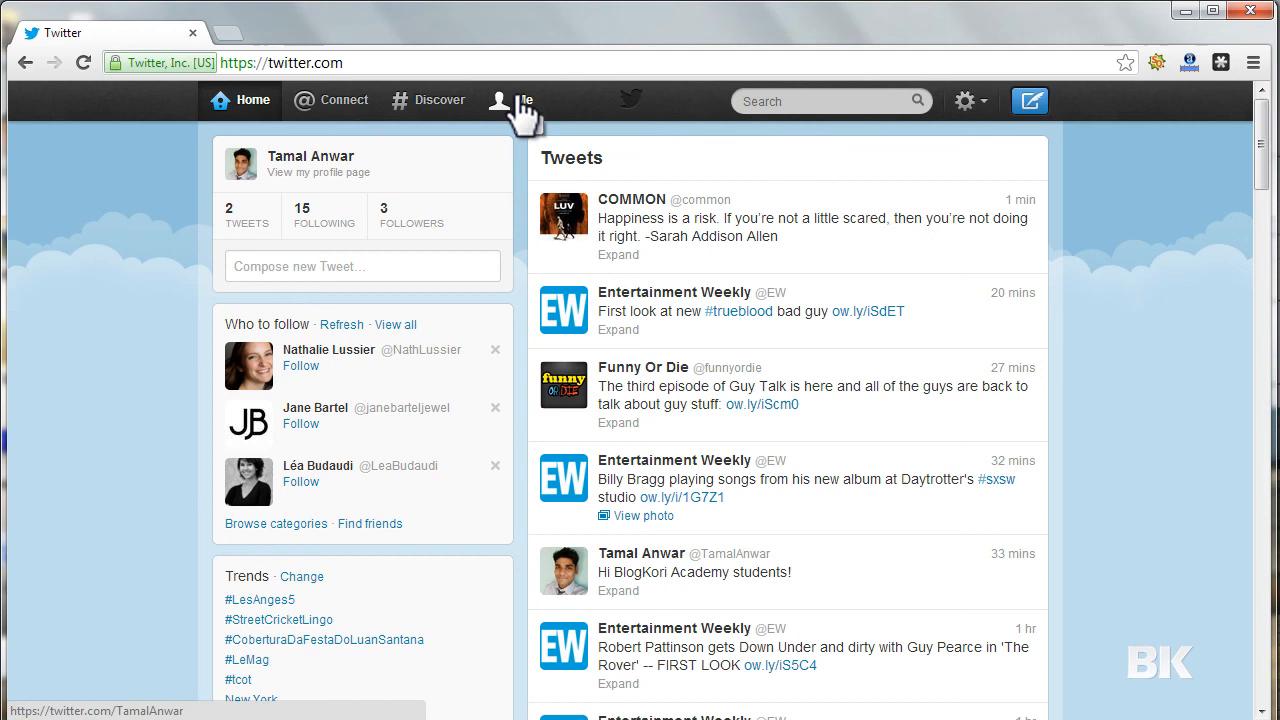
Step: Open your profile and scroll to the retweeted COMMON quote in your tweets
{"action": "left_click", "coordinate": [511, 99]}
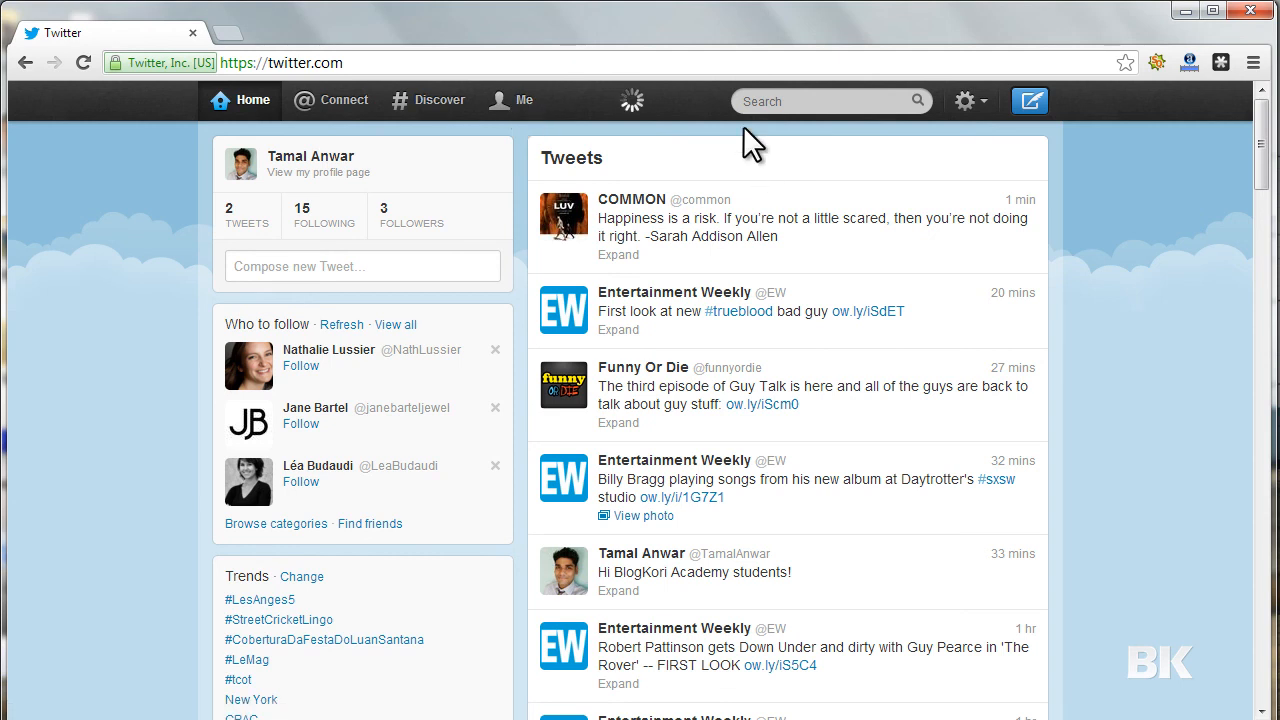
{"action": "left_click", "coordinate": [510, 99]}
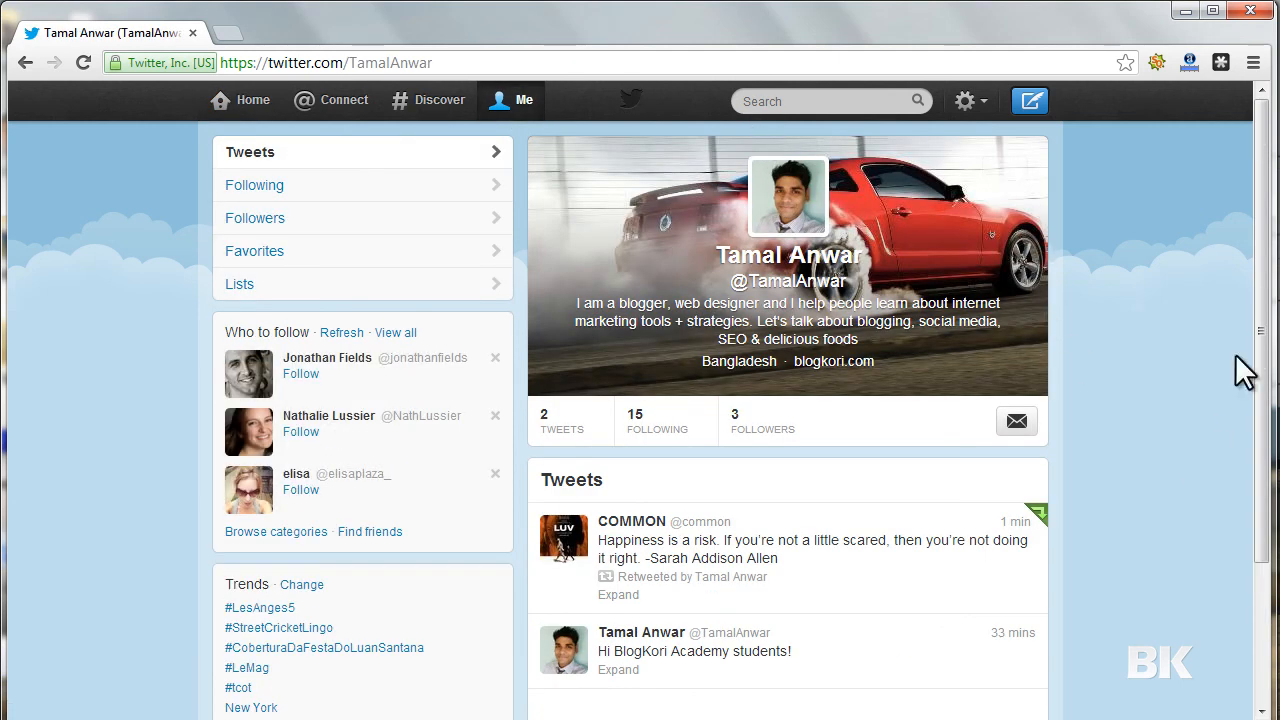
{"action": "scroll", "scroll_direction": "down", "scroll_amount": 3}
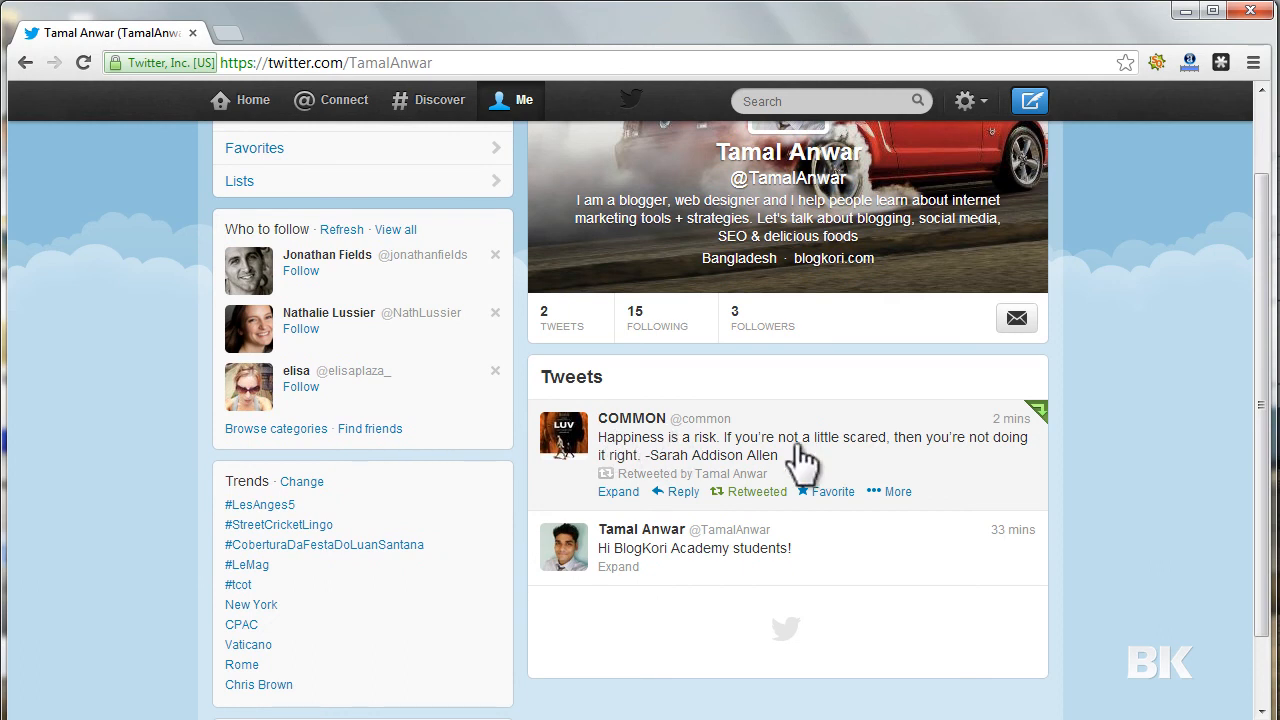
{"action": "mouse_move", "coordinate": [905, 485]}
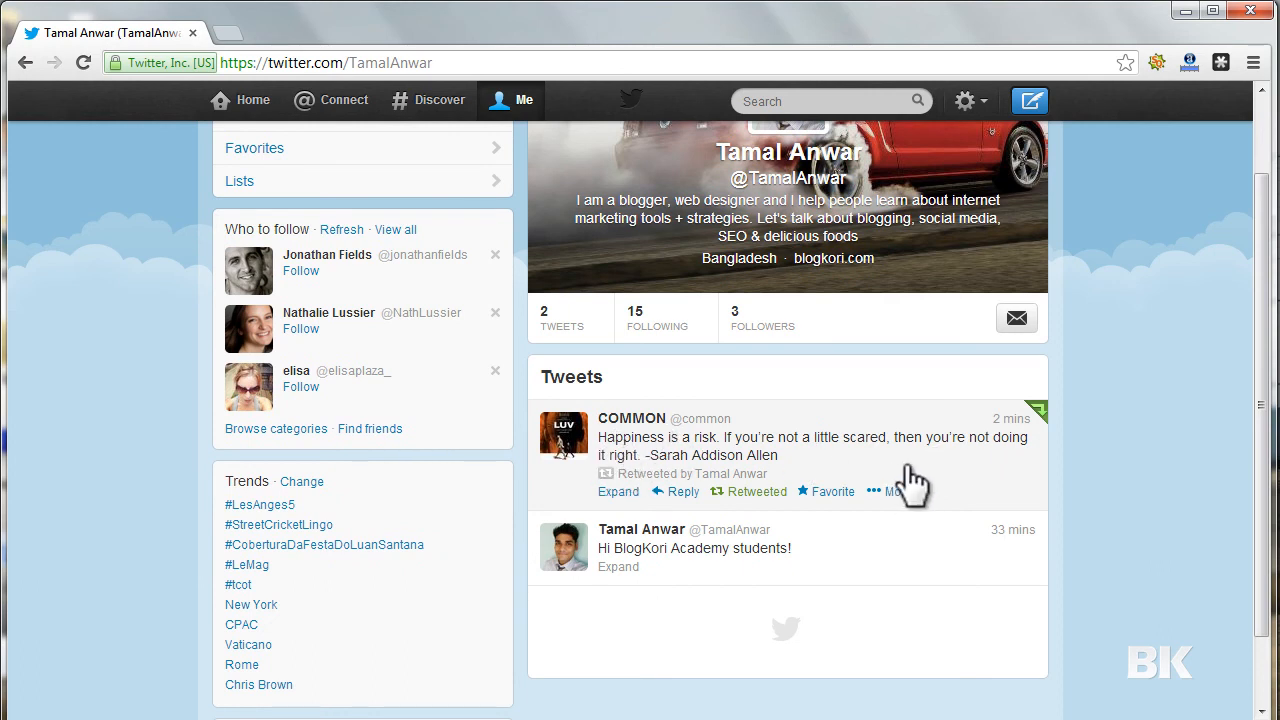
{"action": "mouse_move", "coordinate": [978, 480]}
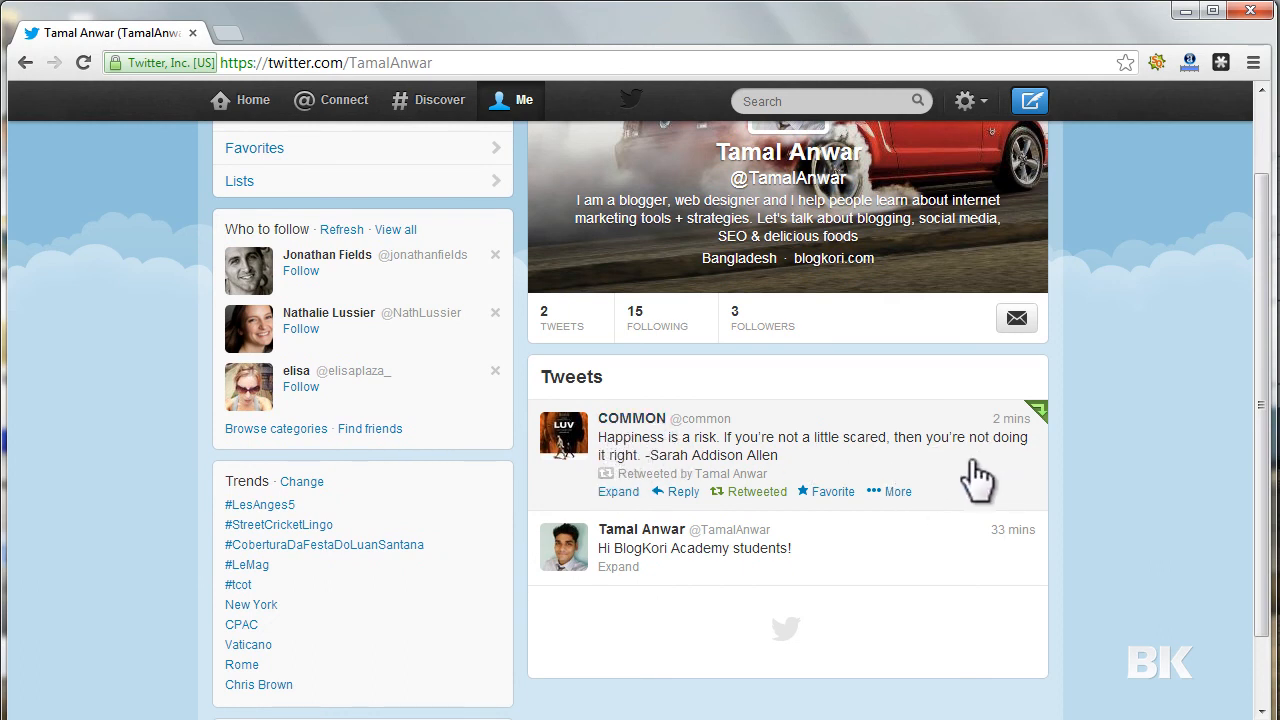